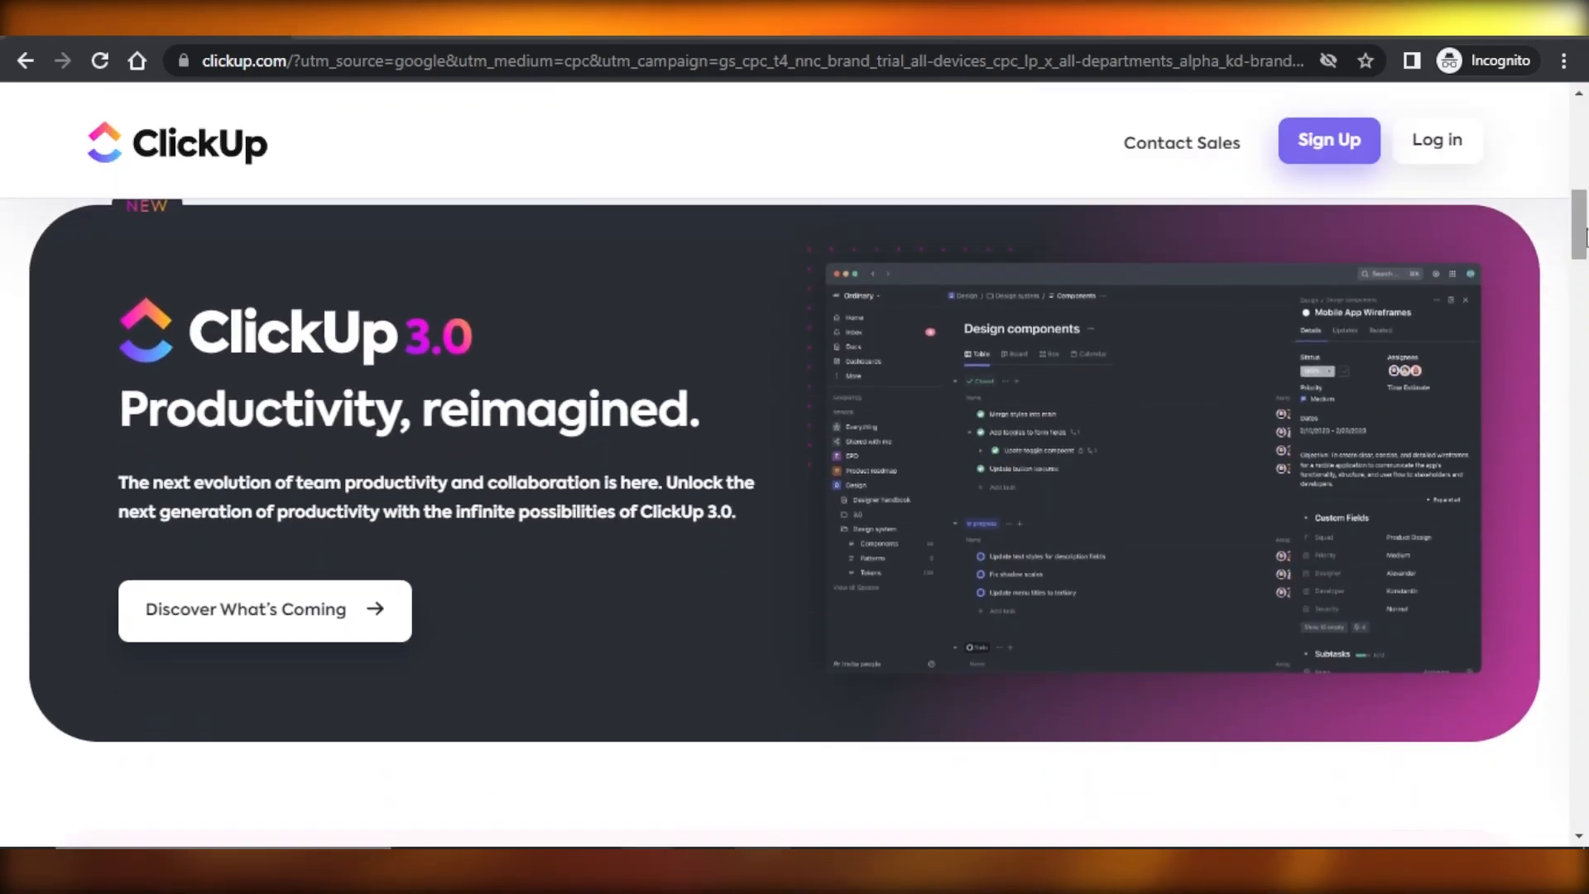
# Scroll through the ClickUp home screen.
pyautogui.scroll(-3)
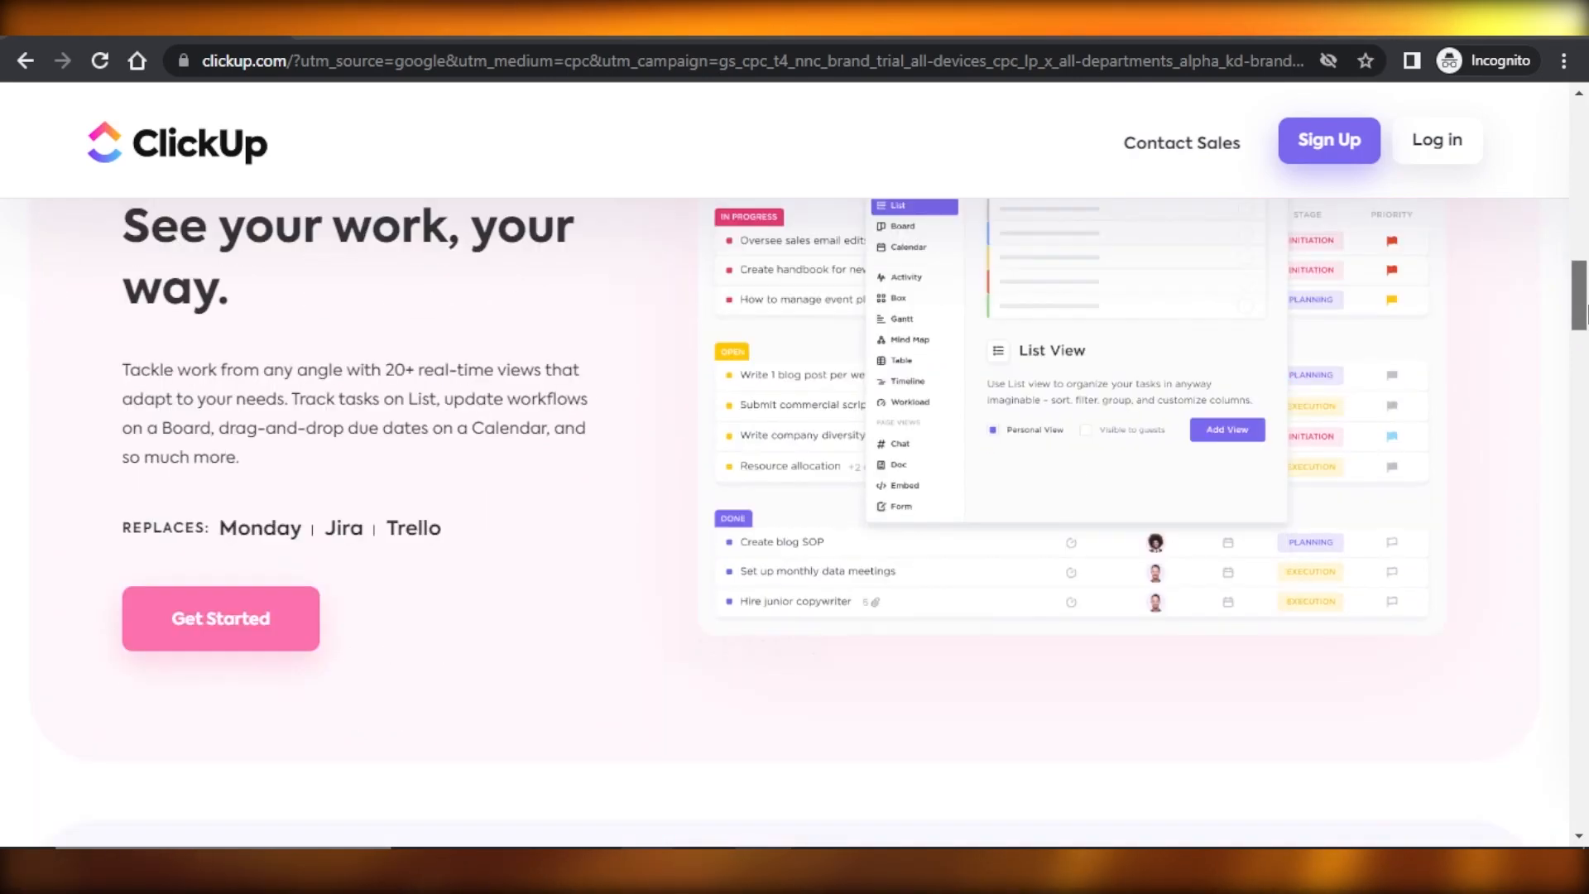
pyautogui.scroll(-3)
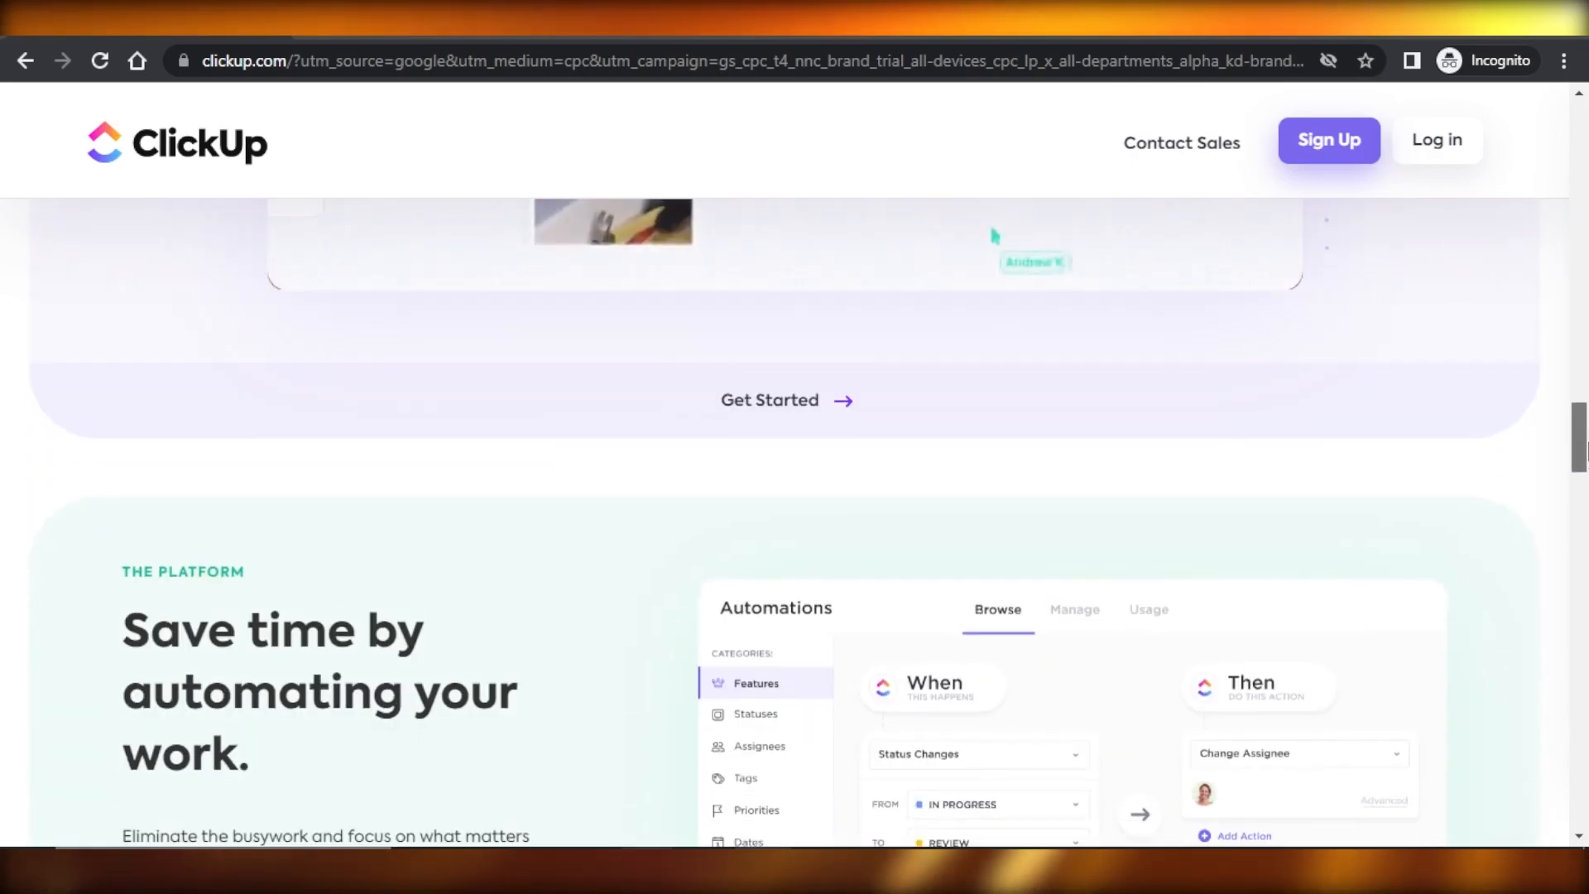
pyautogui.scroll(3)
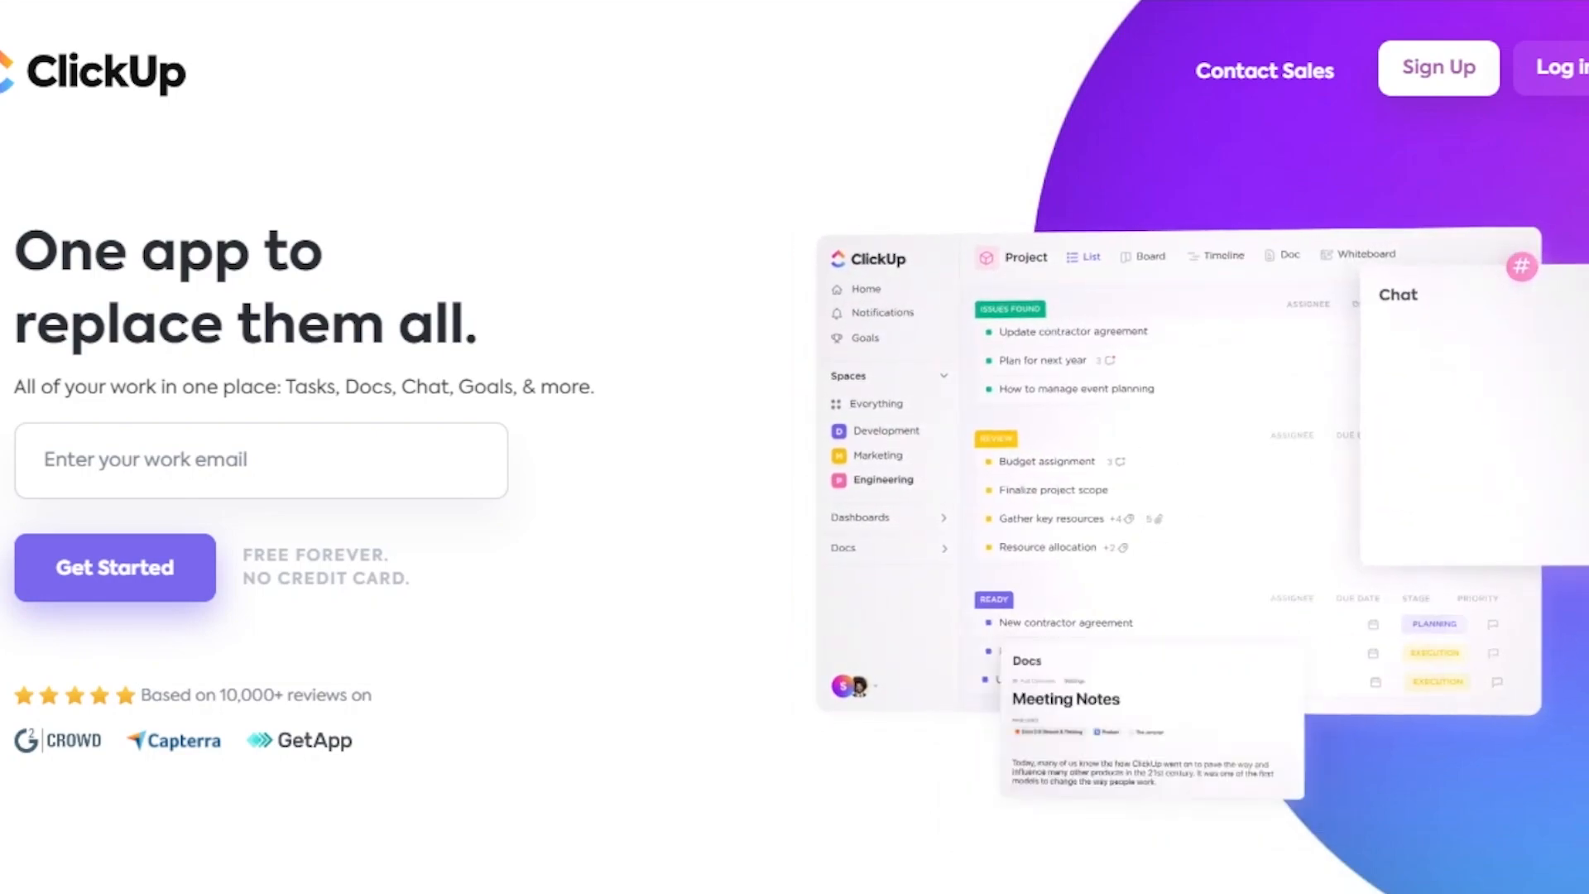
pyautogui.scroll(-3)
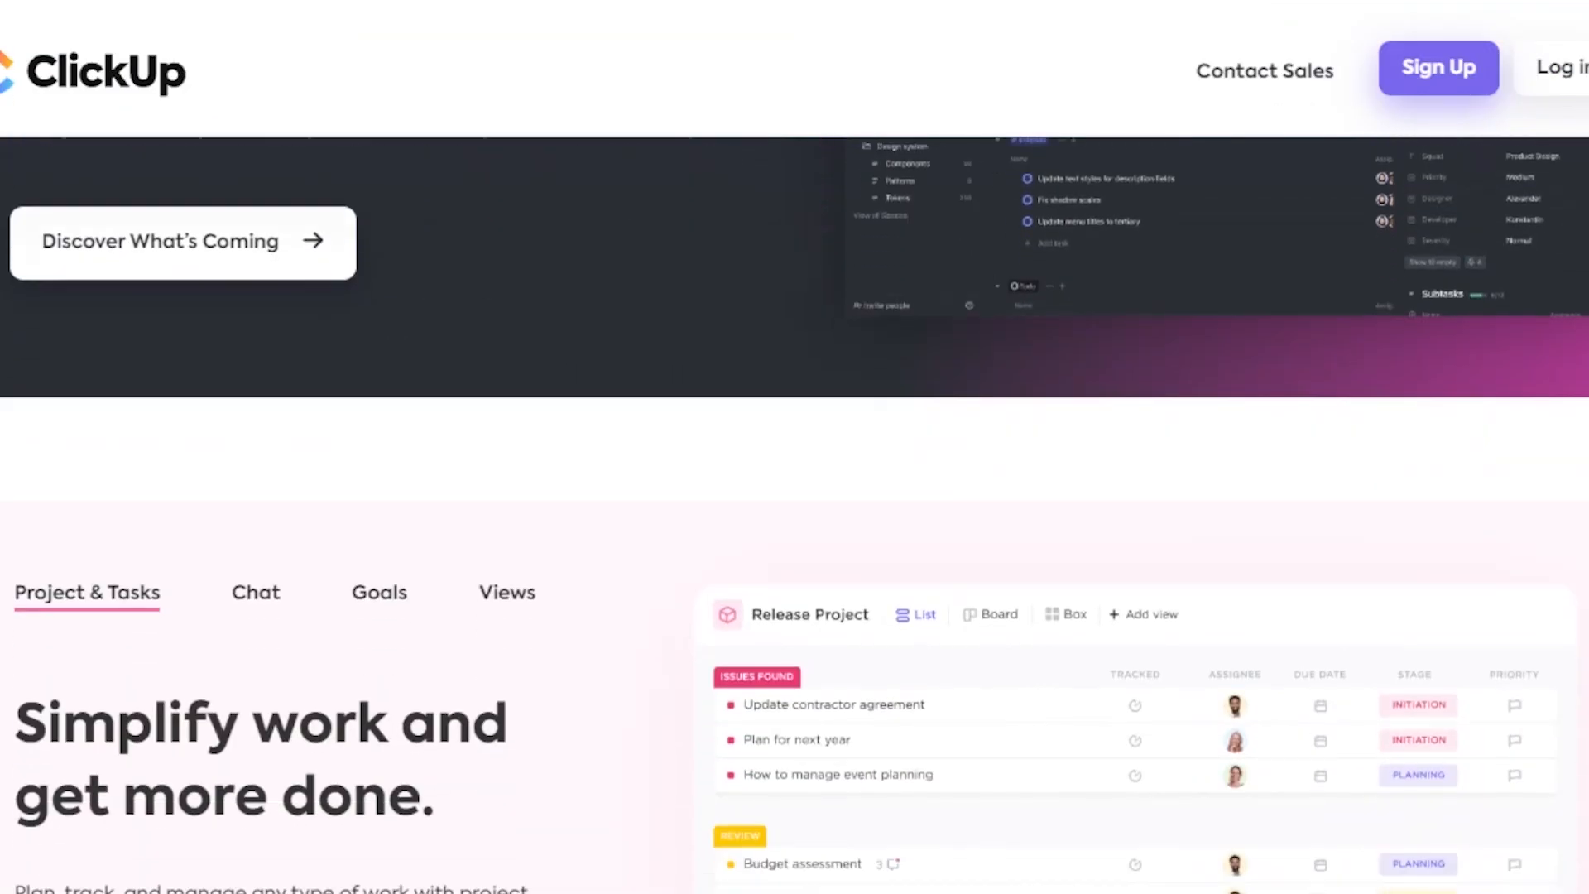
pyautogui.scroll(-3)
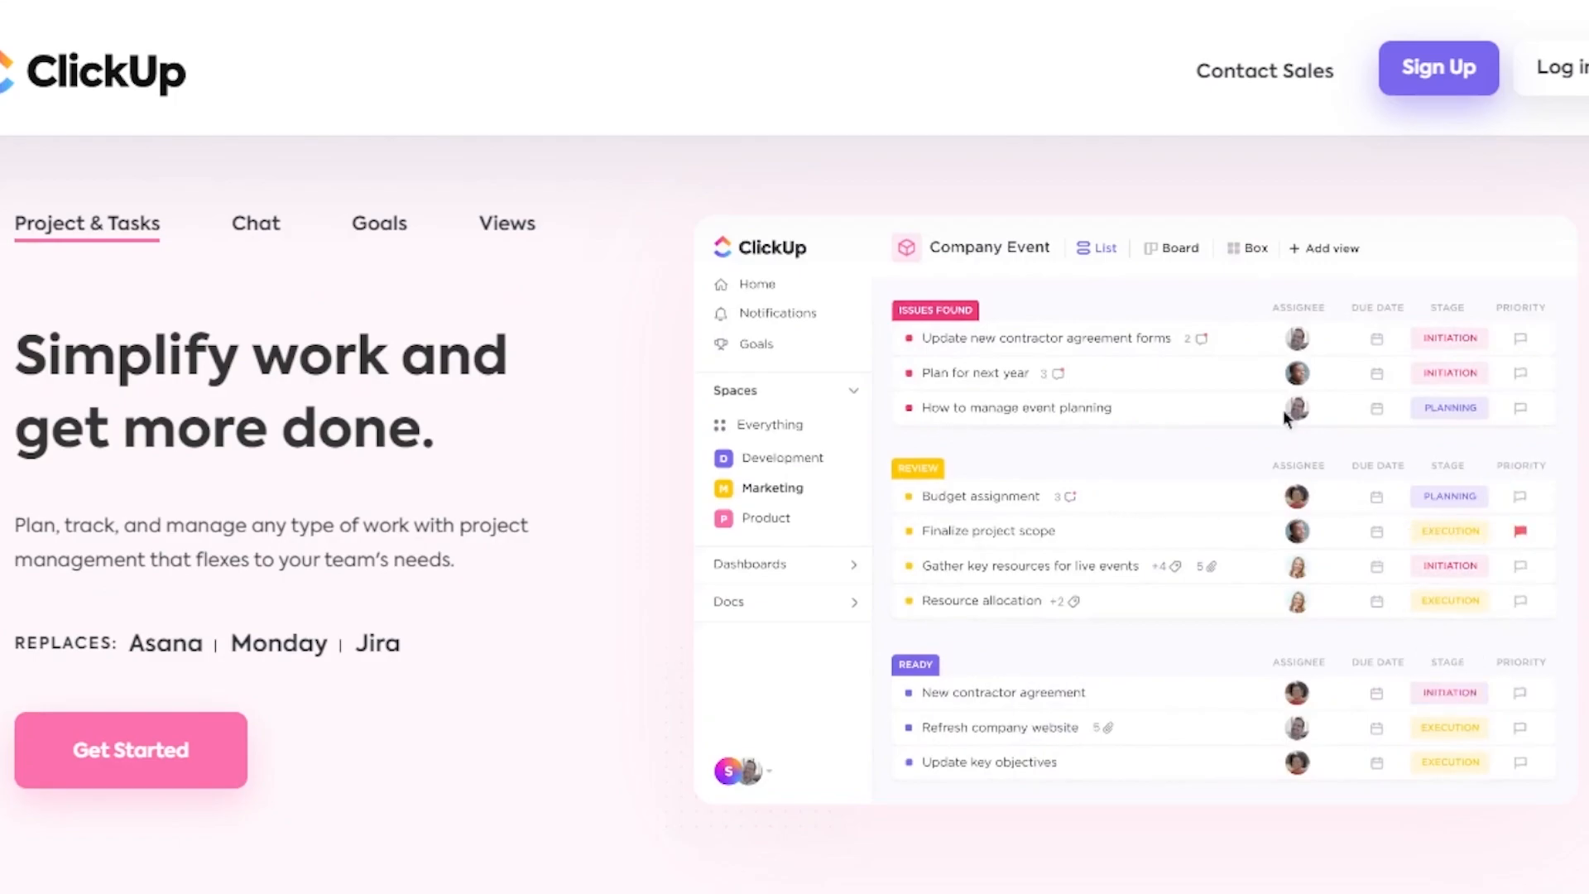
pyautogui.click(1172, 249)
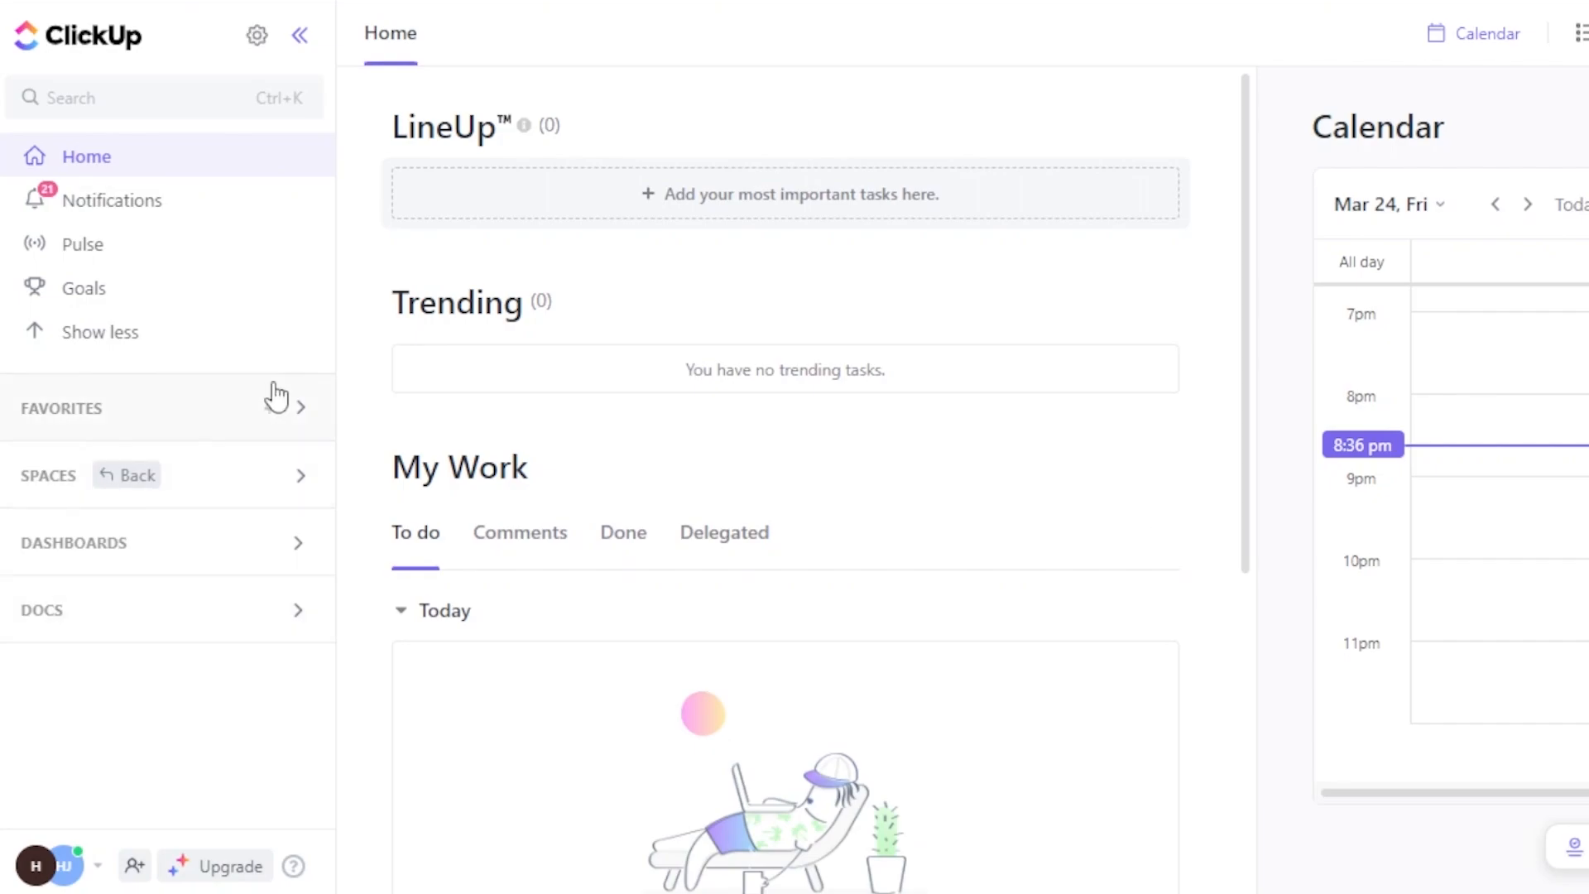
pyautogui.moveTo(128, 162)
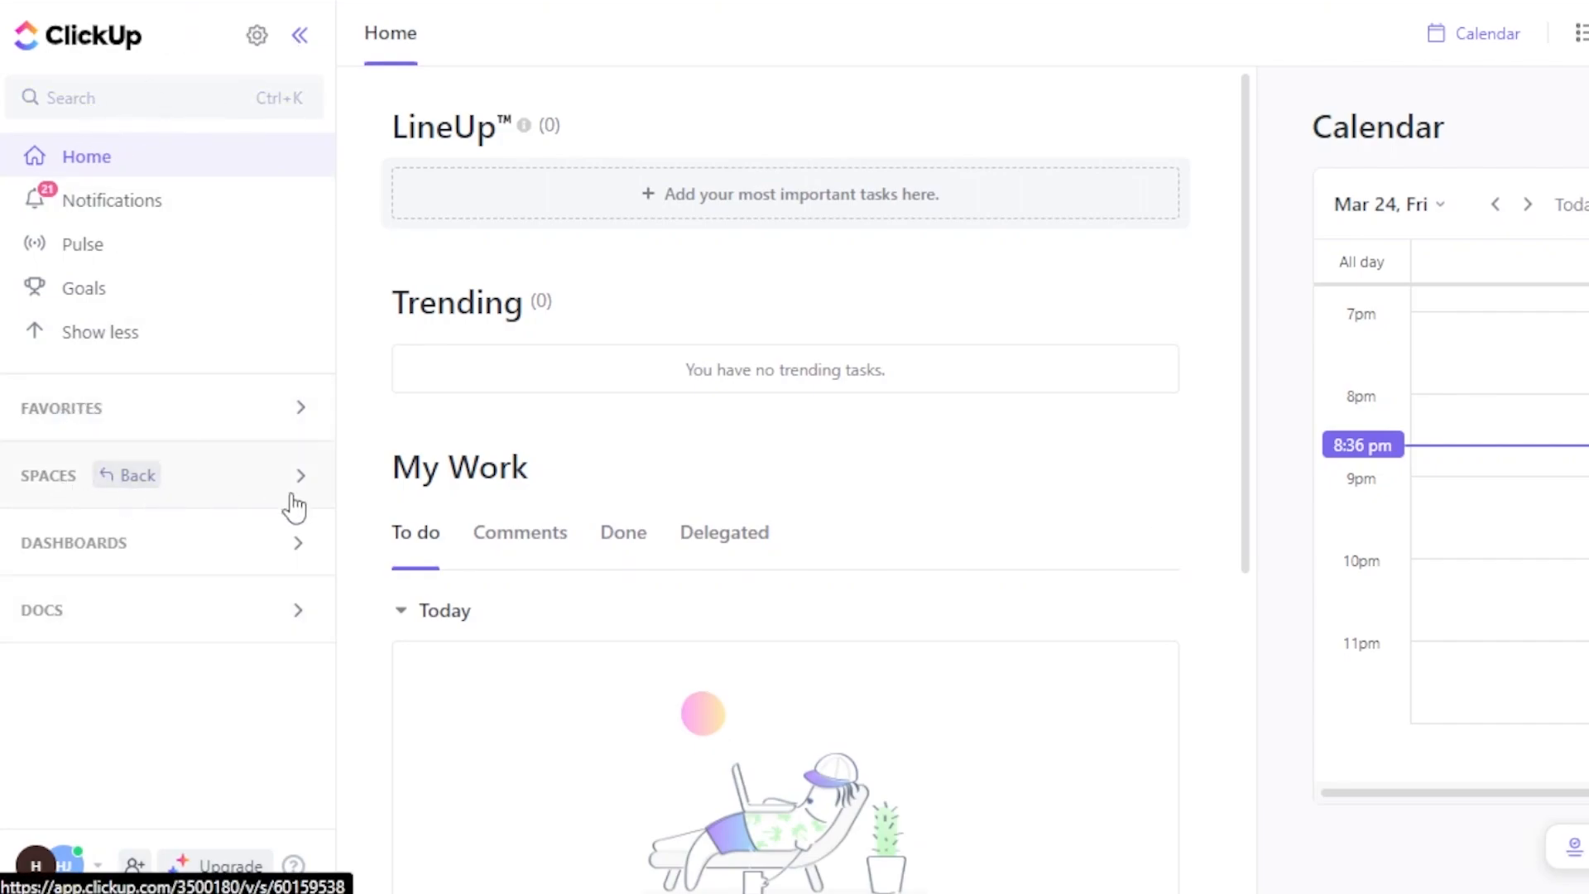
pyautogui.moveTo(320, 492)
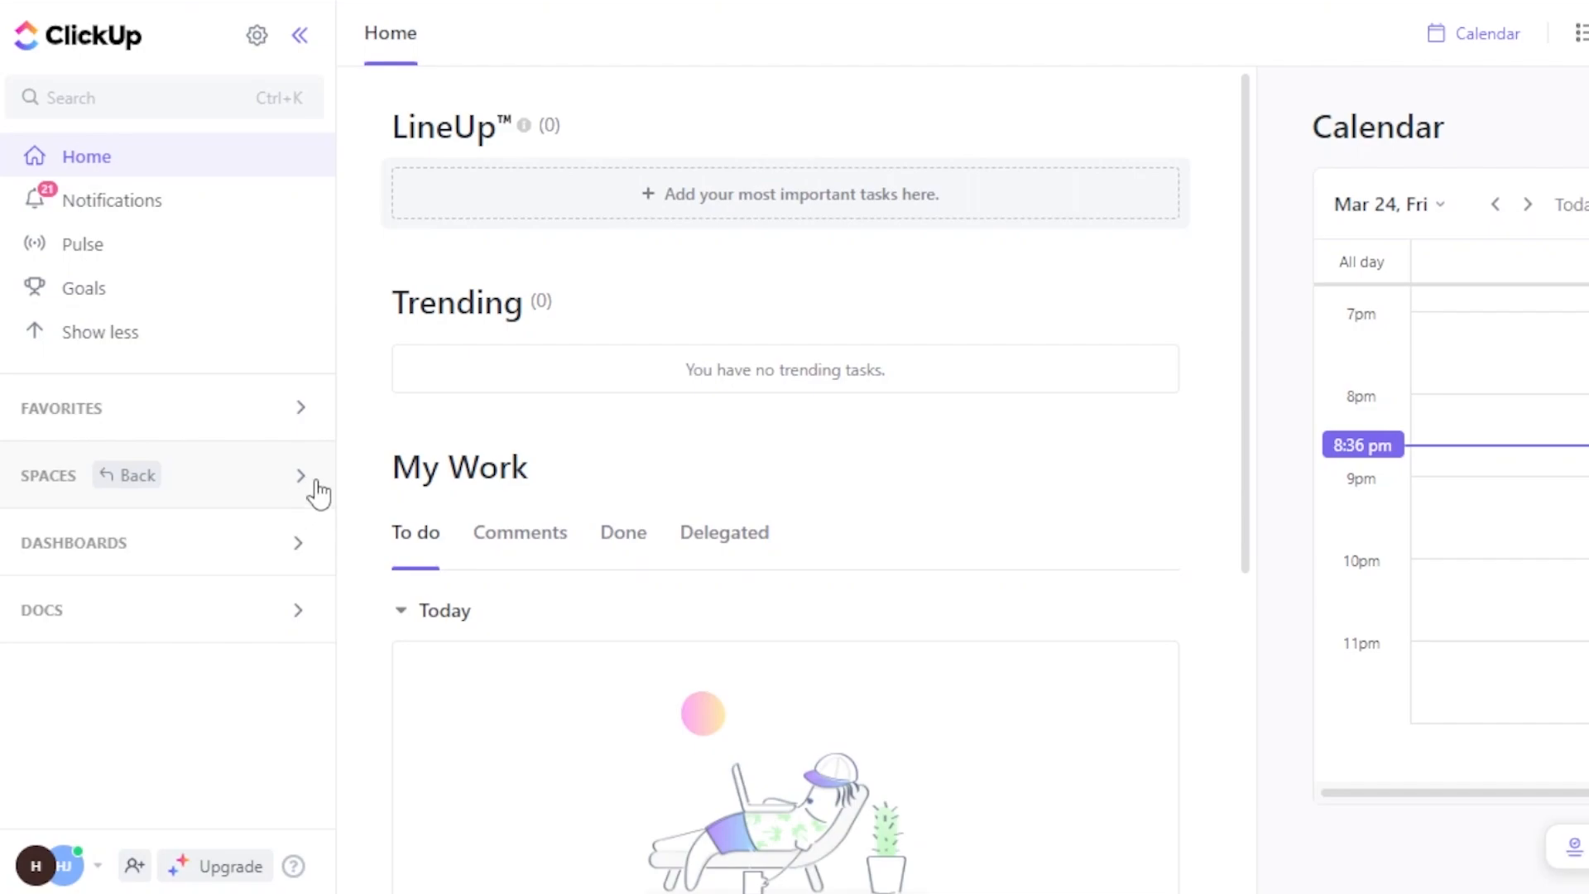
# Expand the sidebar Spaces list and bring up the Create new Space dialog.
pyautogui.click(299, 476)
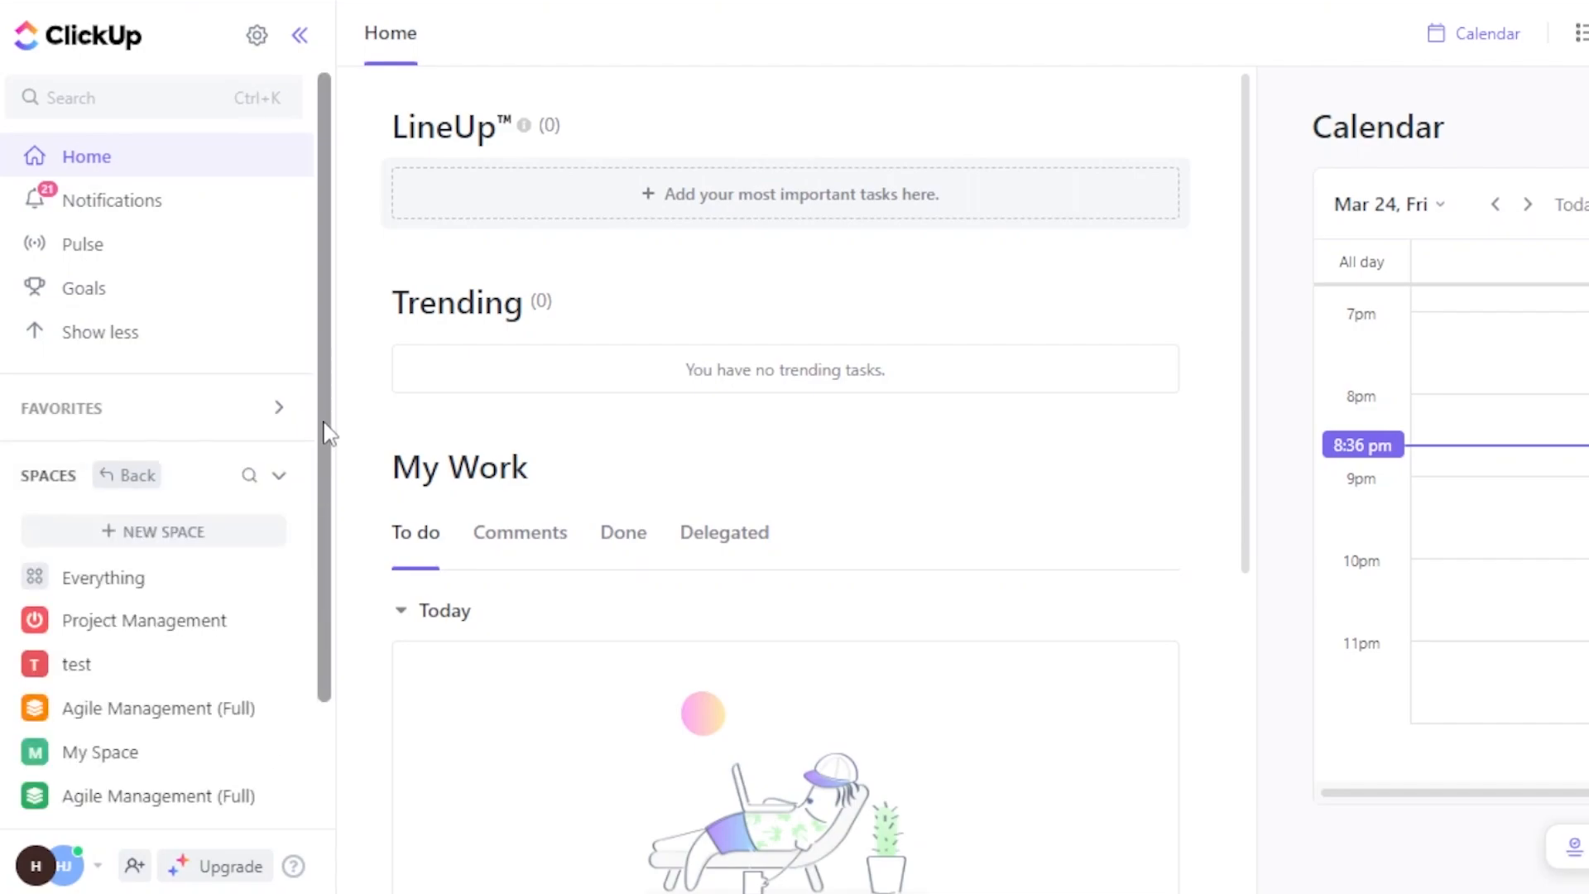
pyautogui.scroll(-3)
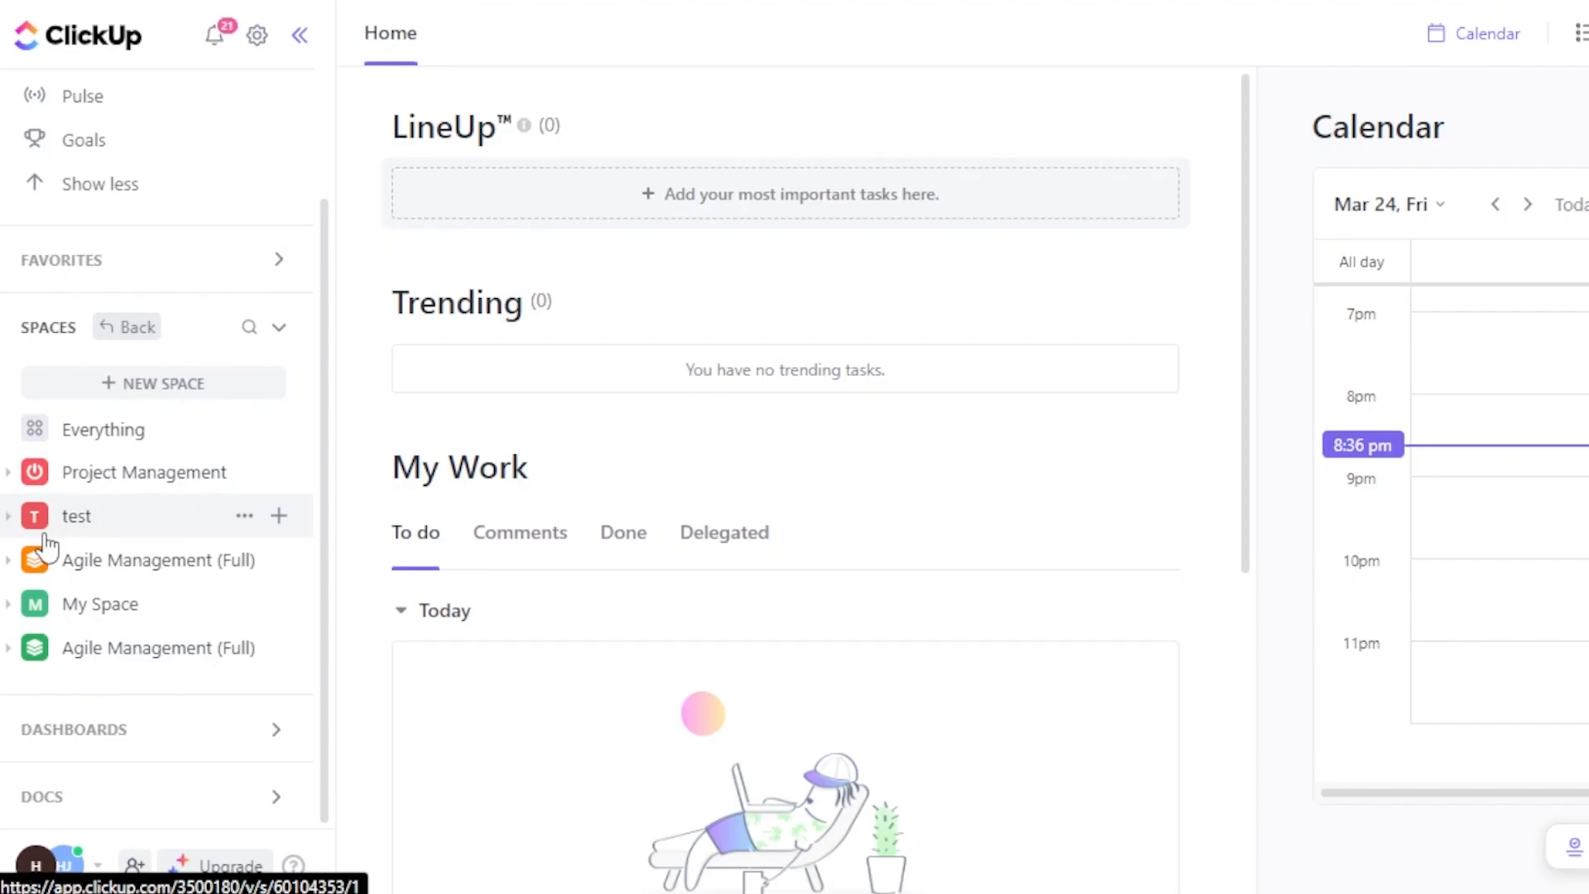
pyautogui.click(153, 383)
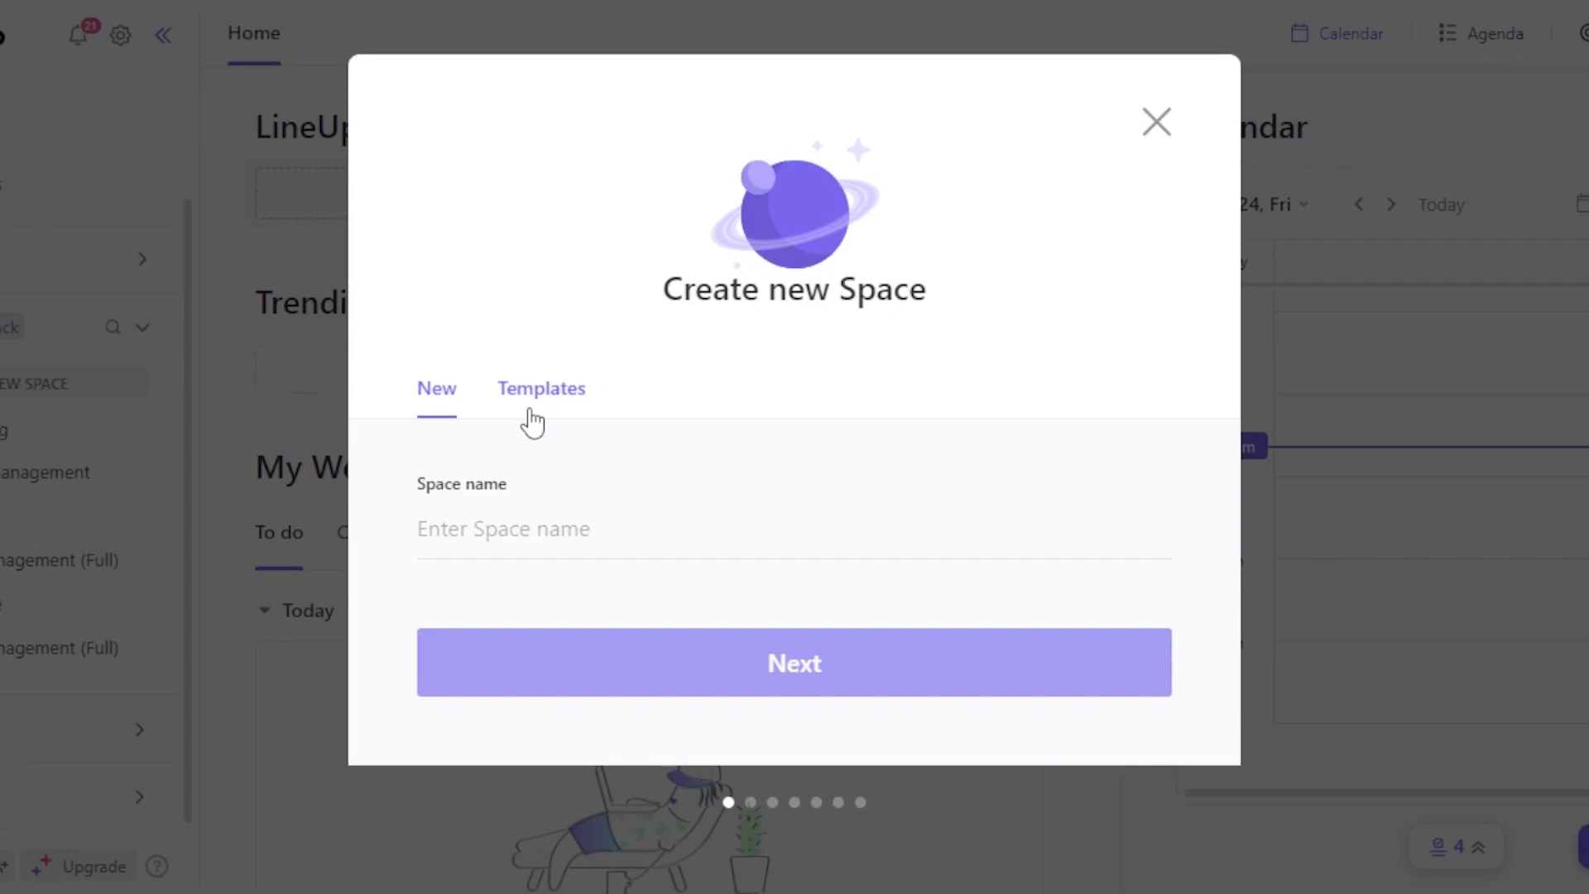
pyautogui.click(541, 388)
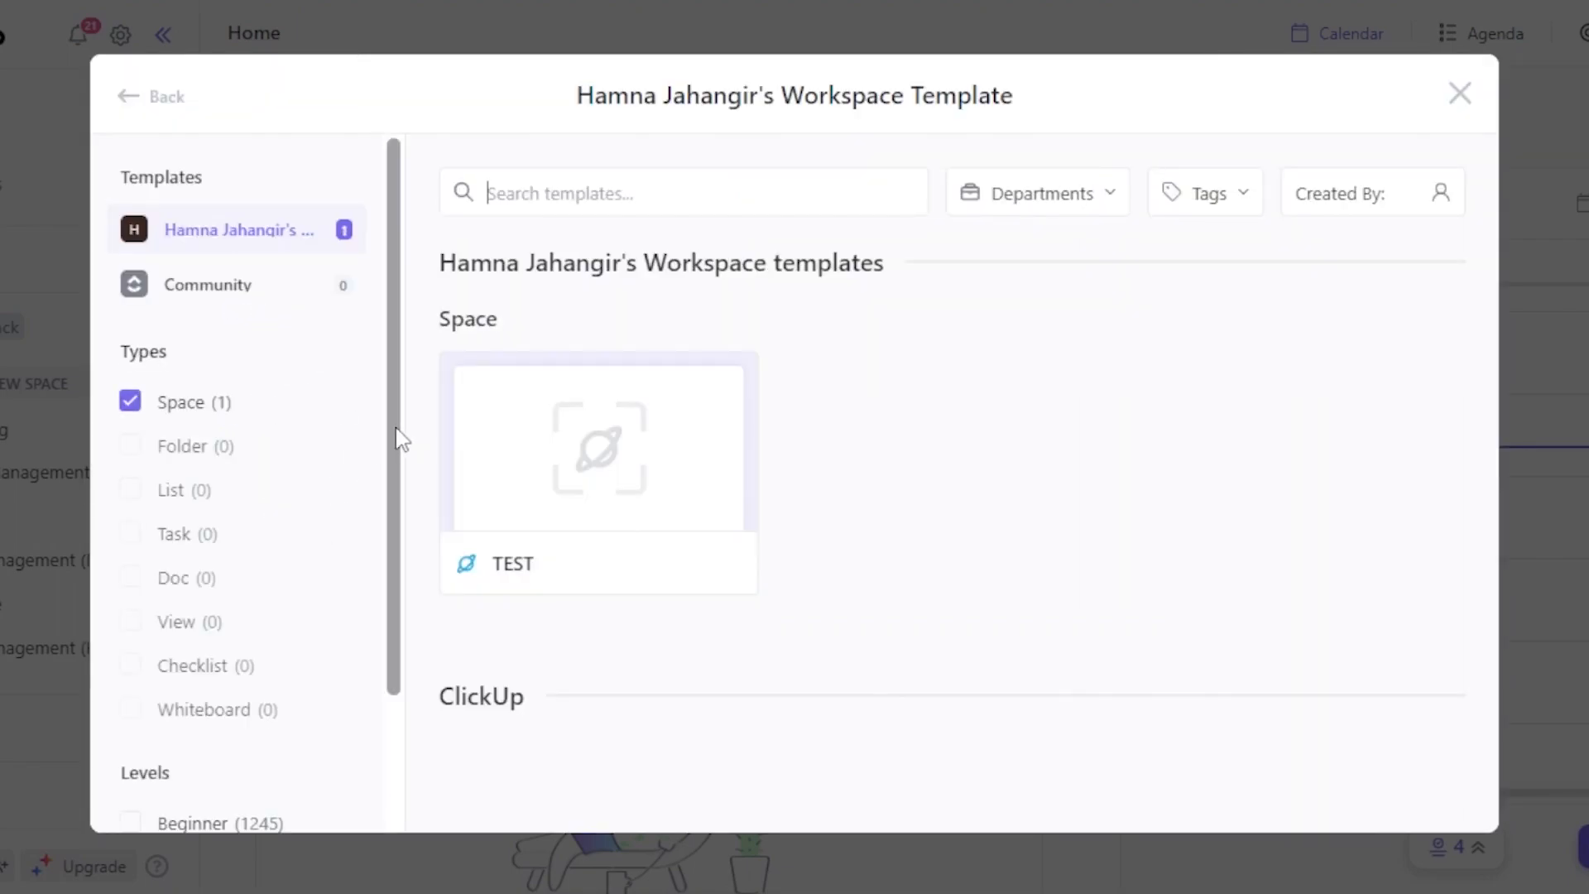
pyautogui.scroll(-3)
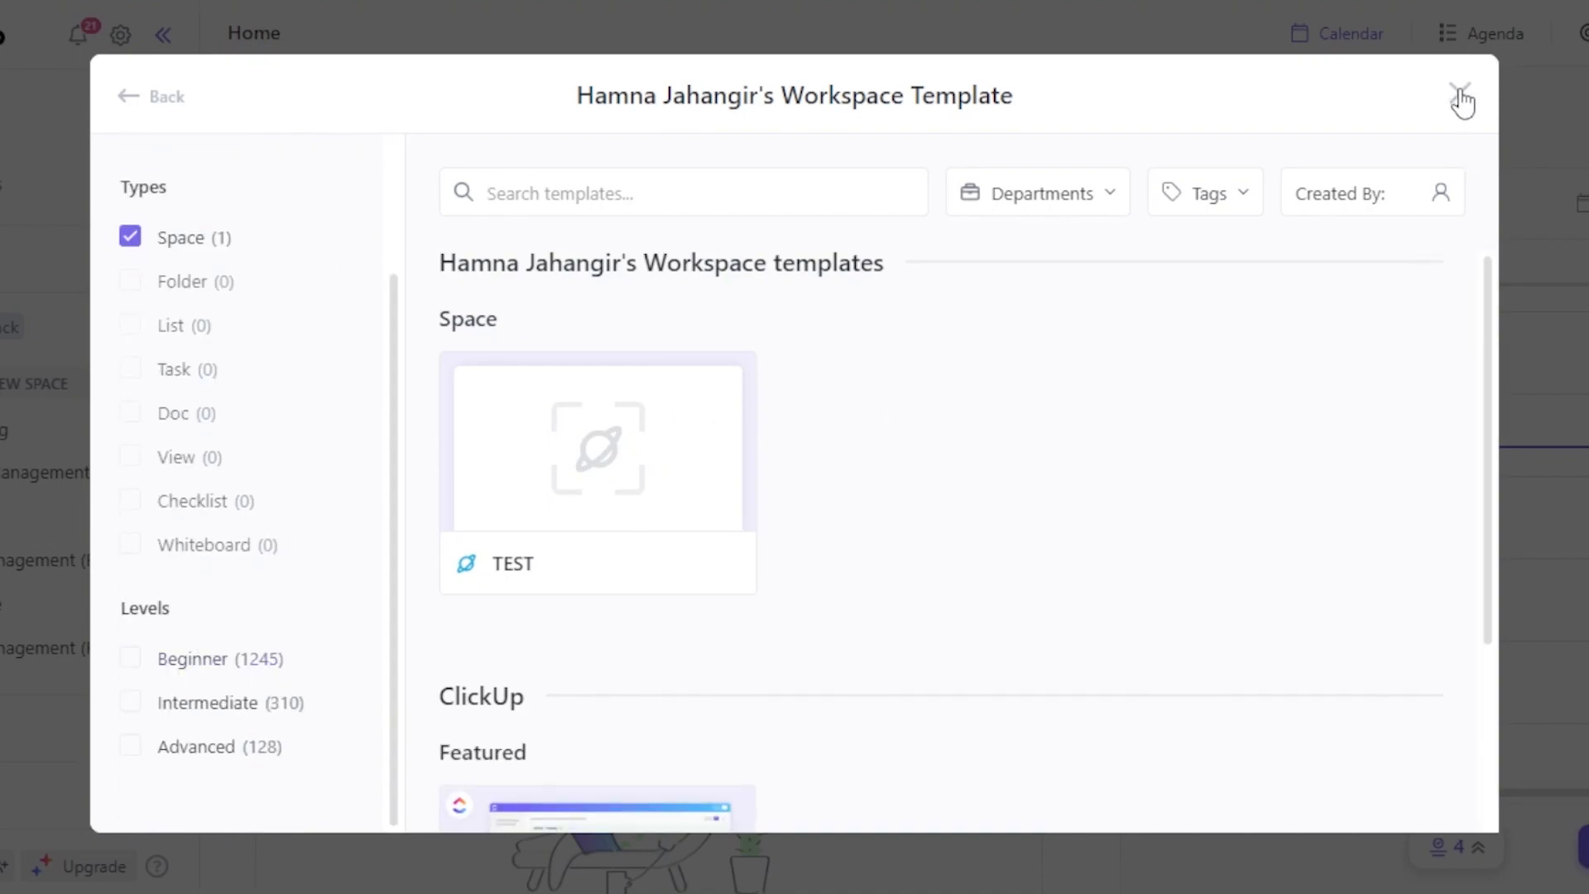
pyautogui.click(1460, 84)
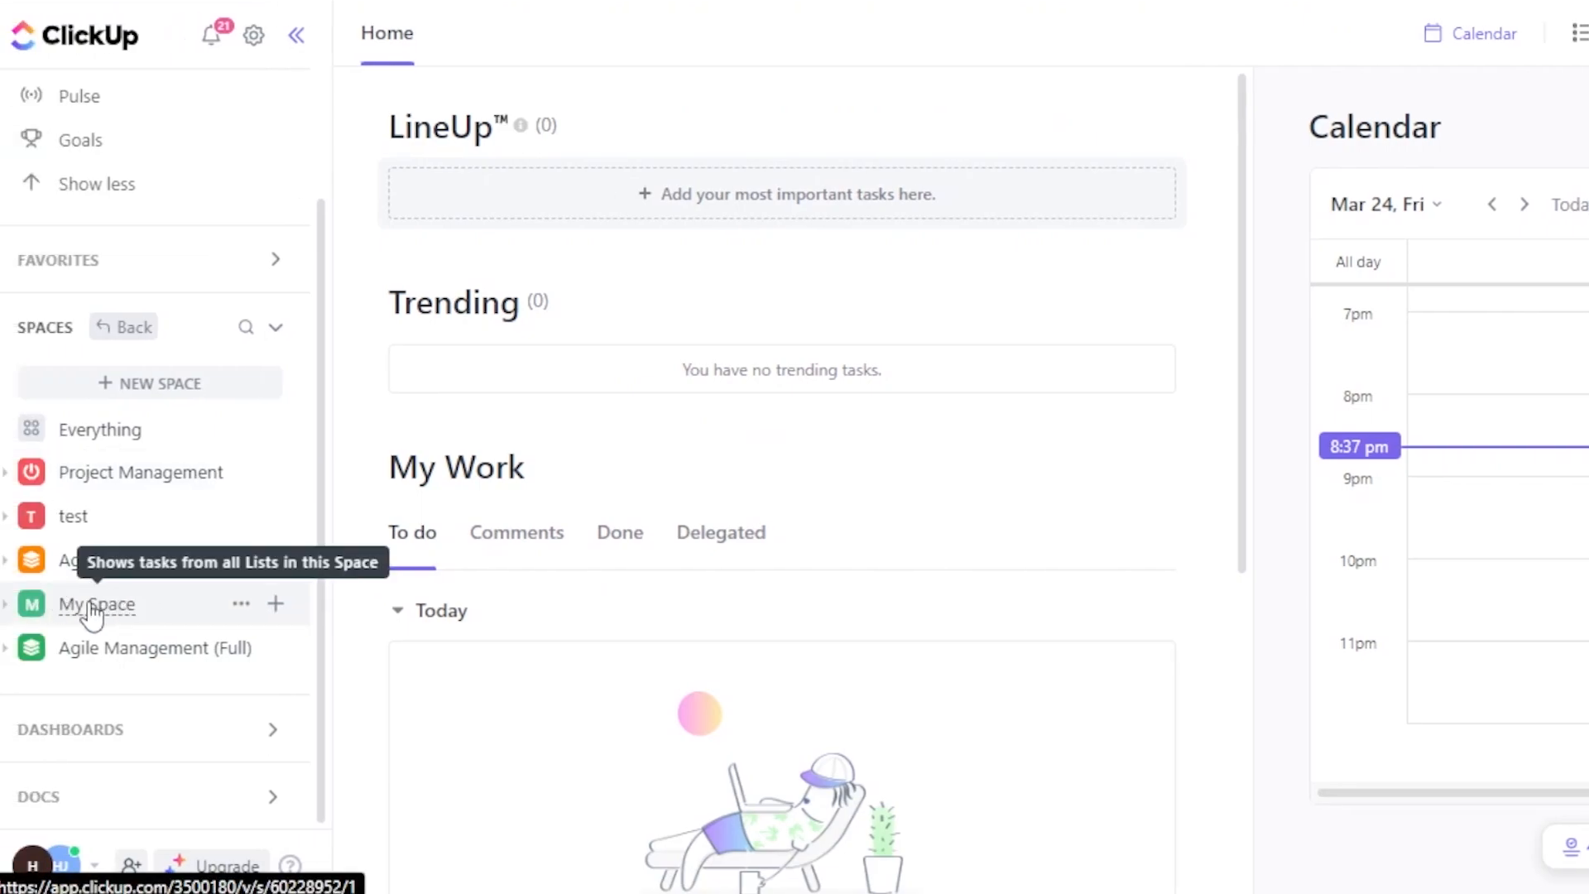
# Open My Space and show its add-item menu.
pyautogui.click(96, 604)
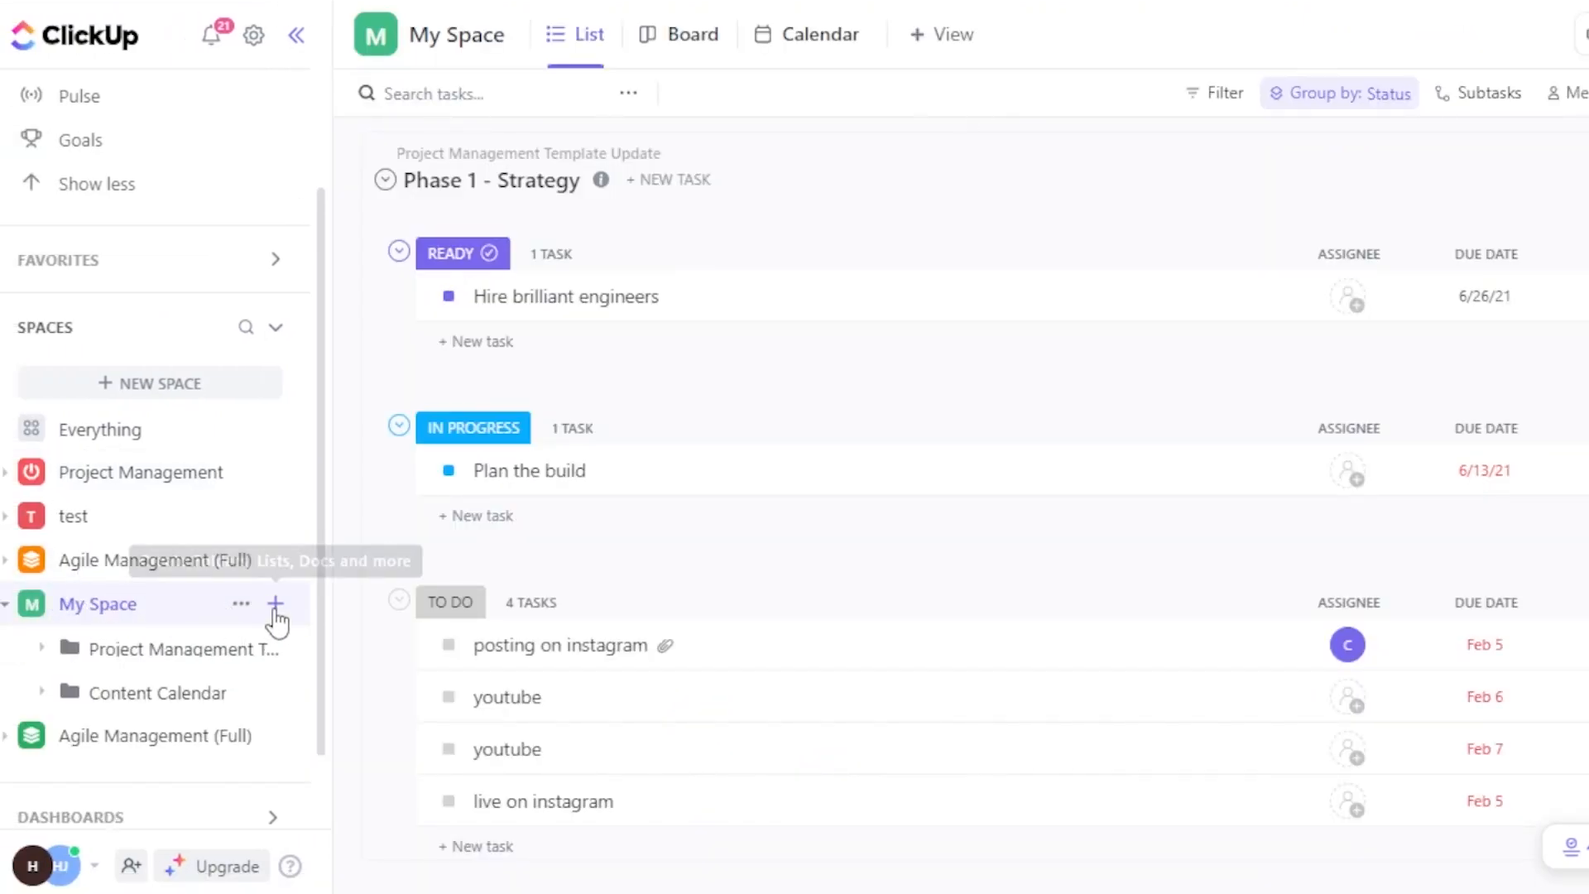
pyautogui.click(275, 603)
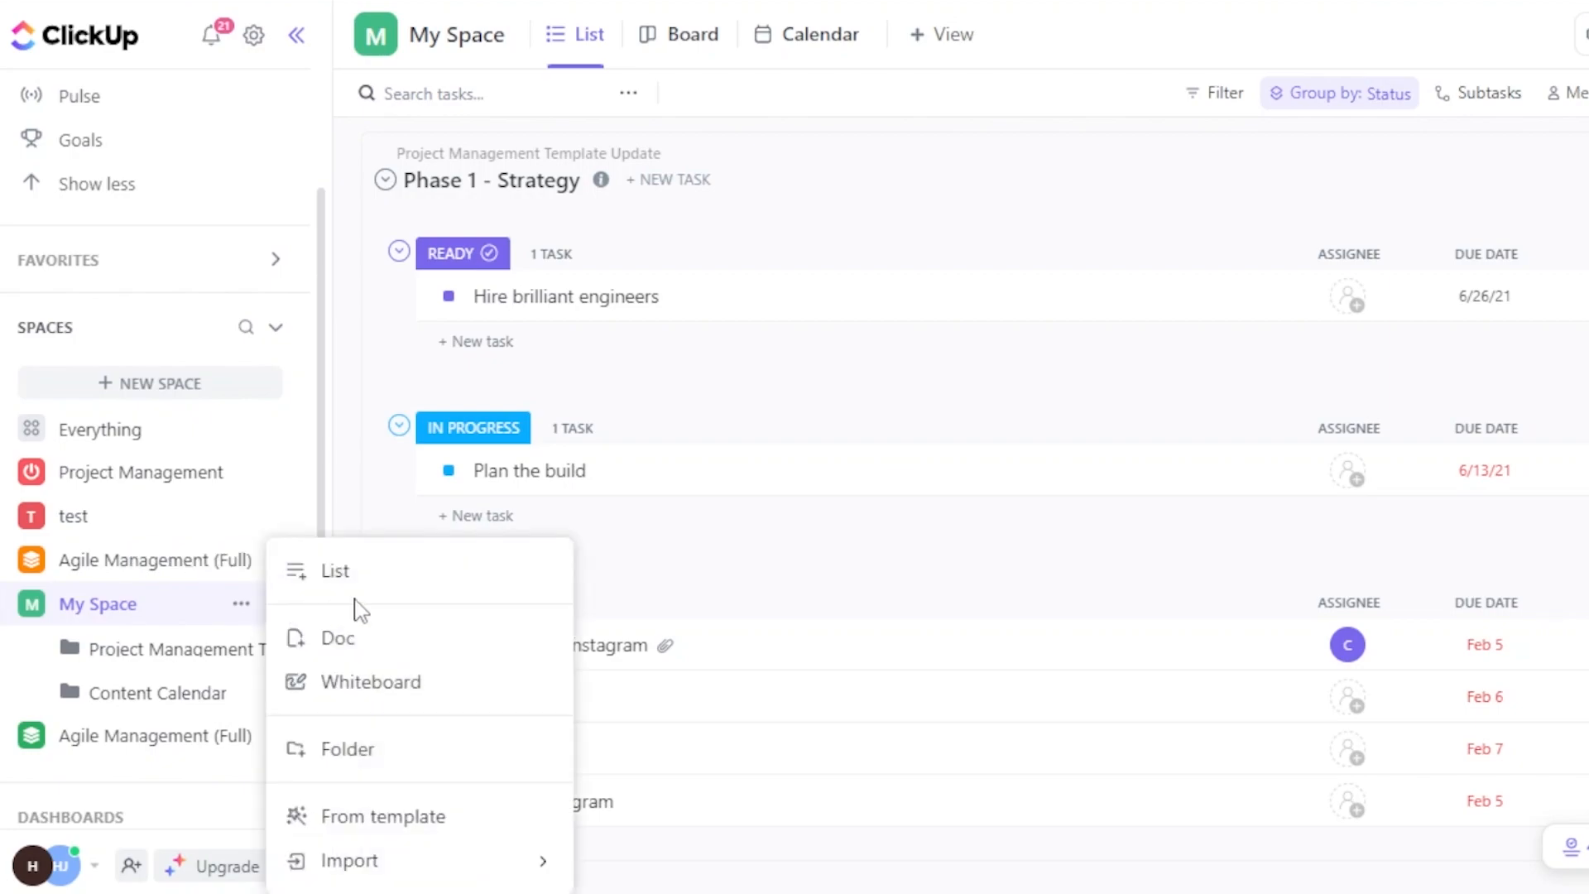
pyautogui.moveTo(352, 697)
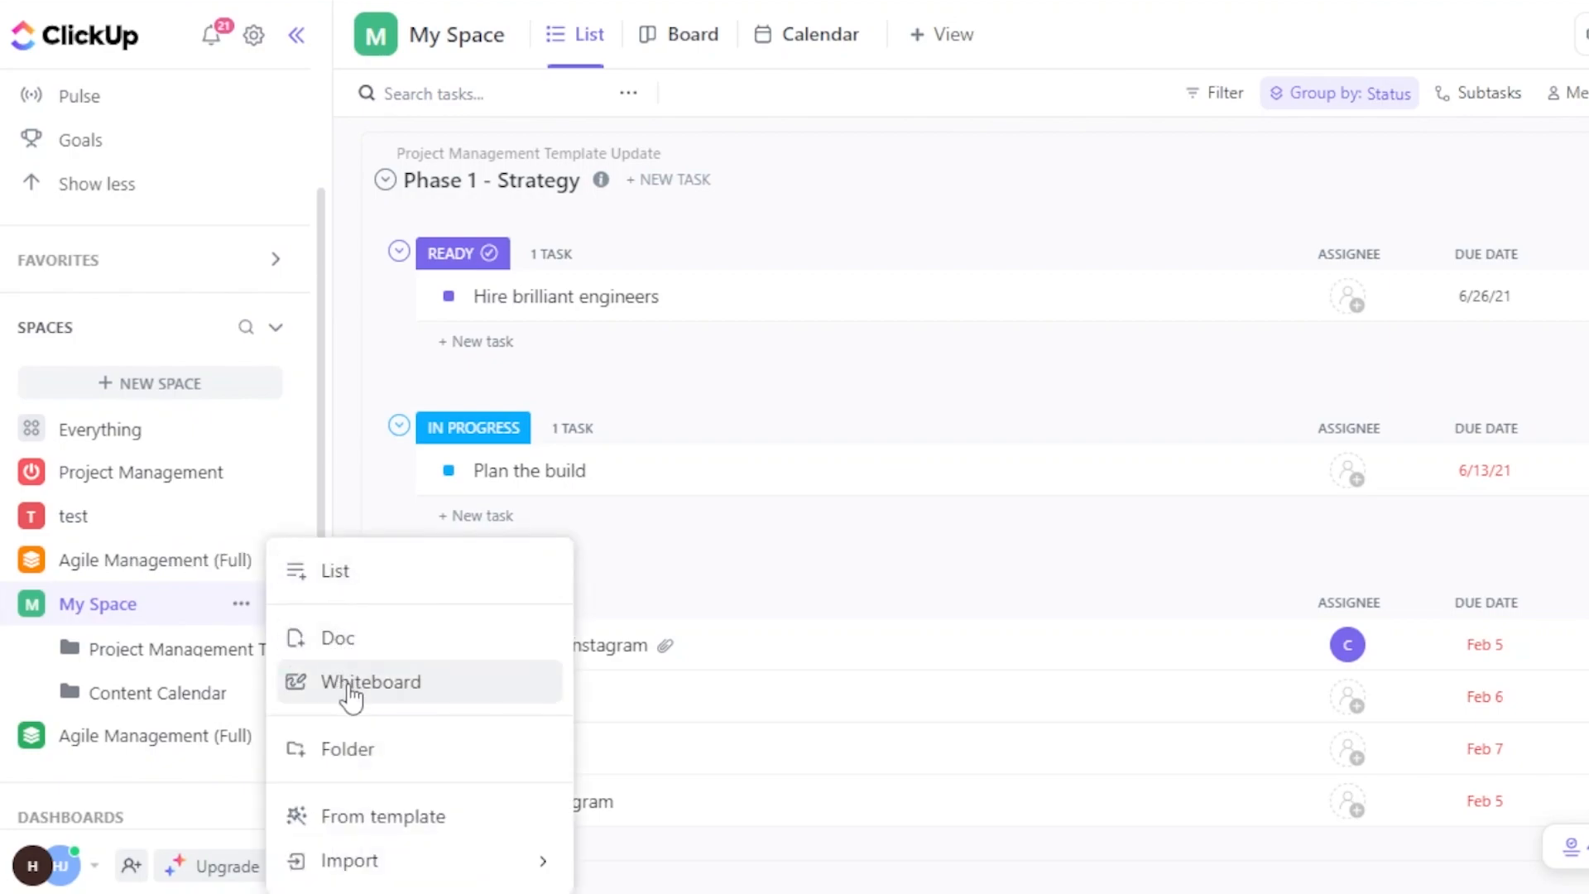
pyautogui.moveTo(384, 822)
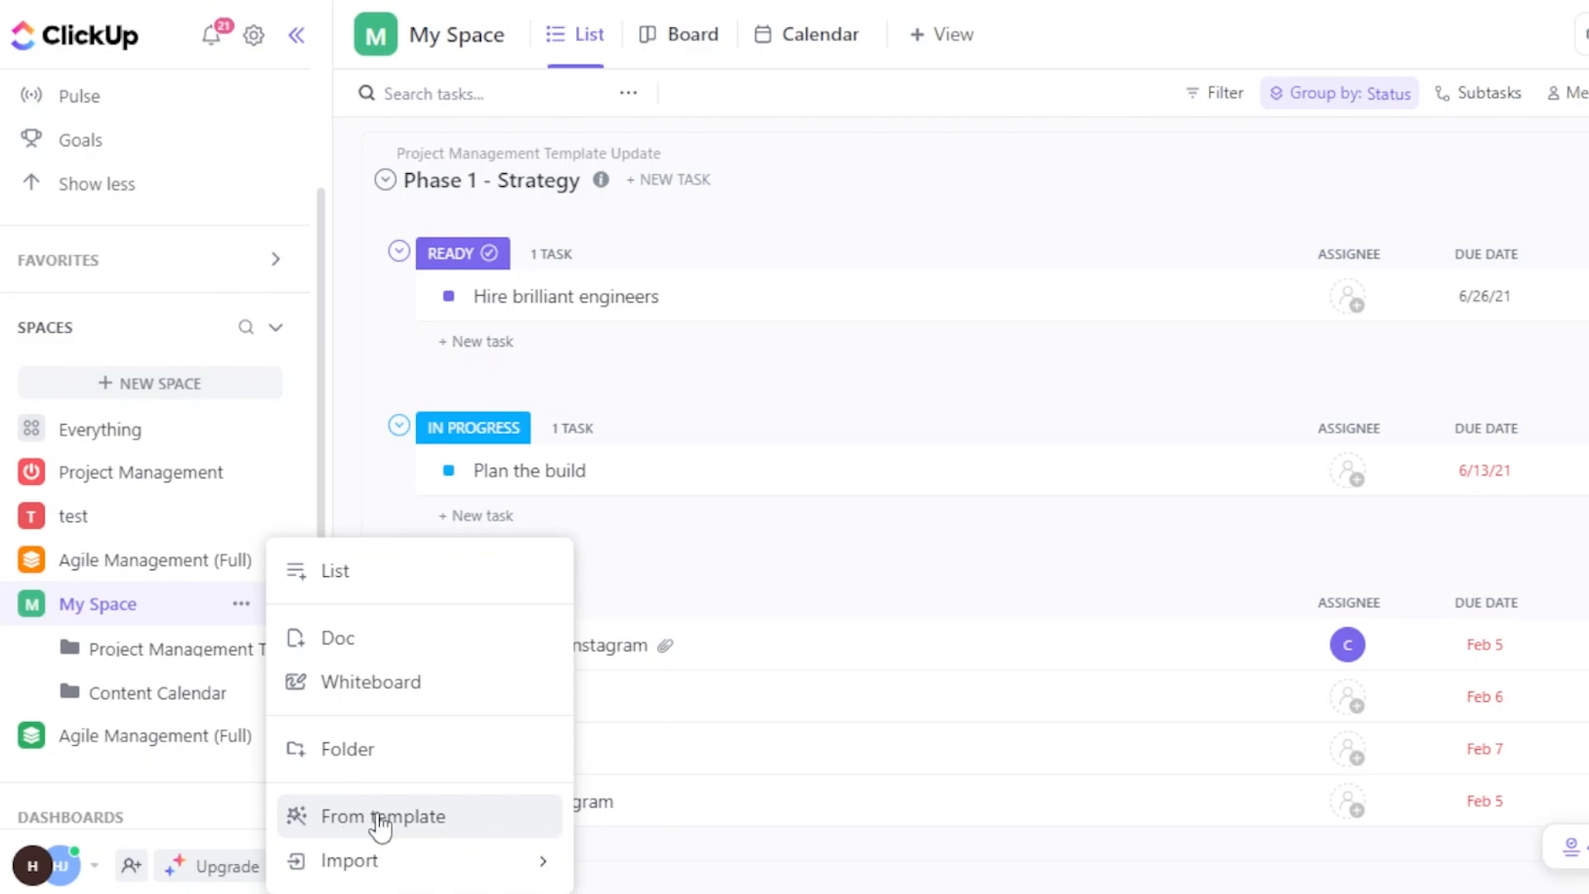
# Search templates for 'personal' and scroll to the Featured Personal Productivity template.
pyautogui.click(384, 817)
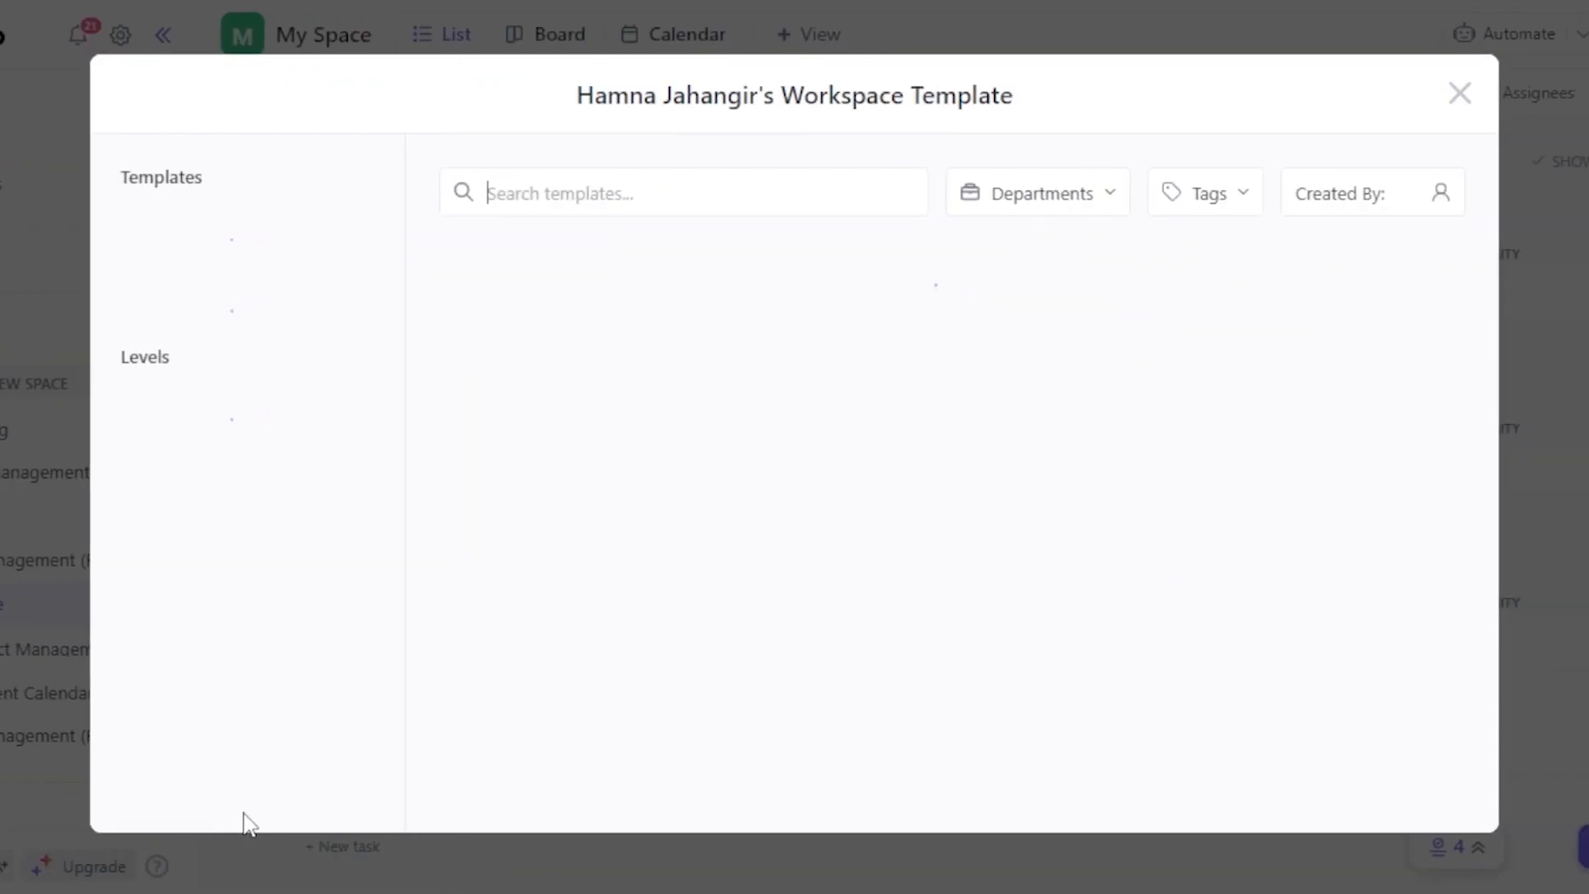
pyautogui.write('personal')
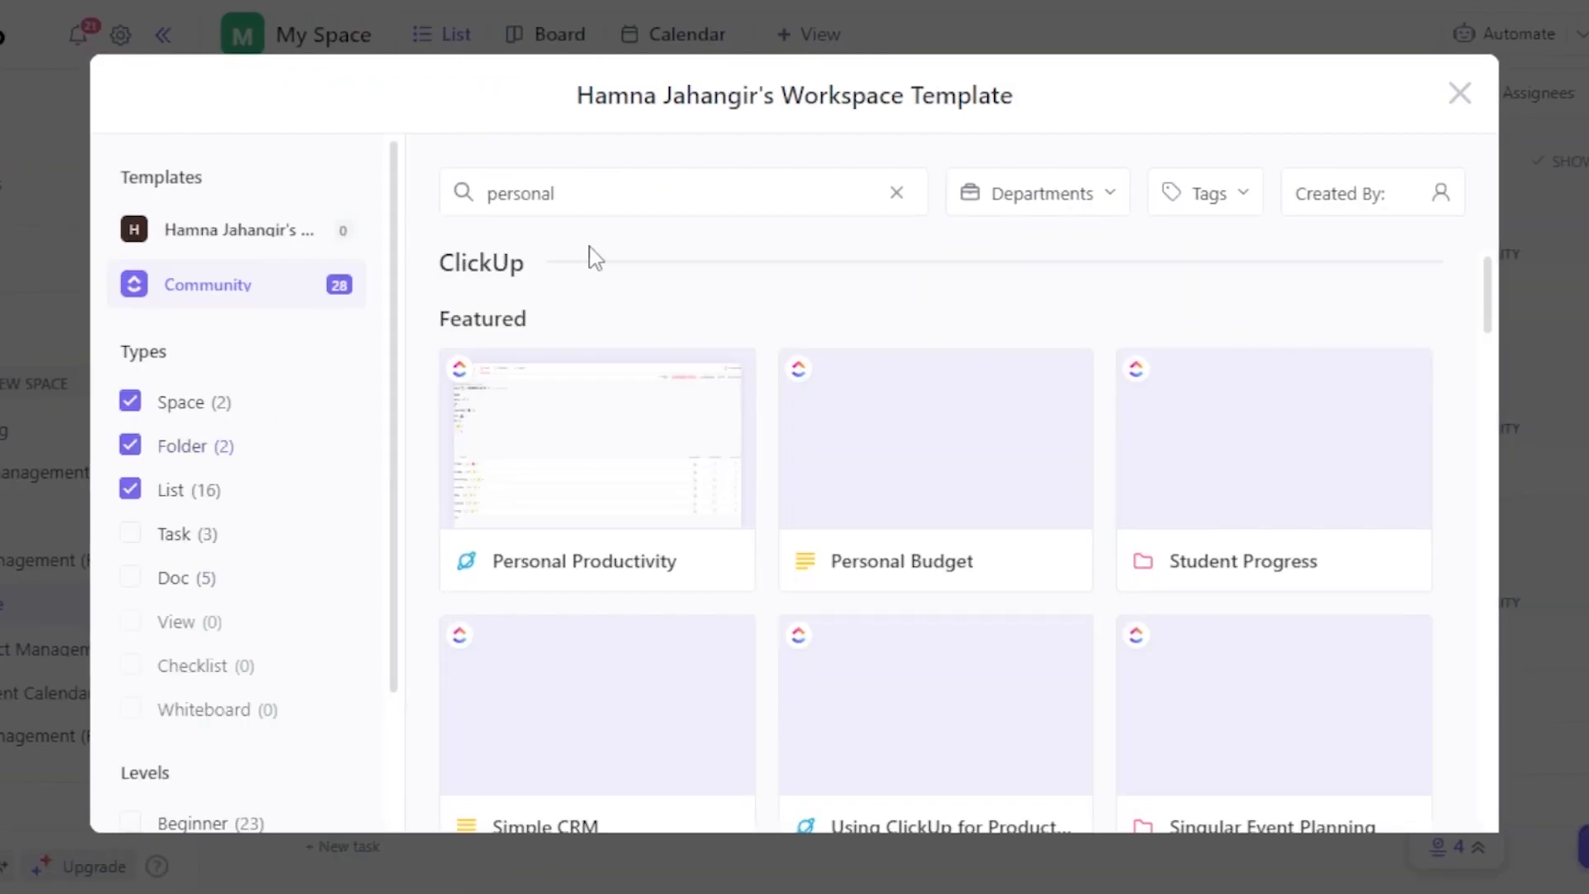
pyautogui.moveTo(599, 229)
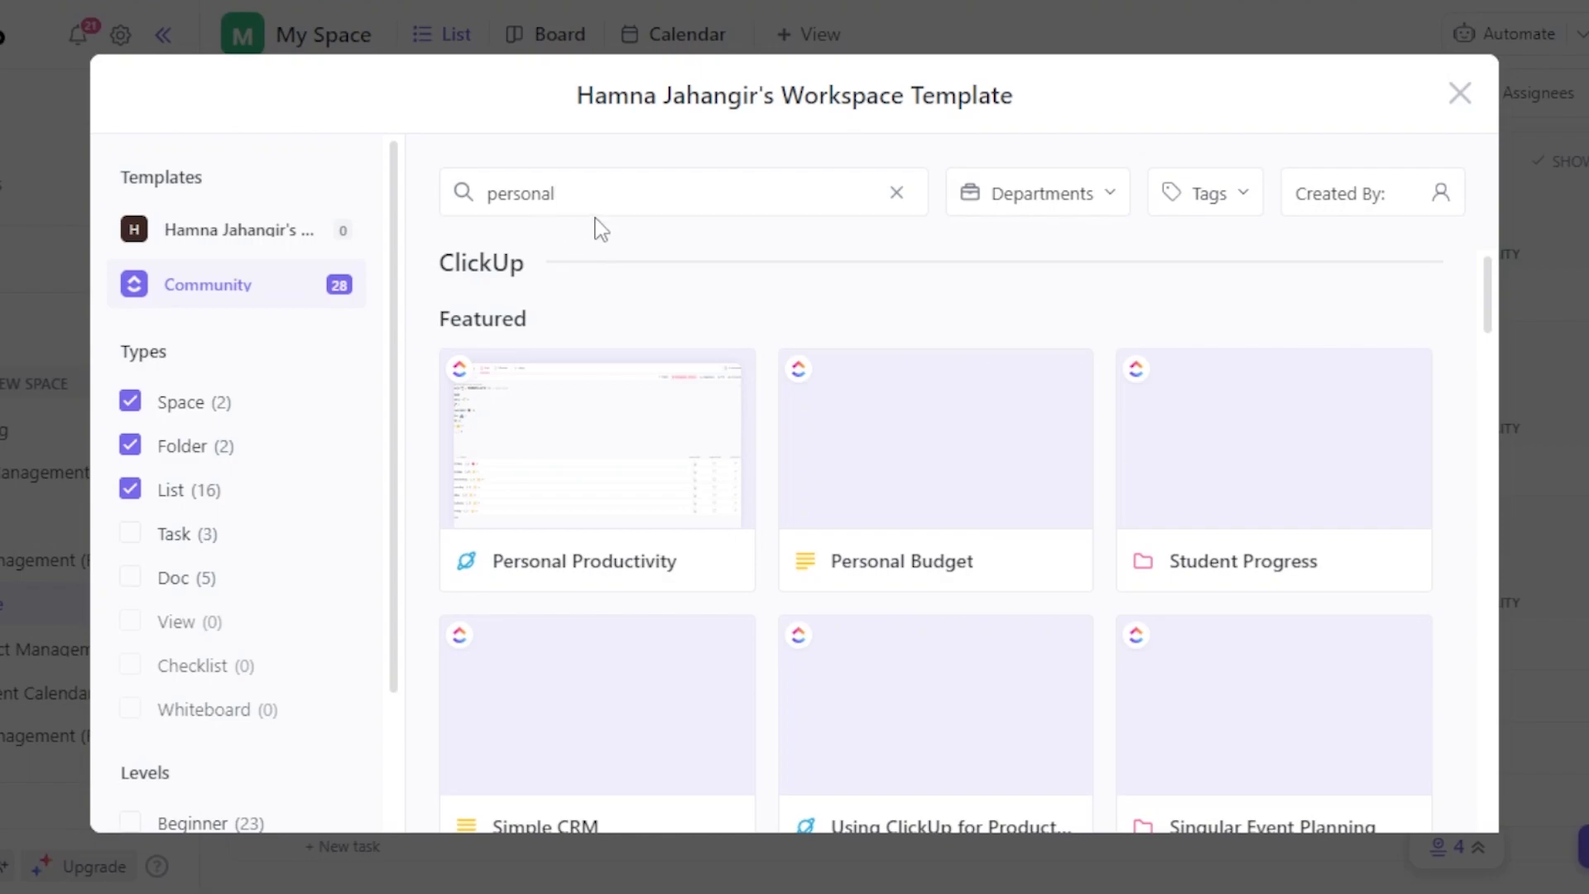
pyautogui.scroll(-3)
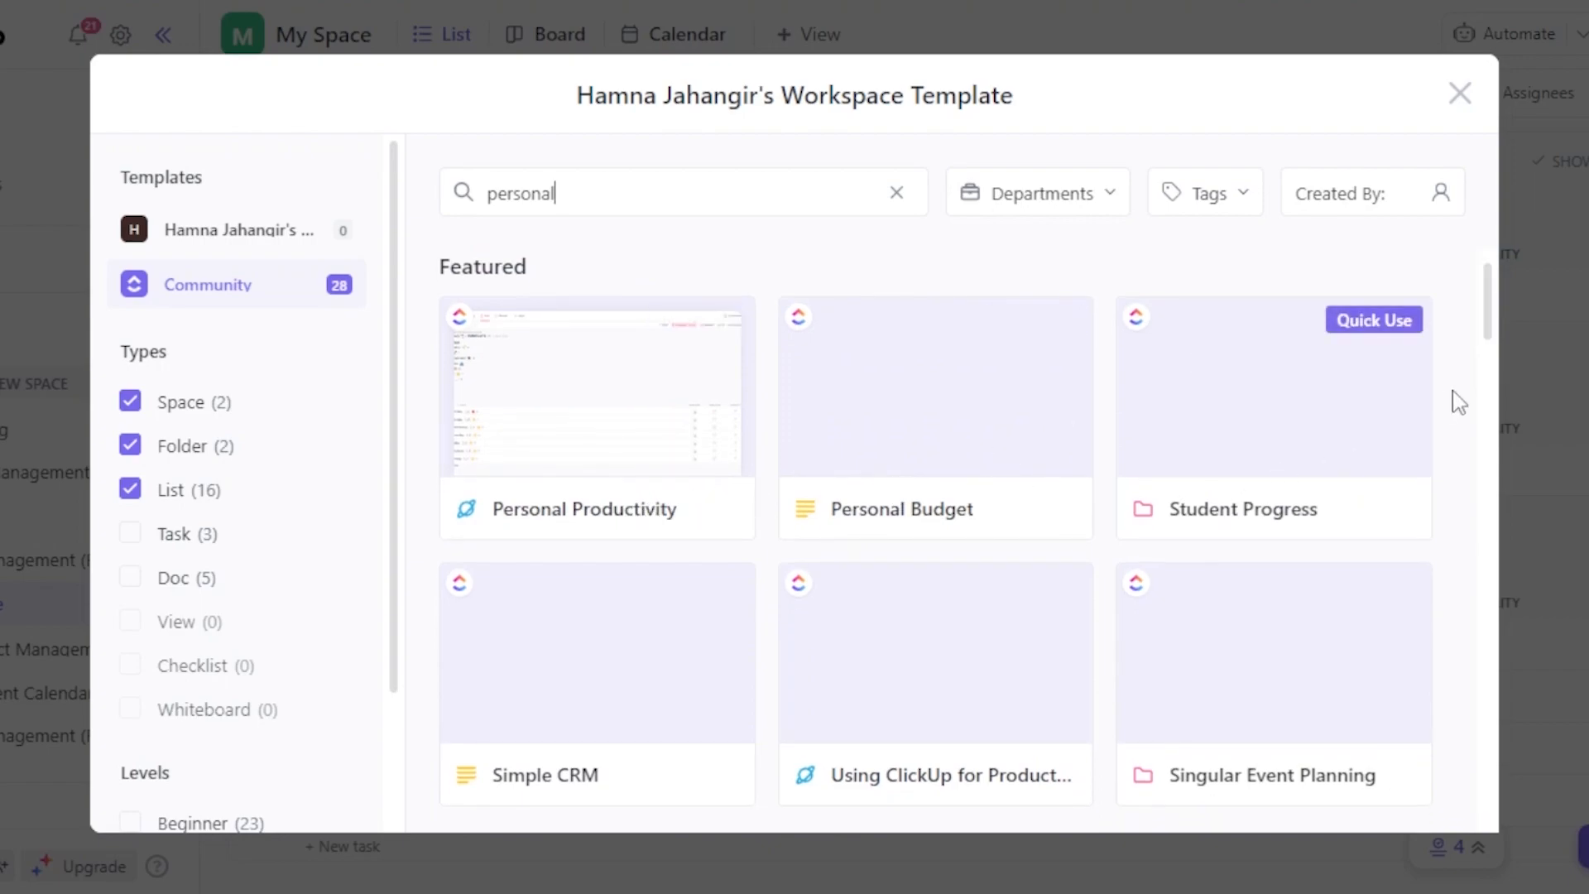
pyautogui.scroll(-3)
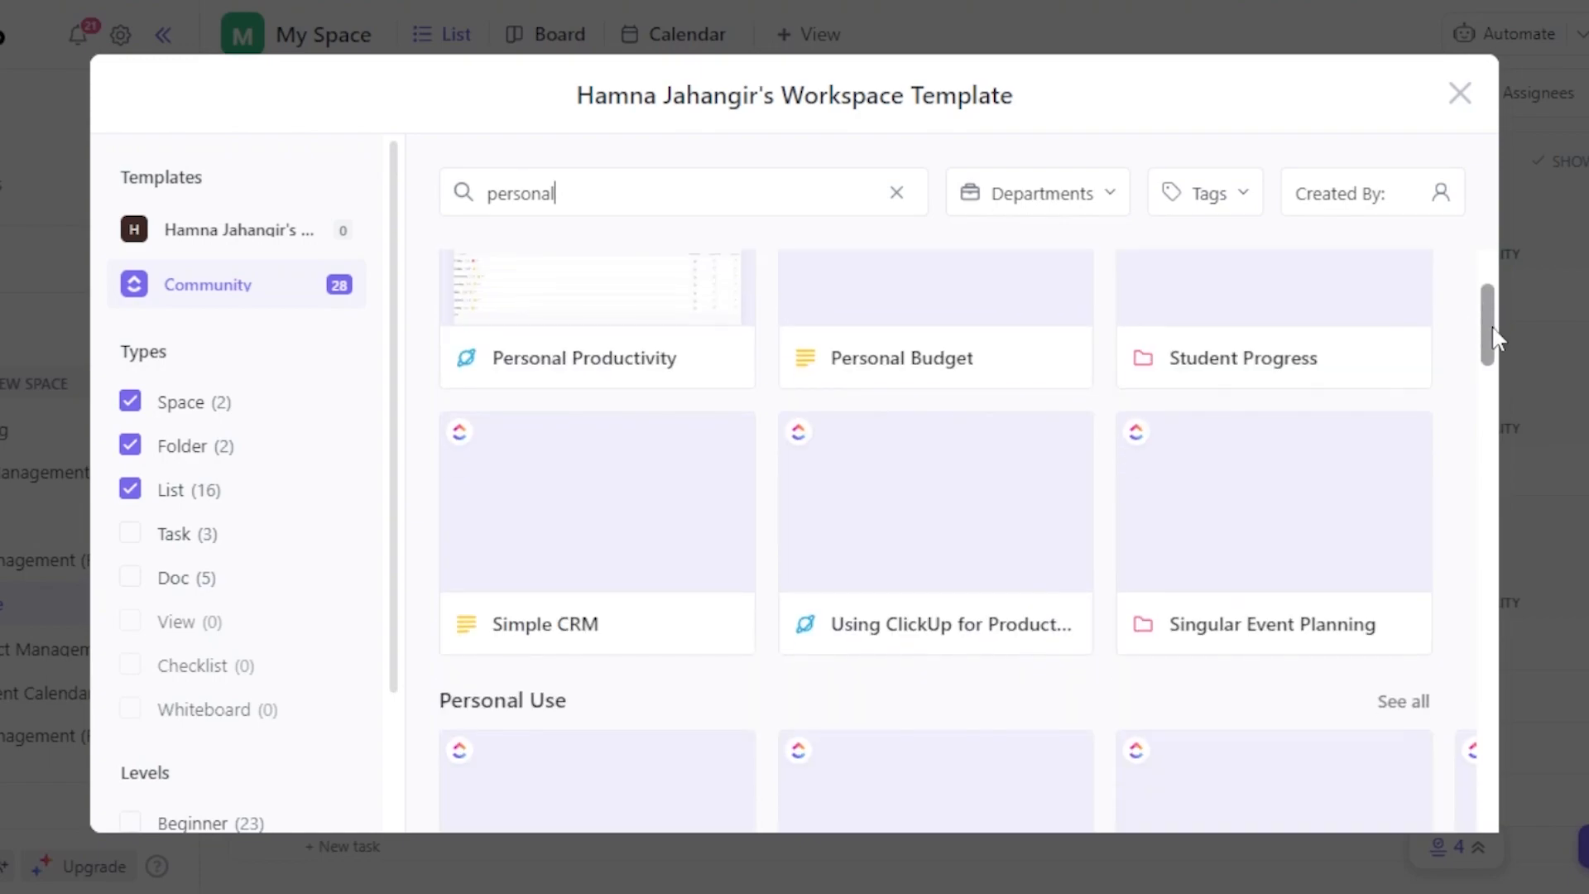
pyautogui.scroll(-3)
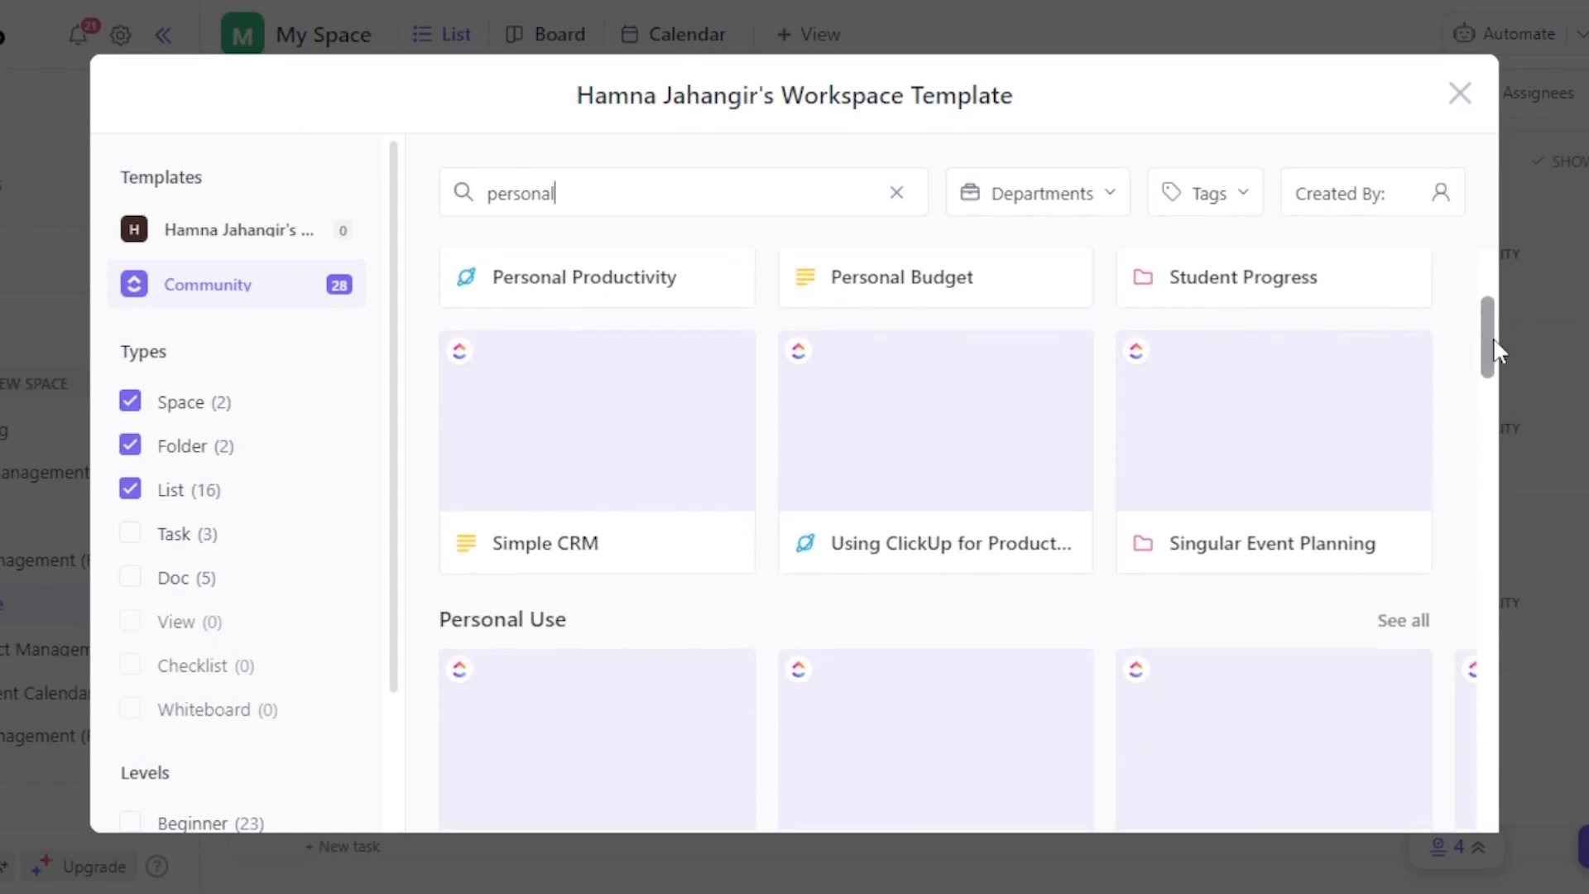
pyautogui.scroll(-3)
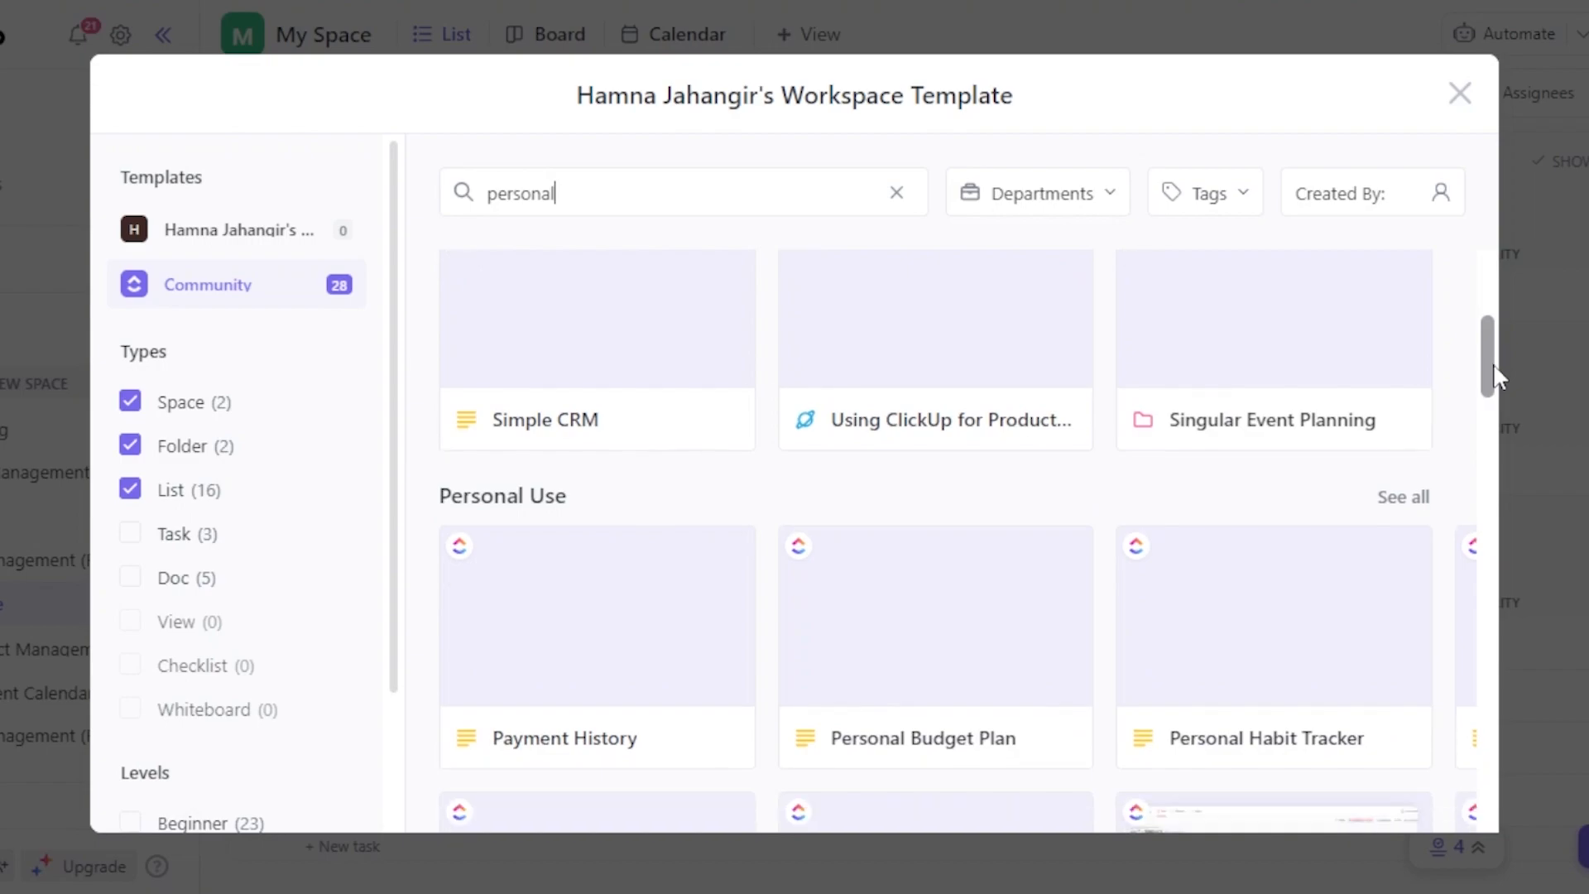
pyautogui.scroll(-3)
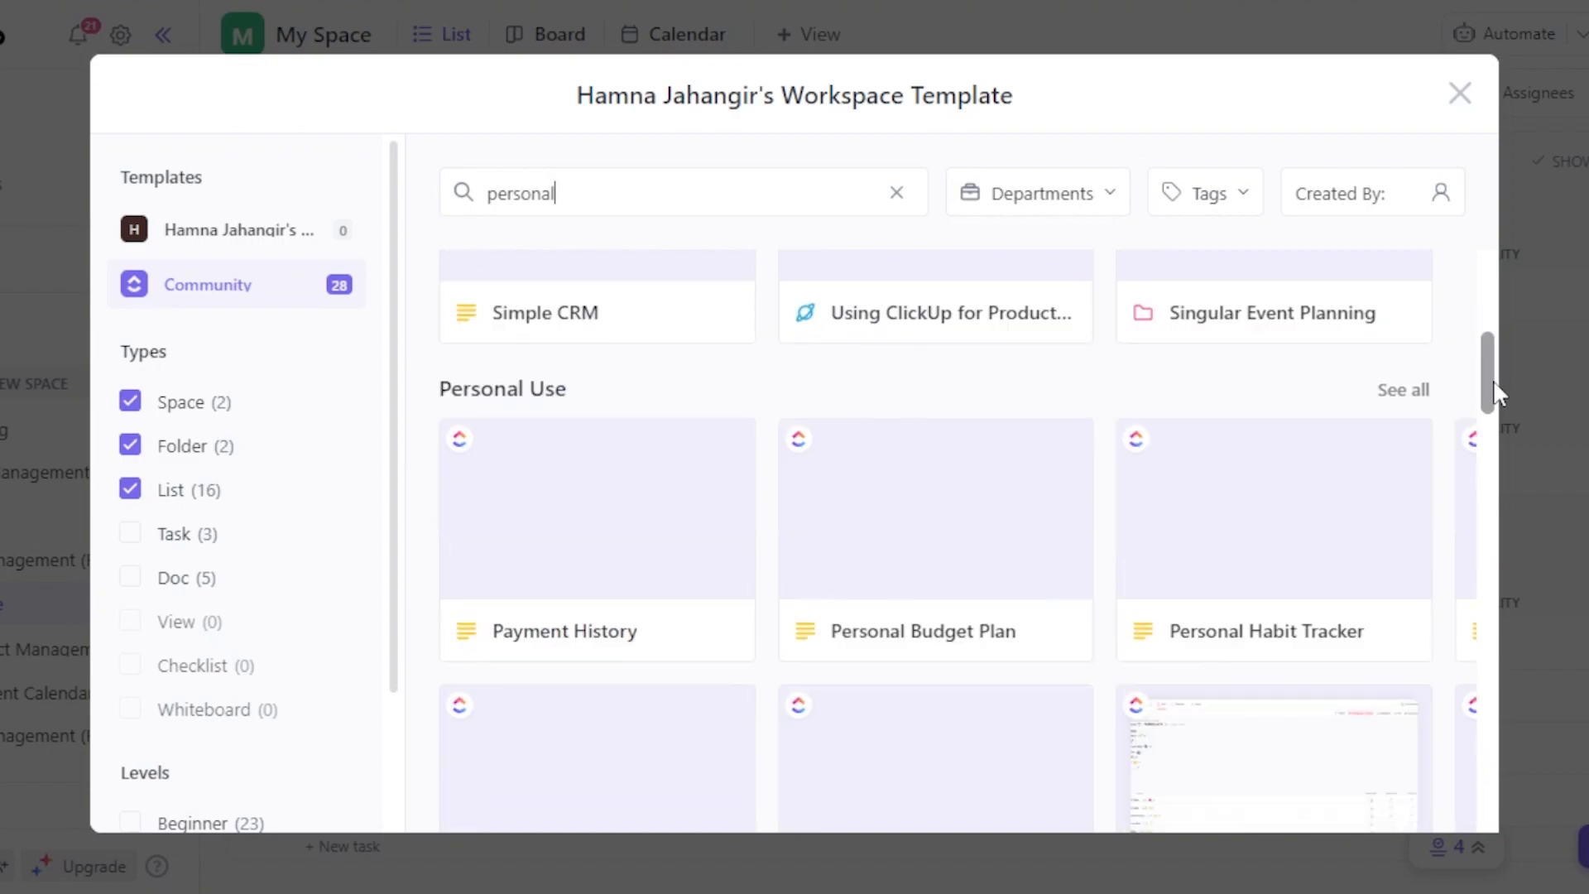
pyautogui.scroll(-3)
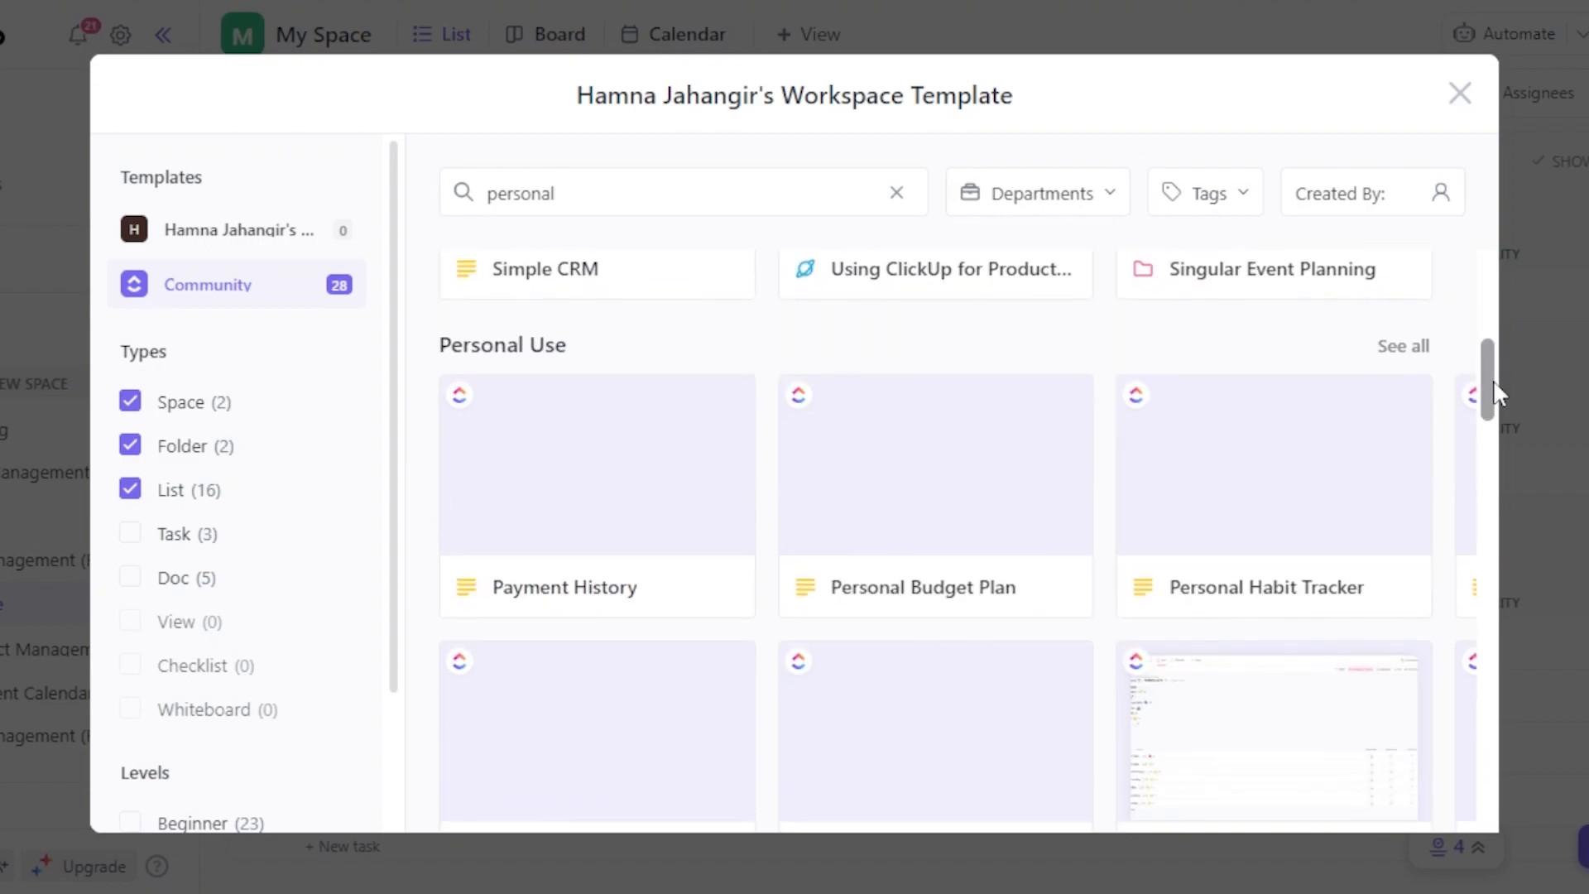
pyautogui.moveTo(1493, 424)
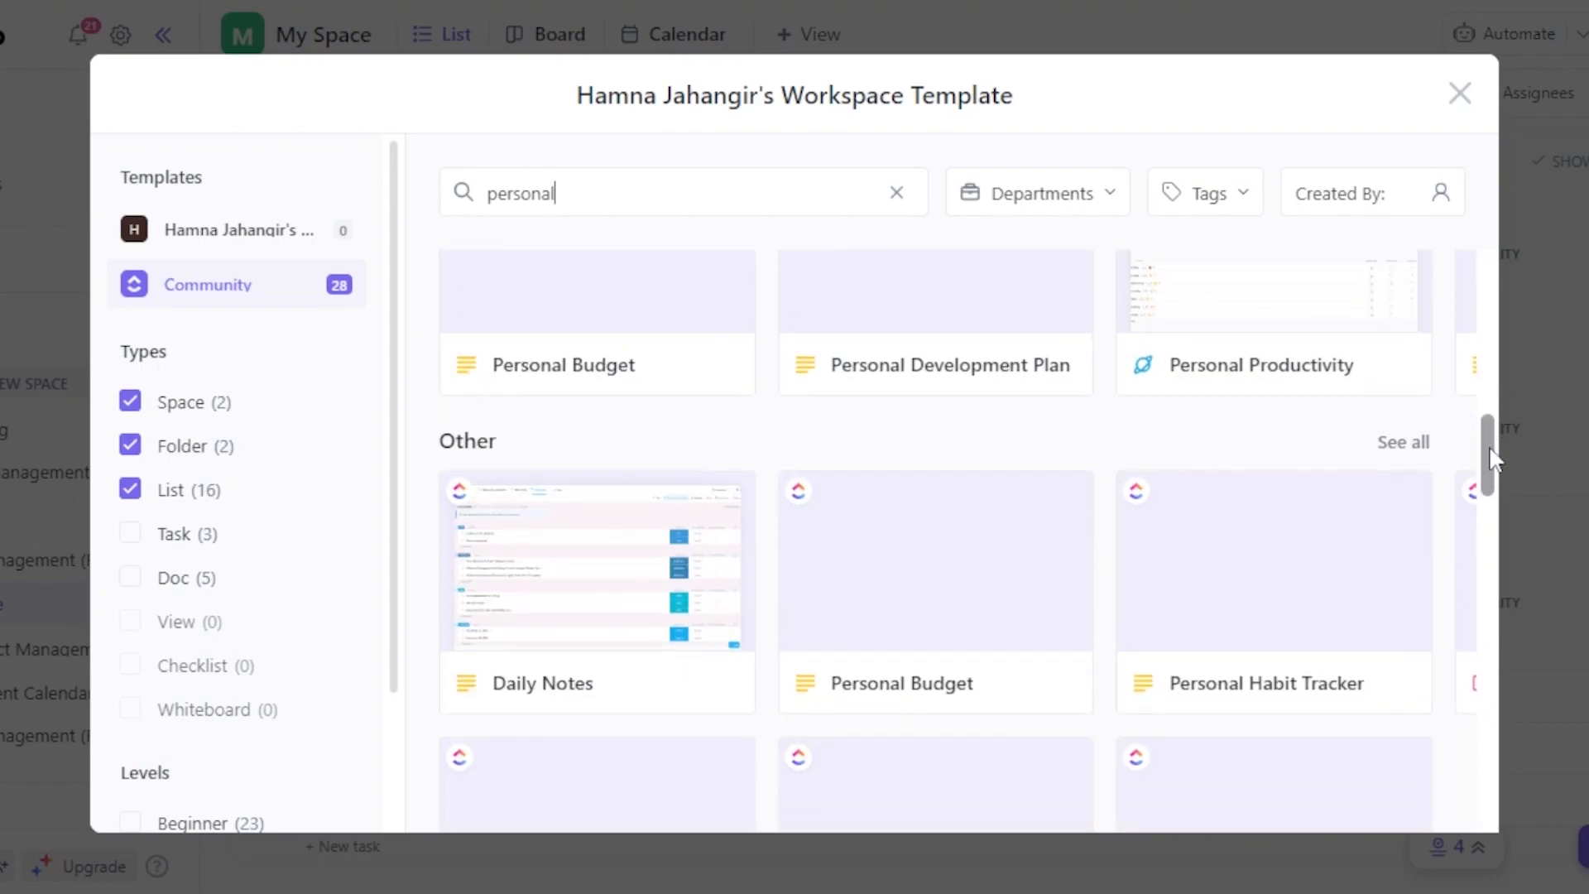
pyautogui.scroll(-3)
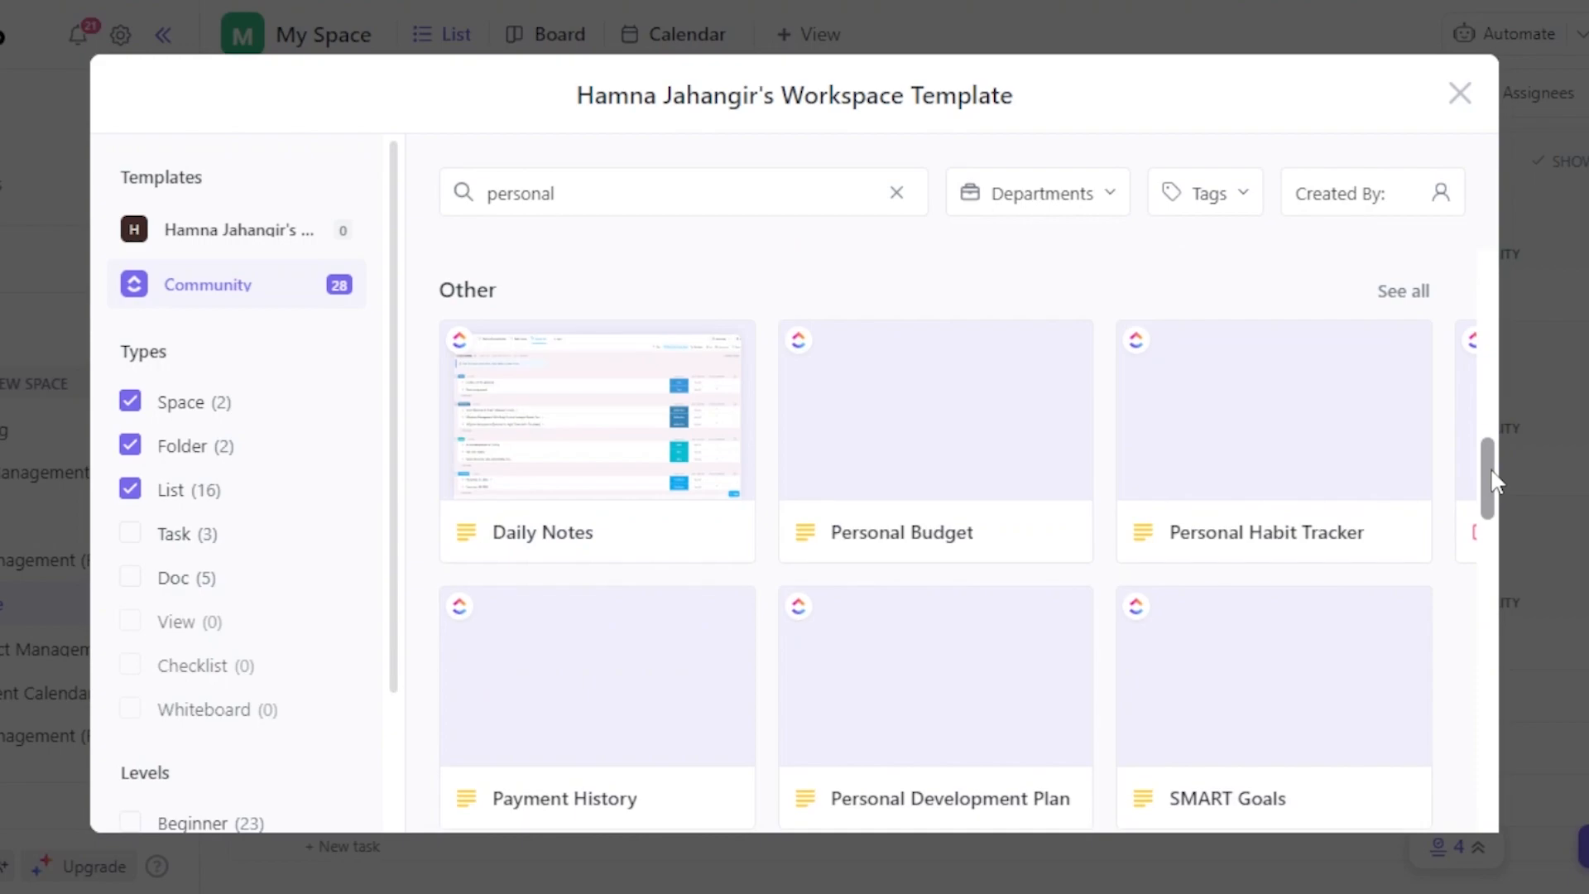
pyautogui.scroll(-3)
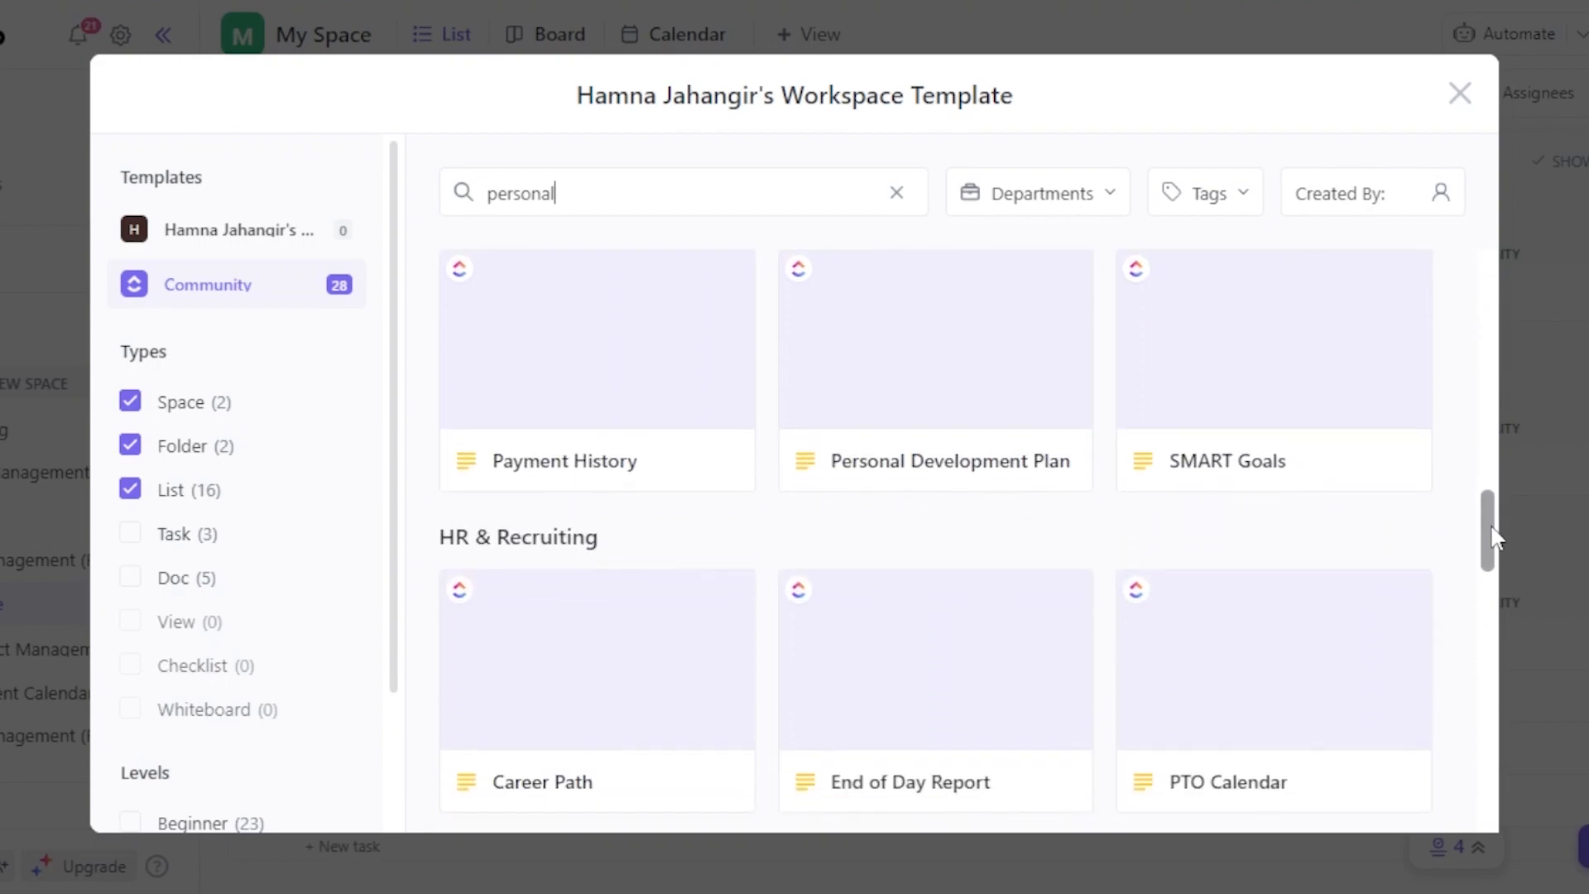
pyautogui.scroll(-3)
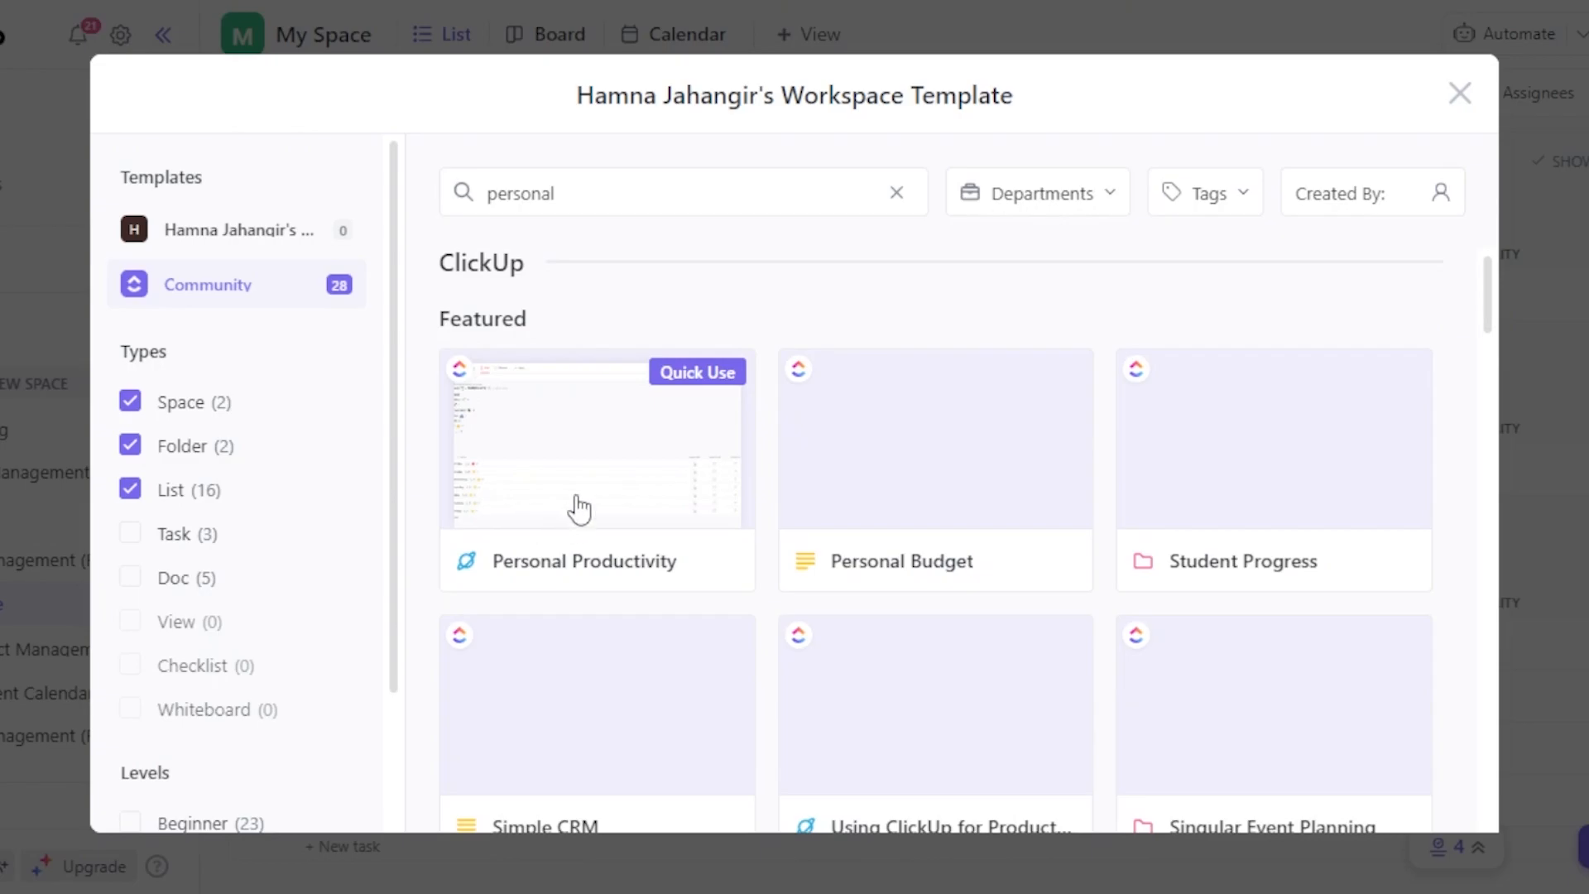
pyautogui.moveTo(604, 478)
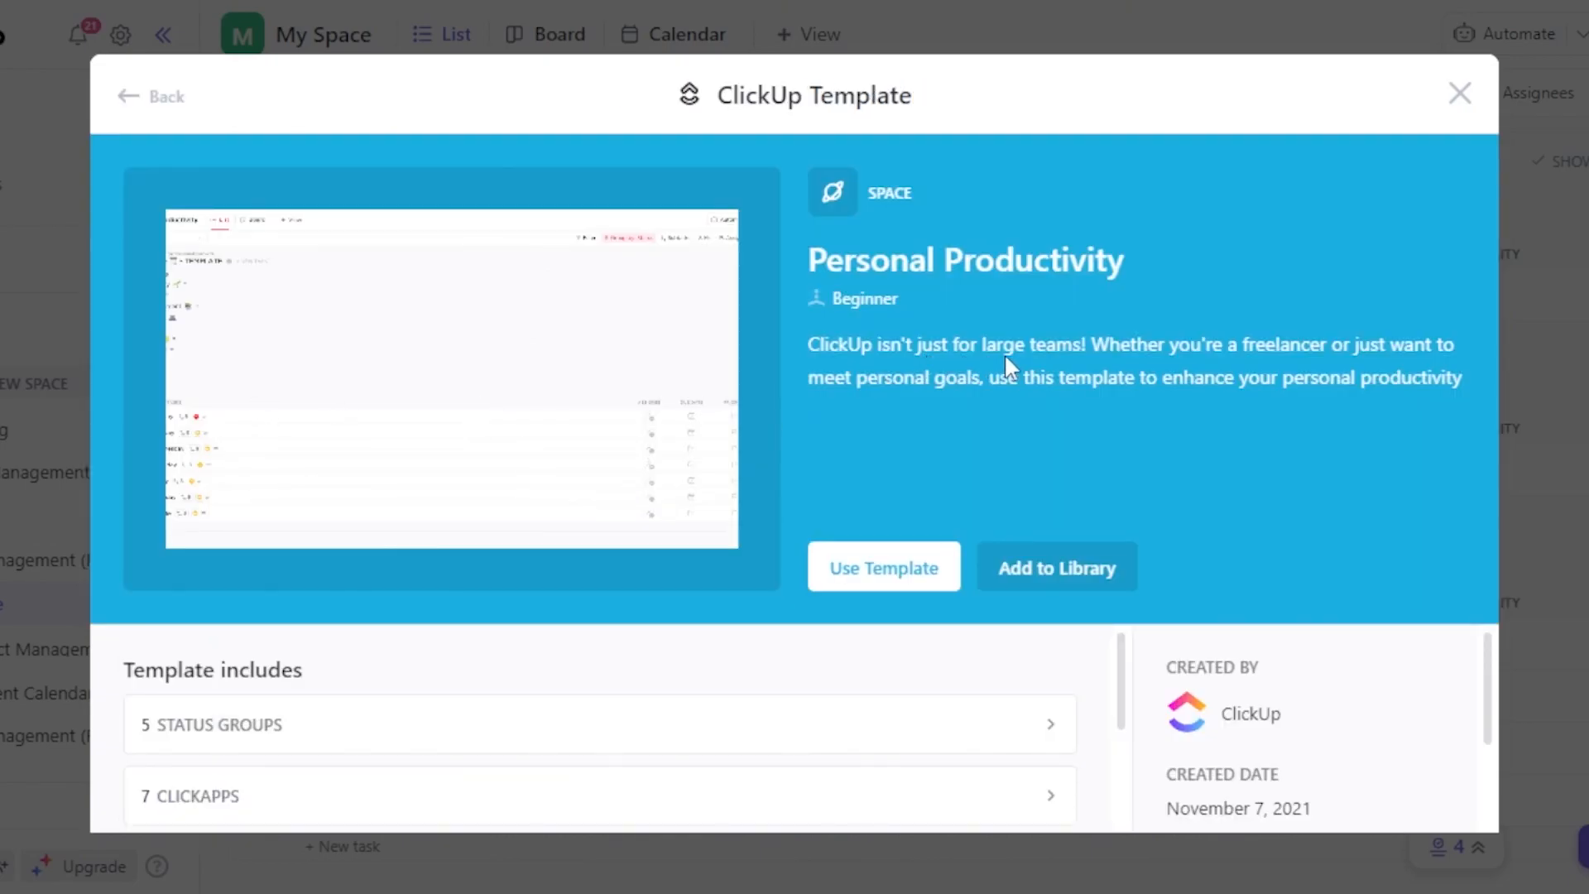
pyautogui.moveTo(1039, 414)
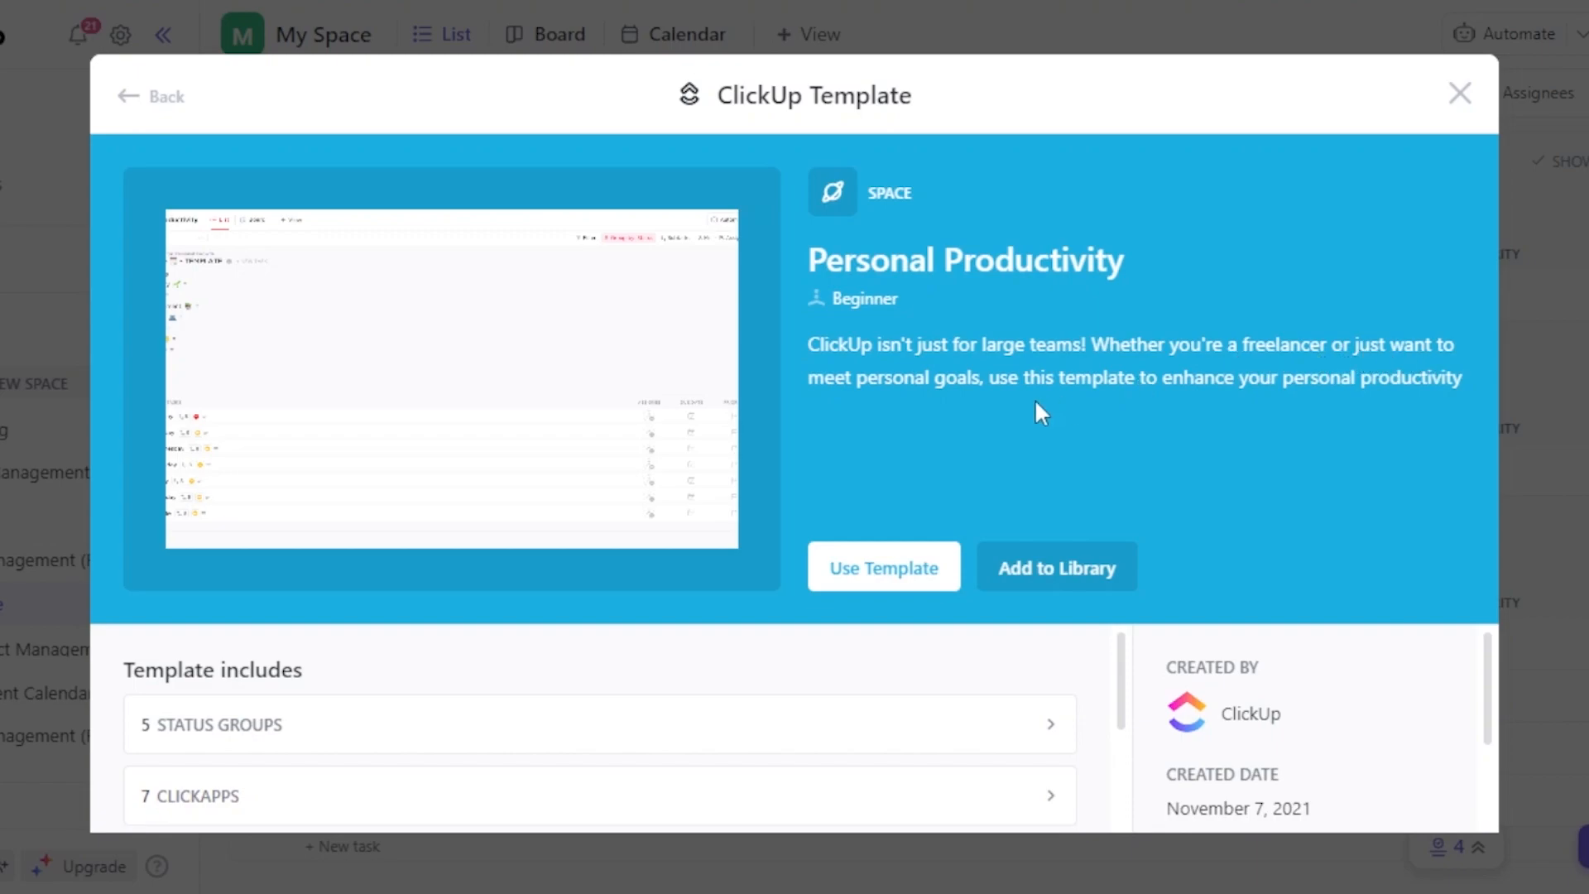
pyautogui.moveTo(1182, 392)
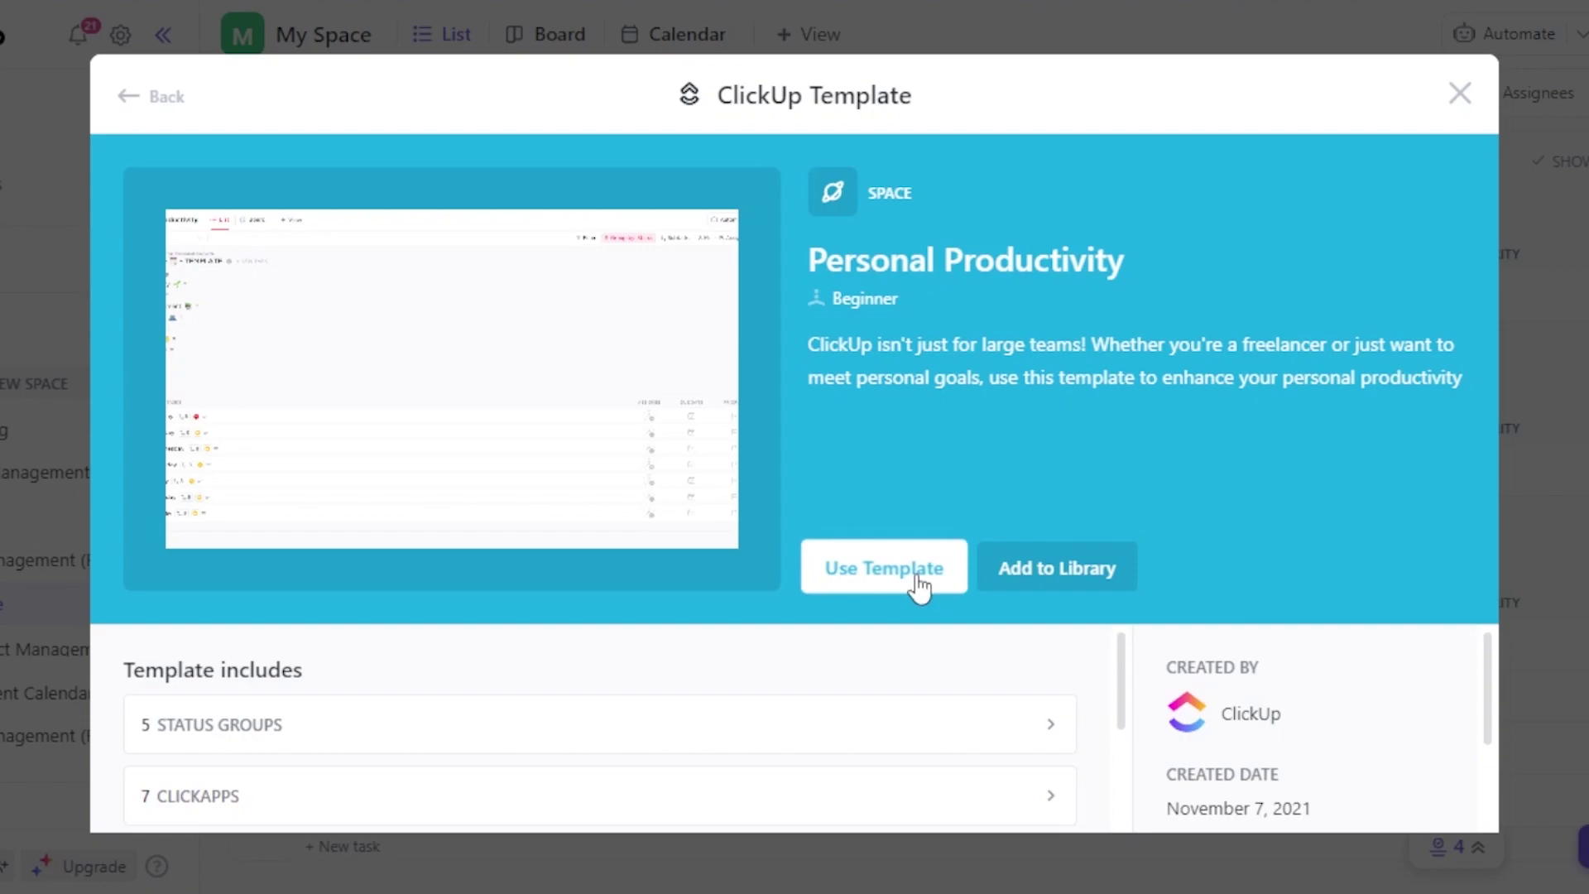
# Create a space named 'personal space' from the Personal Productivity template.
pyautogui.click(884, 567)
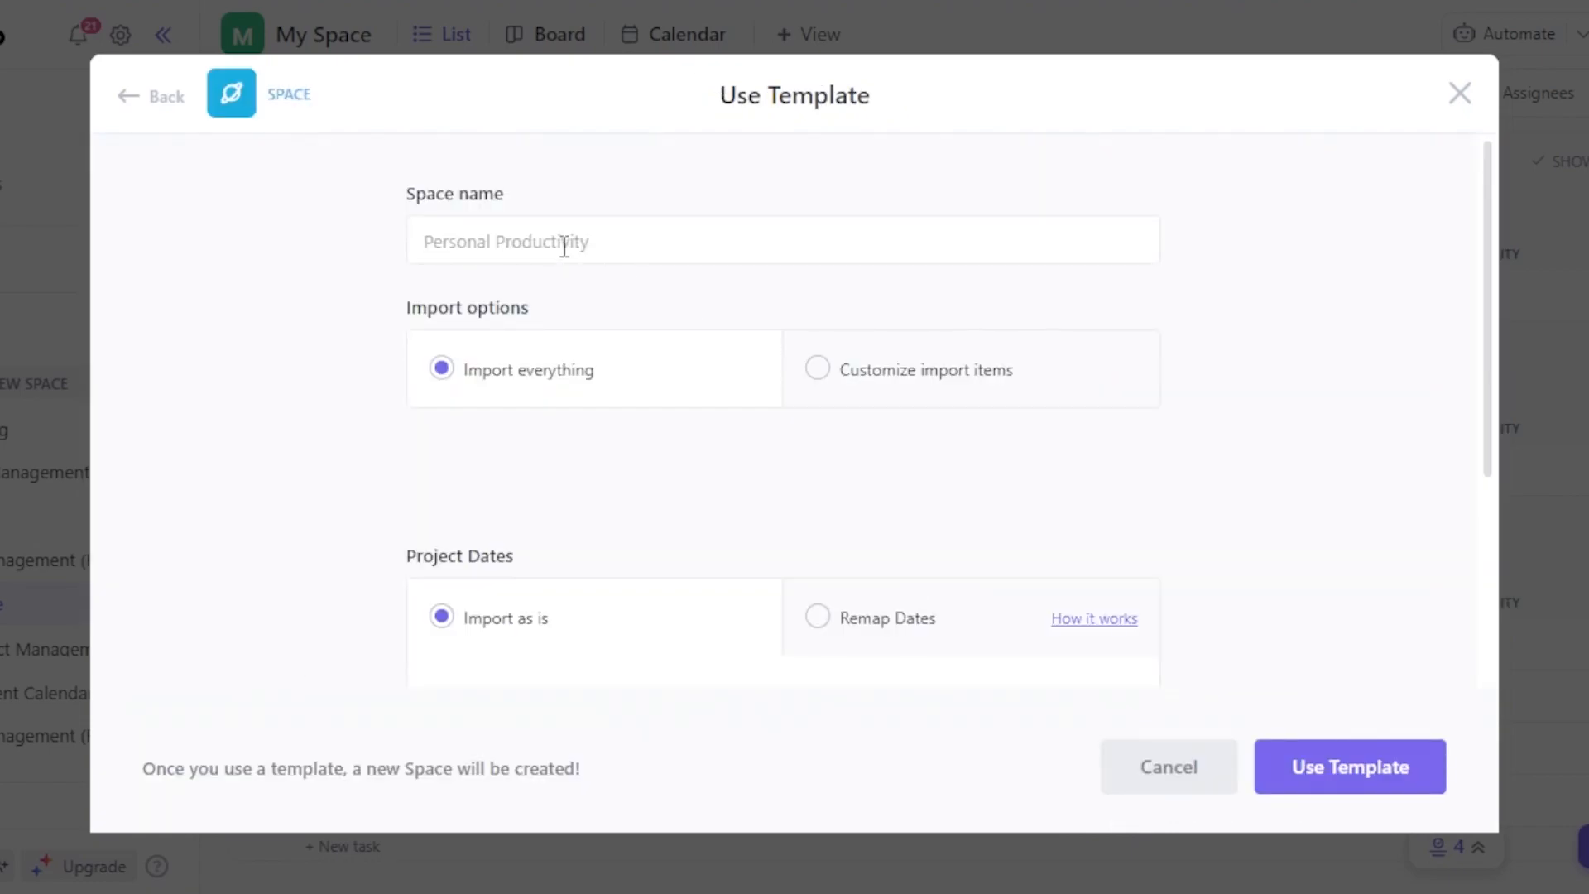
pyautogui.write('personal space')
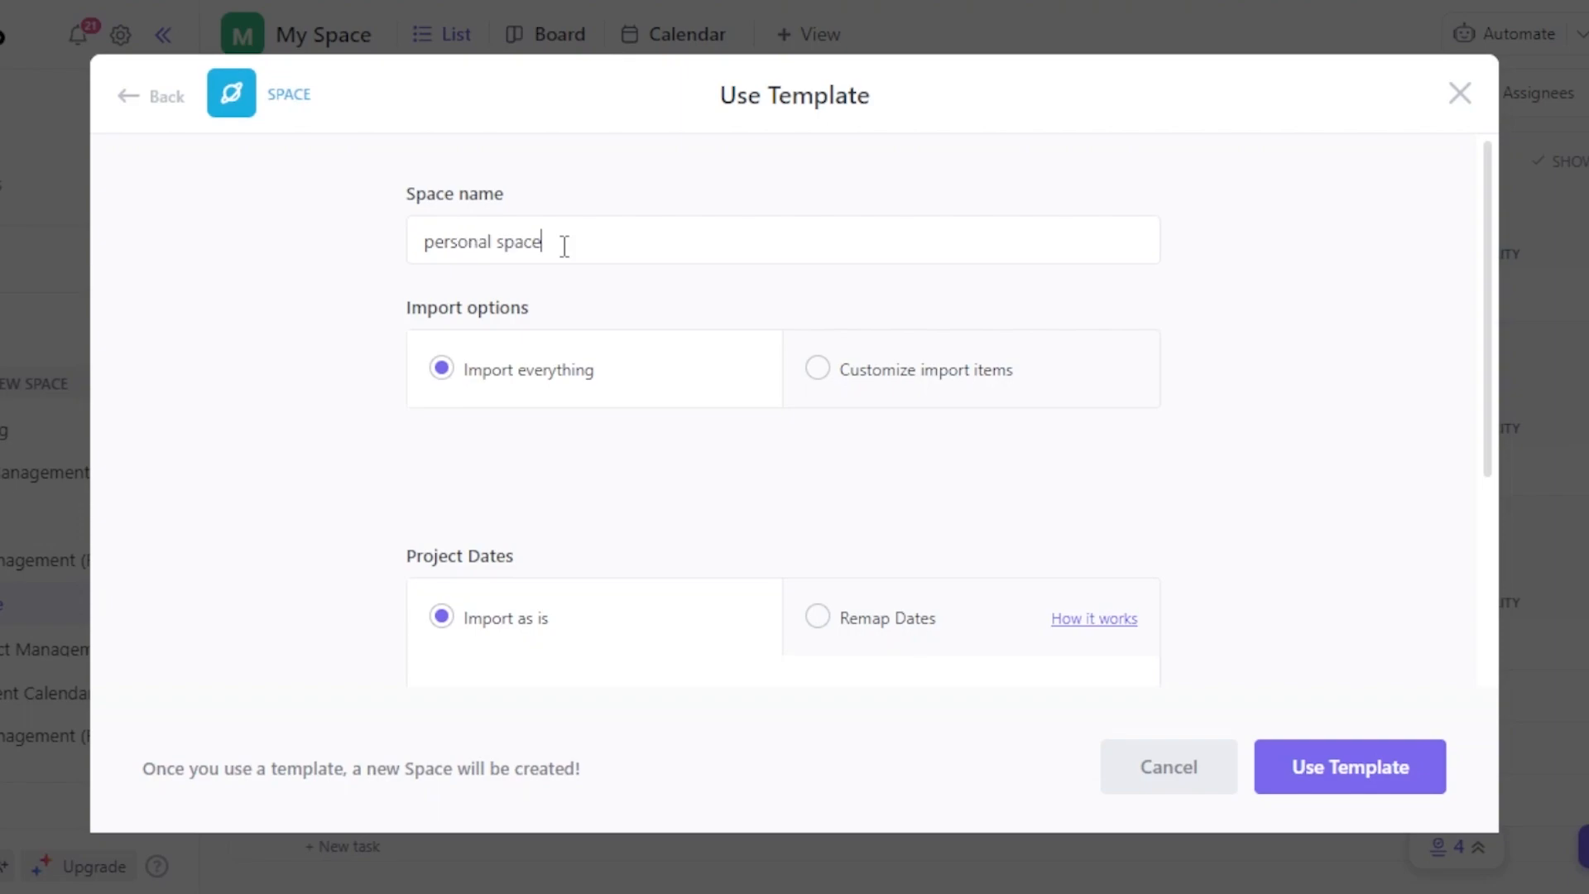
pyautogui.click(1350, 767)
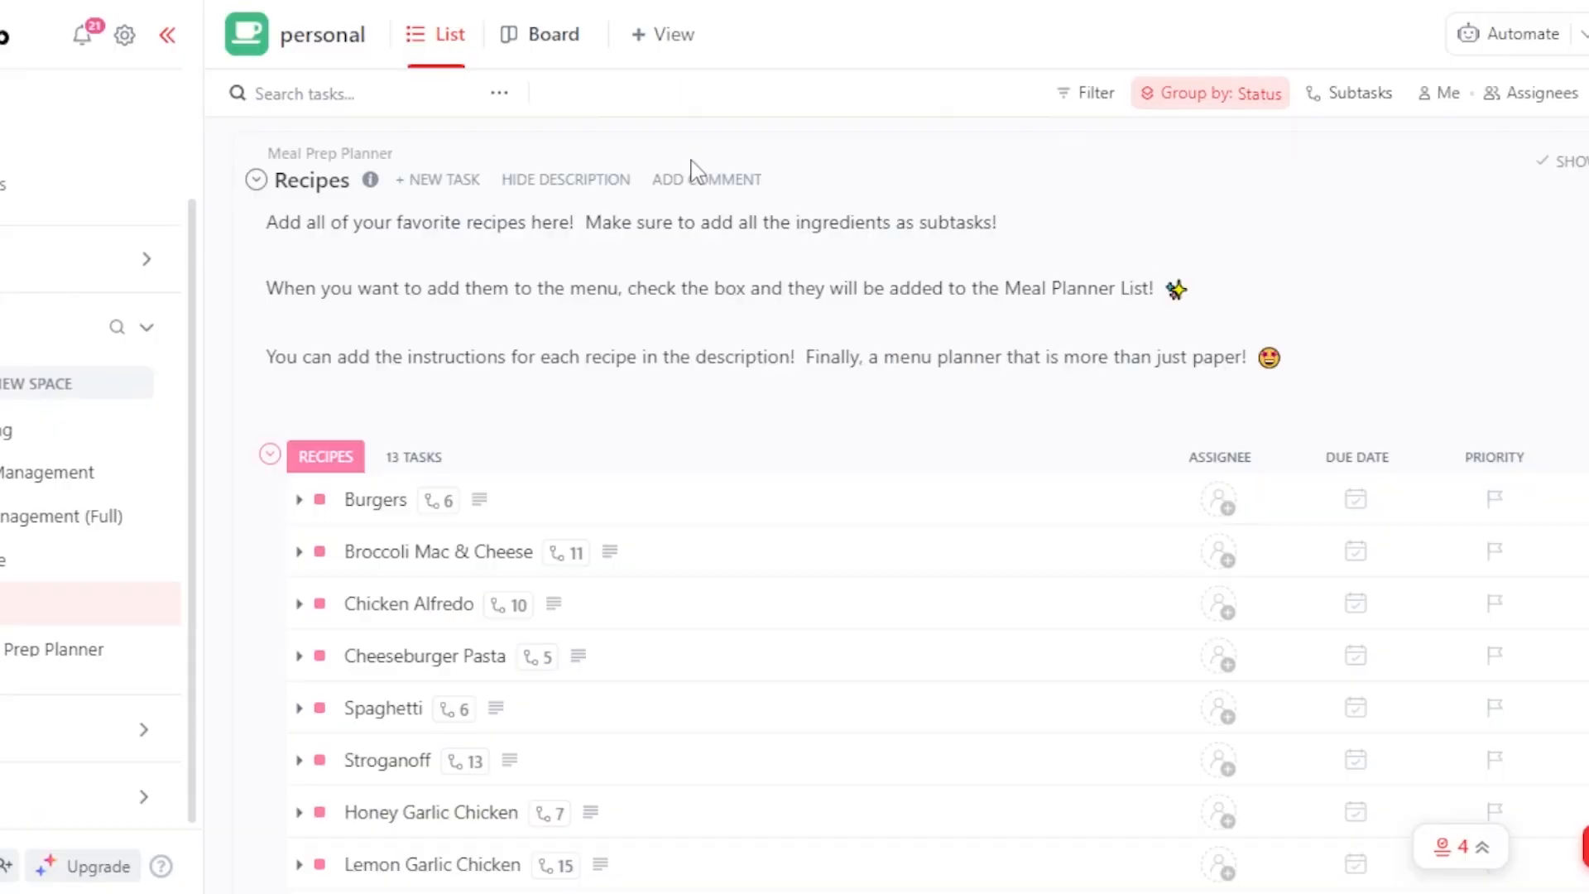
pyautogui.click(169, 36)
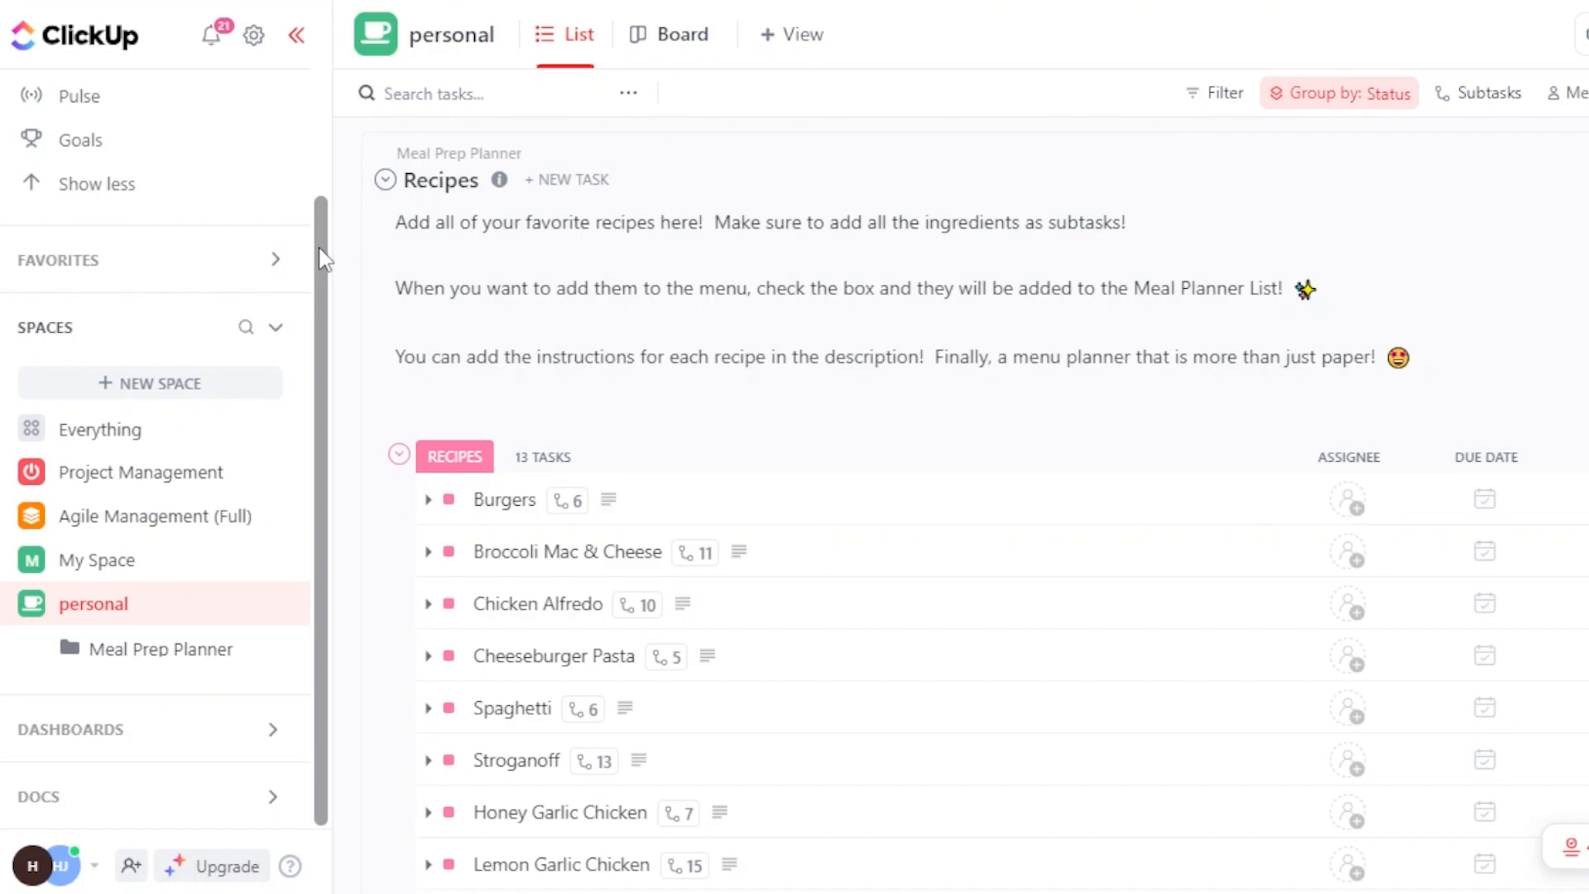
pyautogui.moveTo(377, 35)
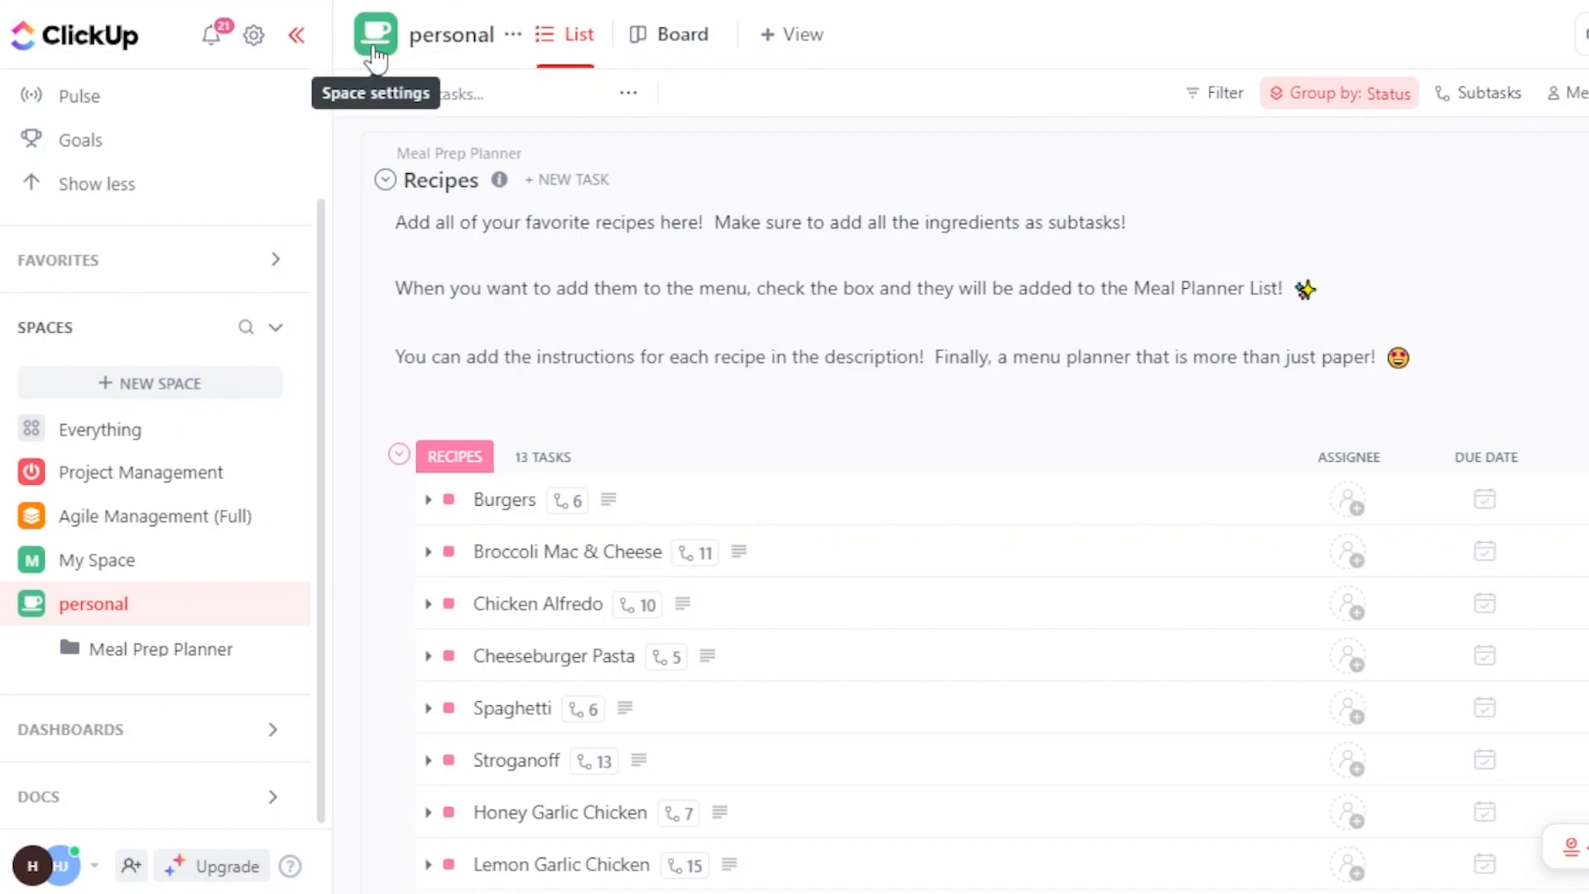
pyautogui.moveTo(62, 603)
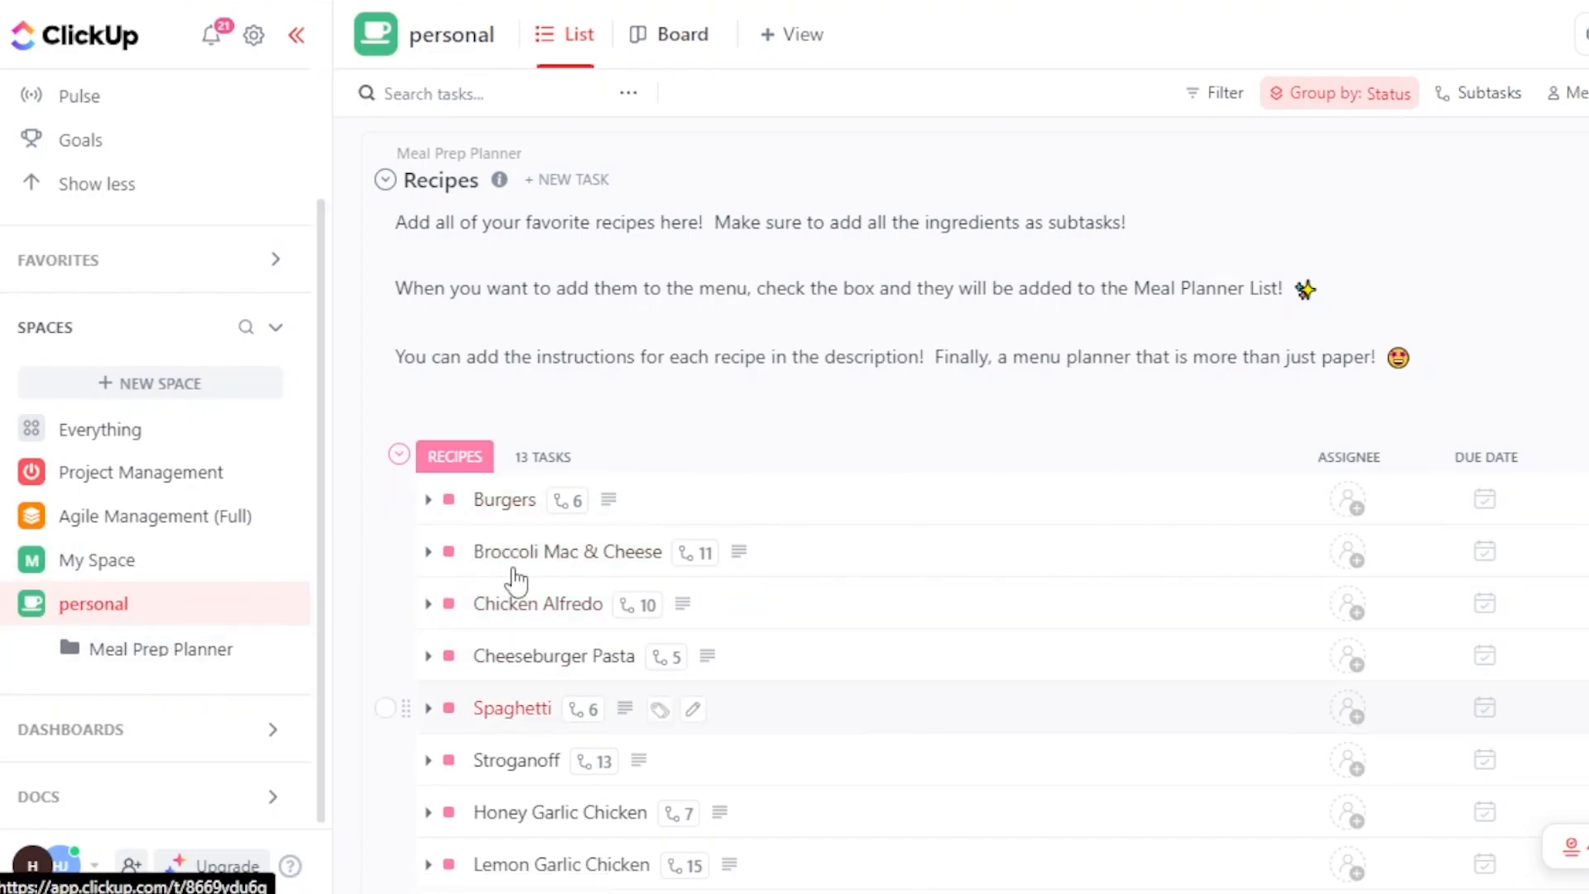
pyautogui.click(295, 34)
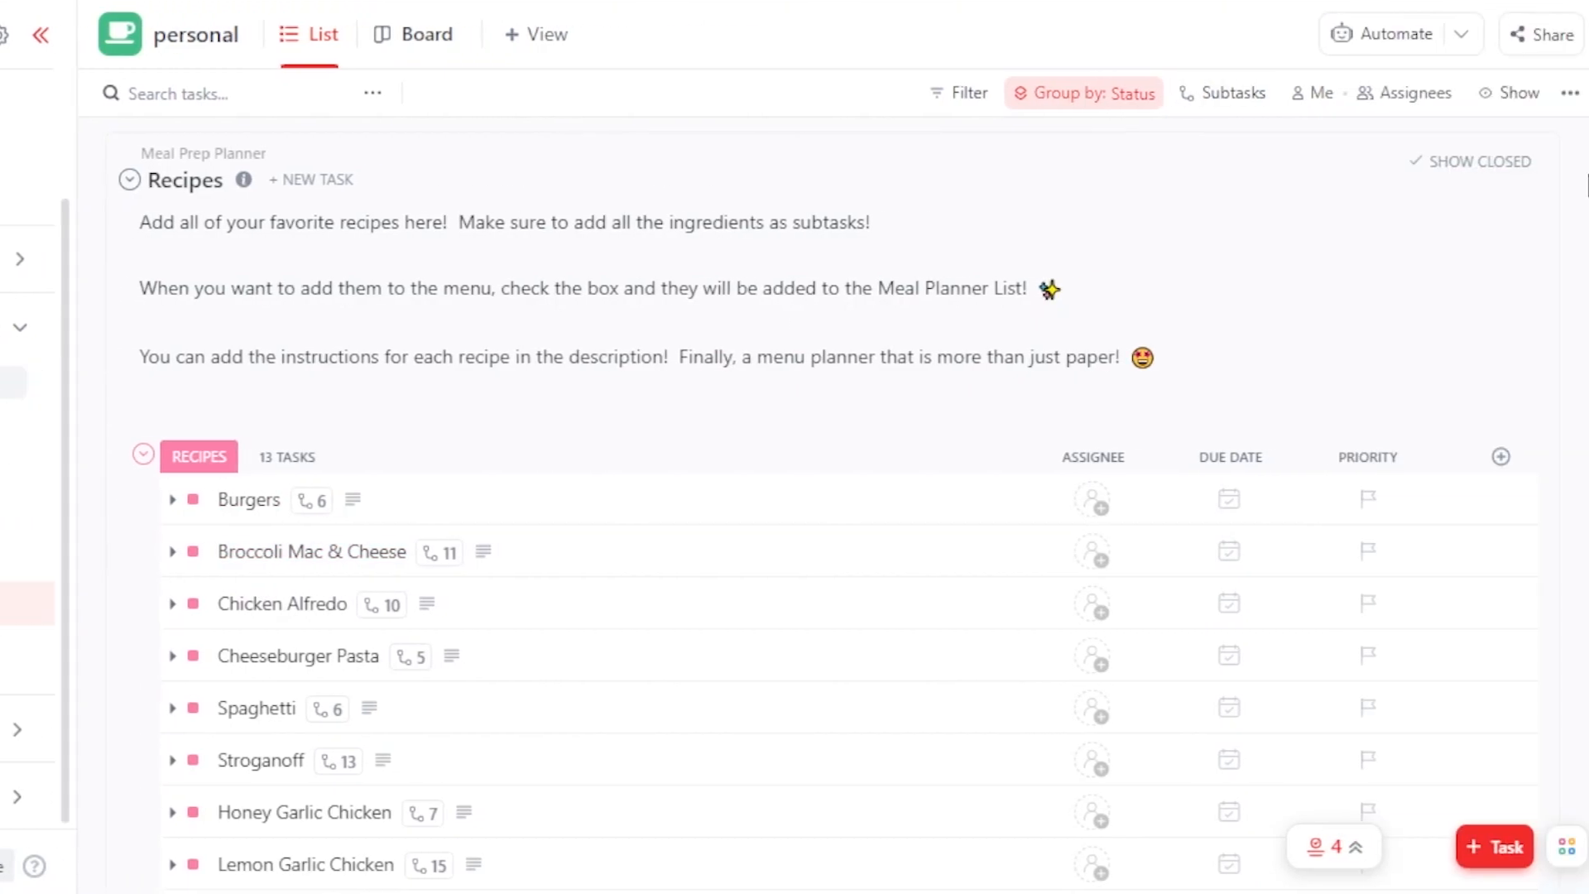
pyautogui.scroll(-3)
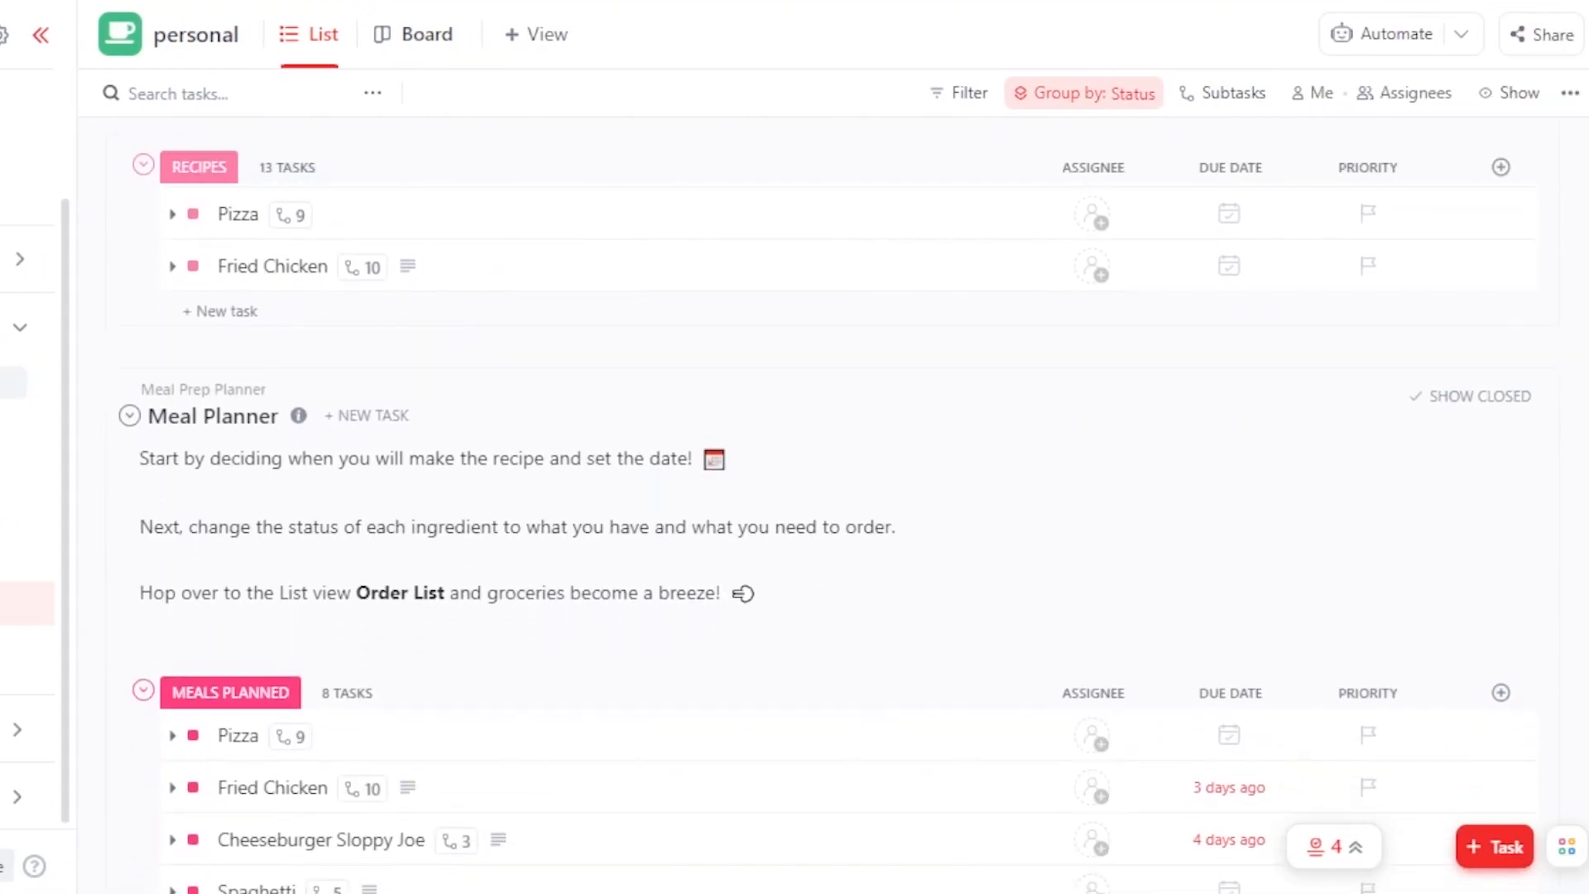
pyautogui.scroll(-3)
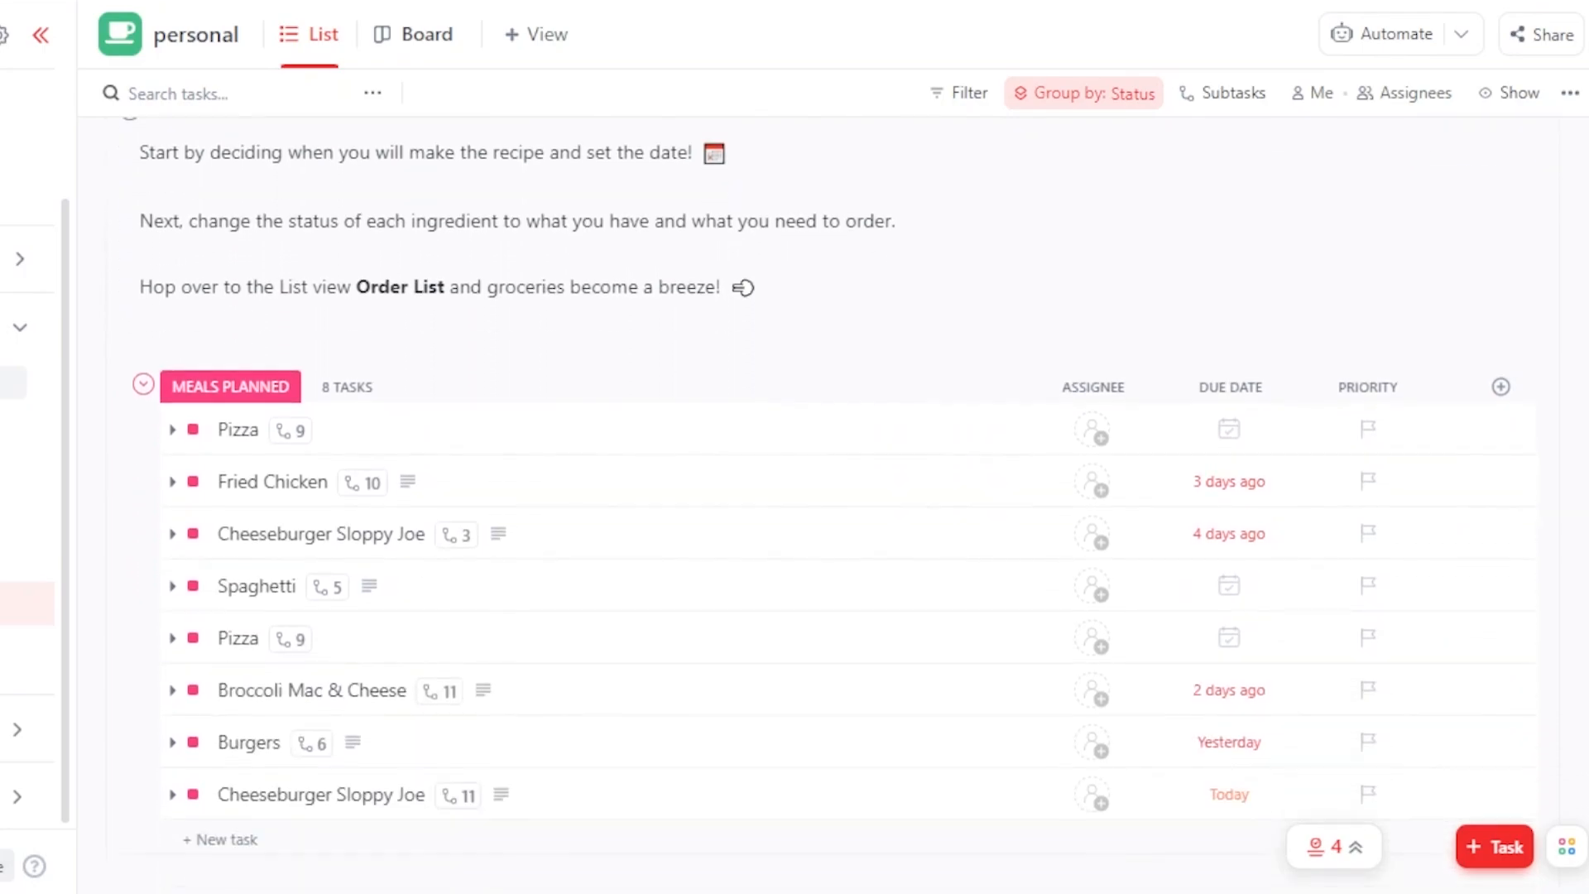
pyautogui.scroll(-3)
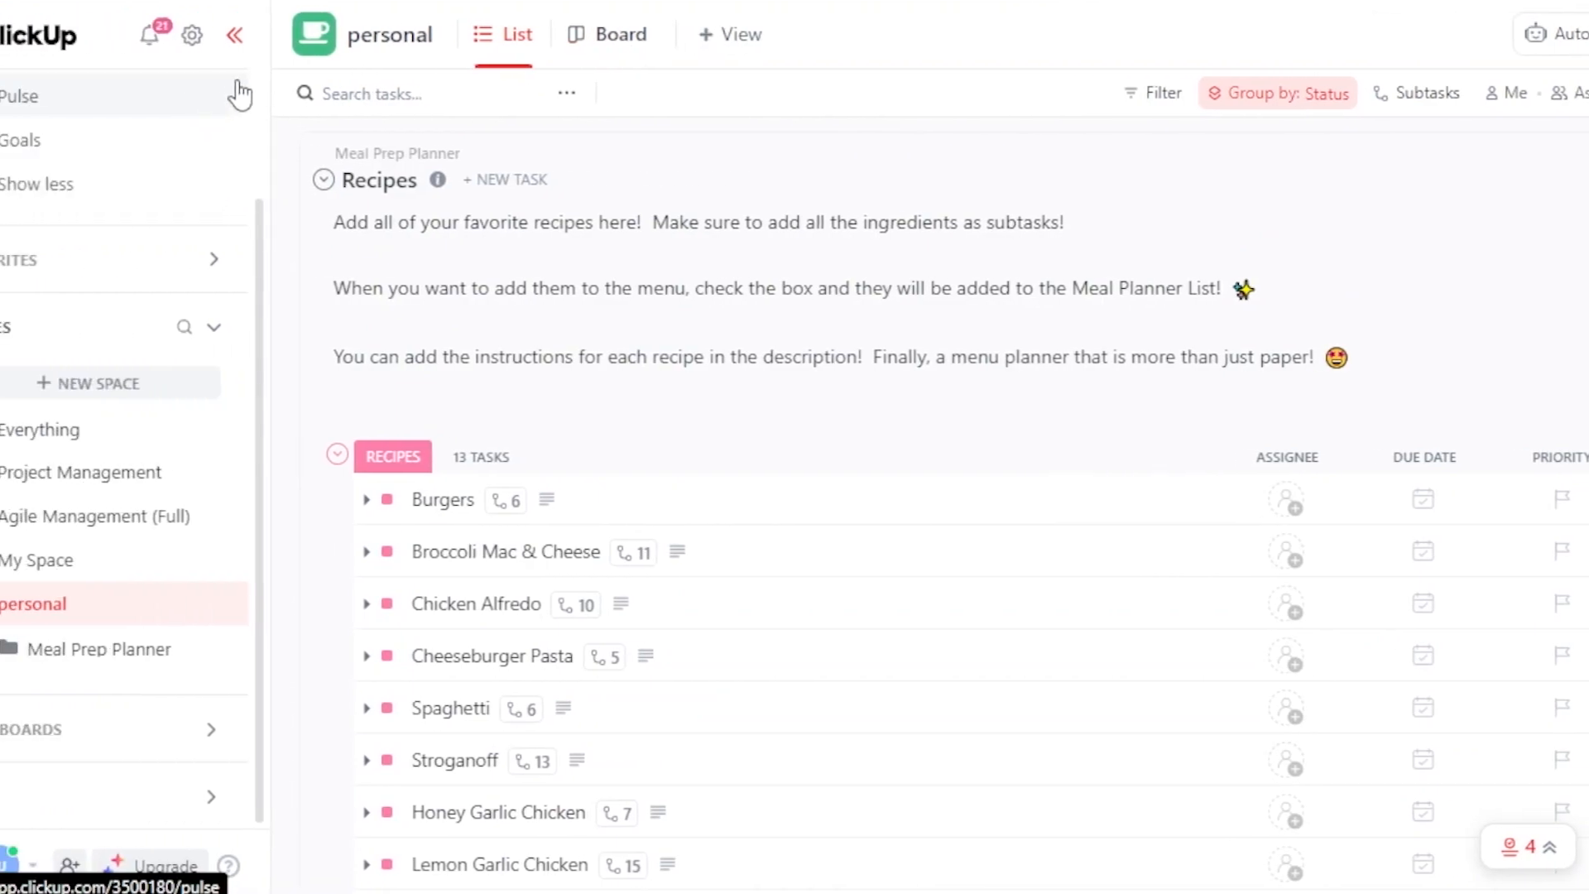
# Browse view types, show the weekly template list, and close the Share this Space popup.
pyautogui.click(235, 35)
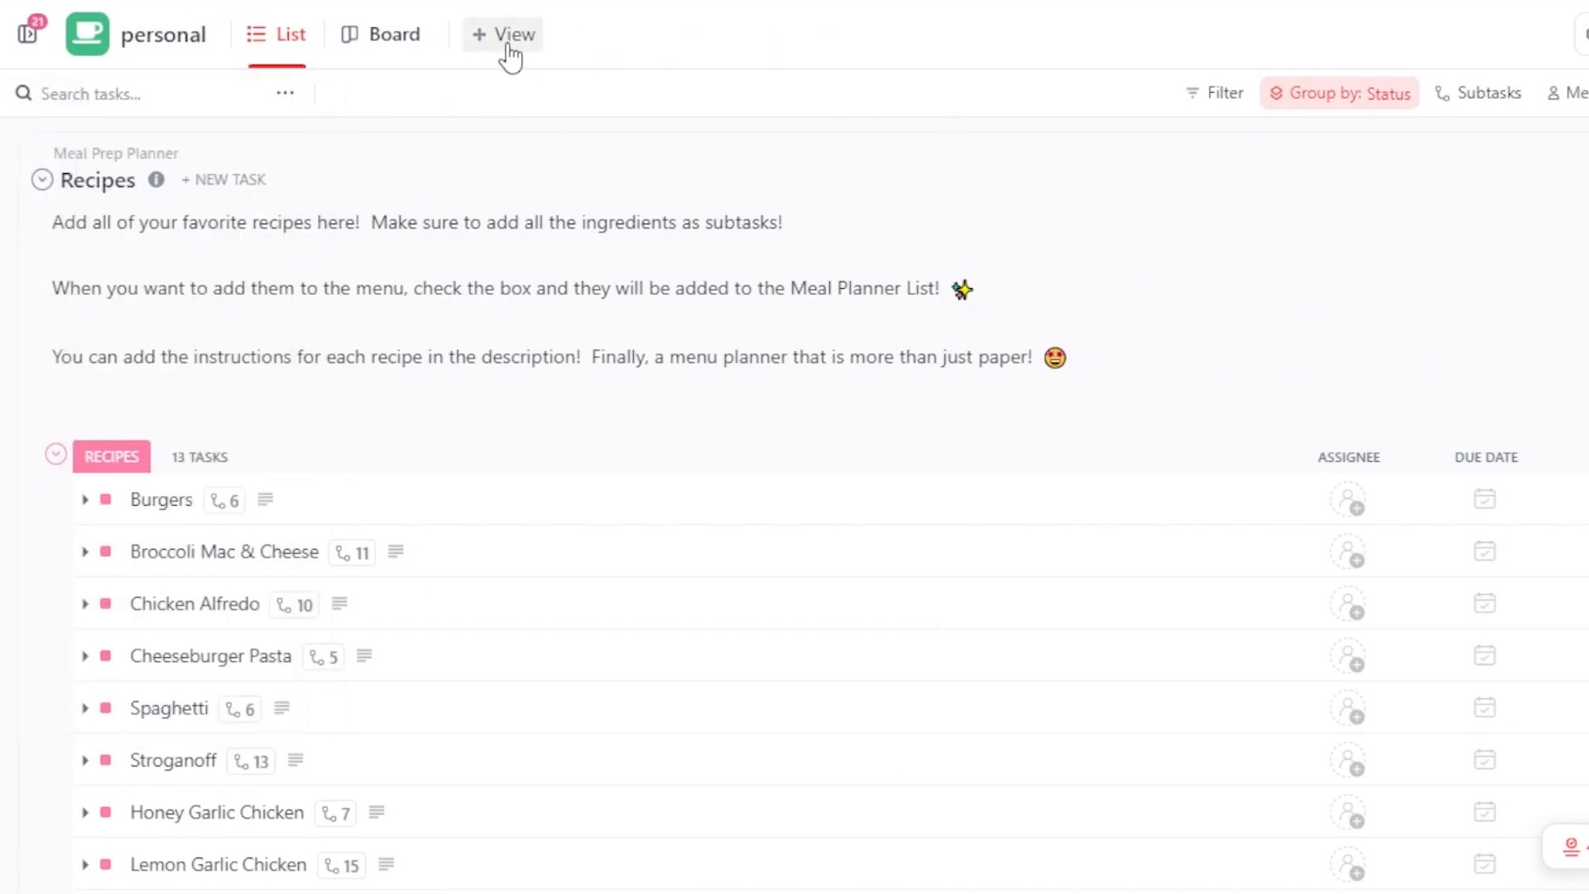
pyautogui.click(502, 33)
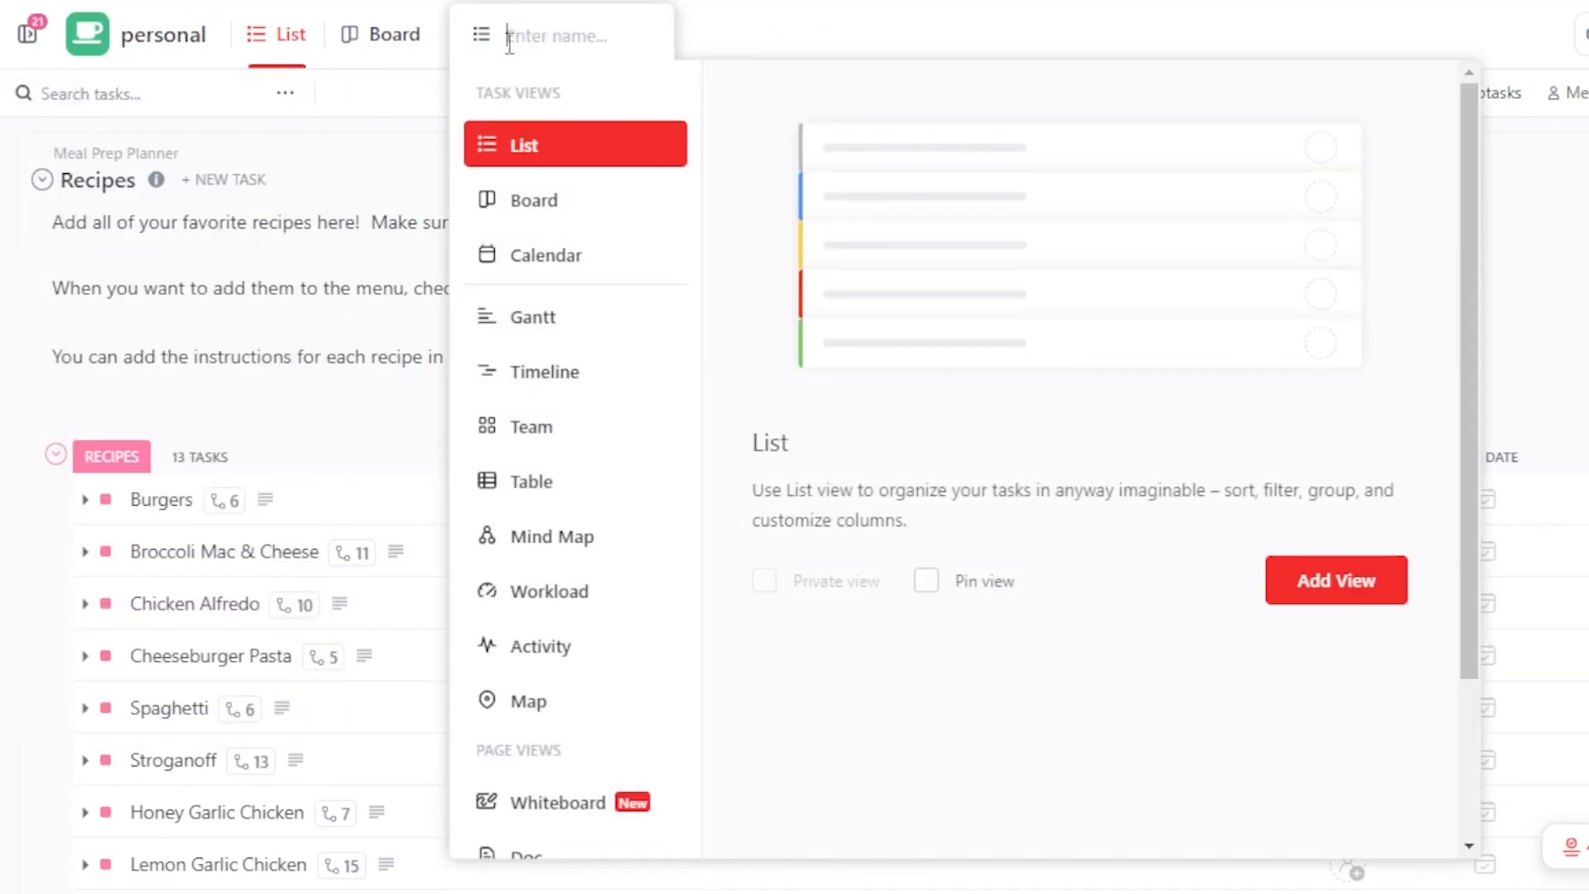
pyautogui.moveTo(508, 360)
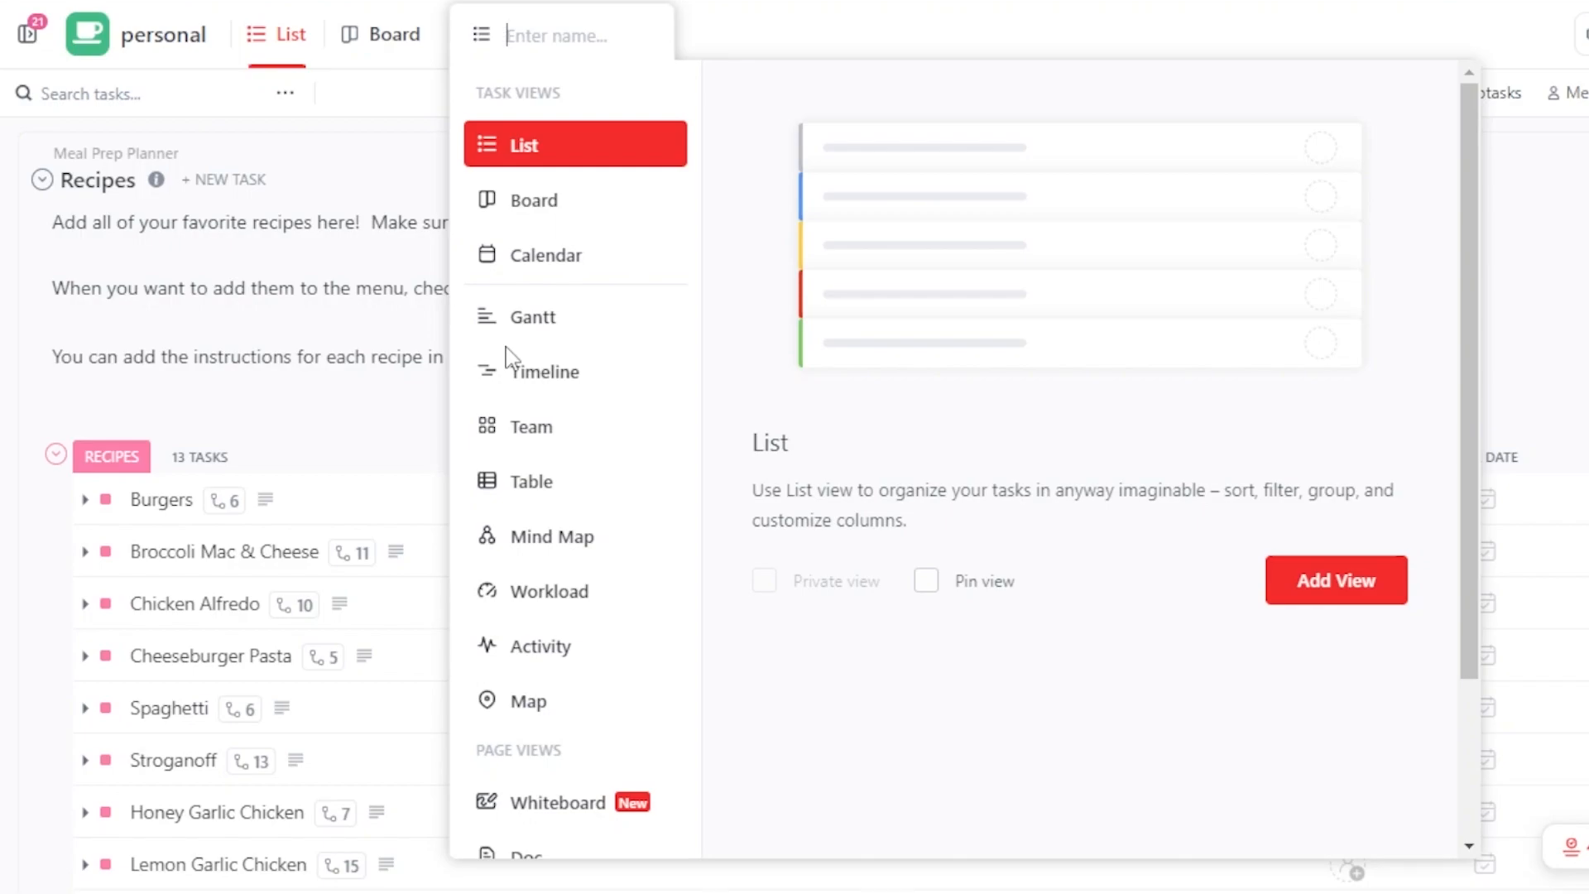
pyautogui.moveTo(503, 277)
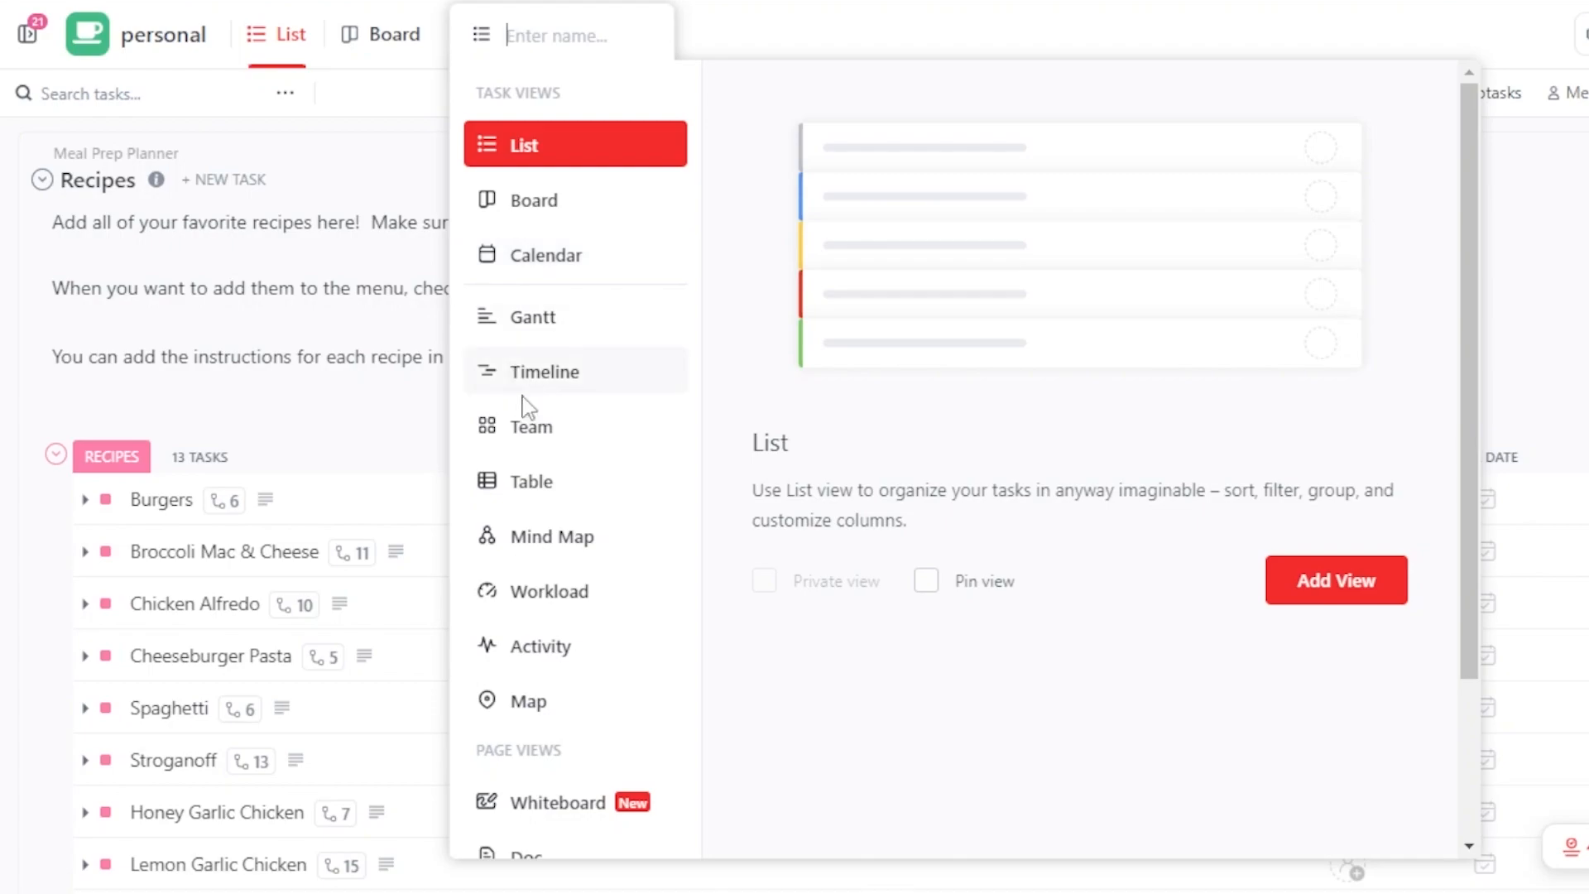
pyautogui.moveTo(832, 161)
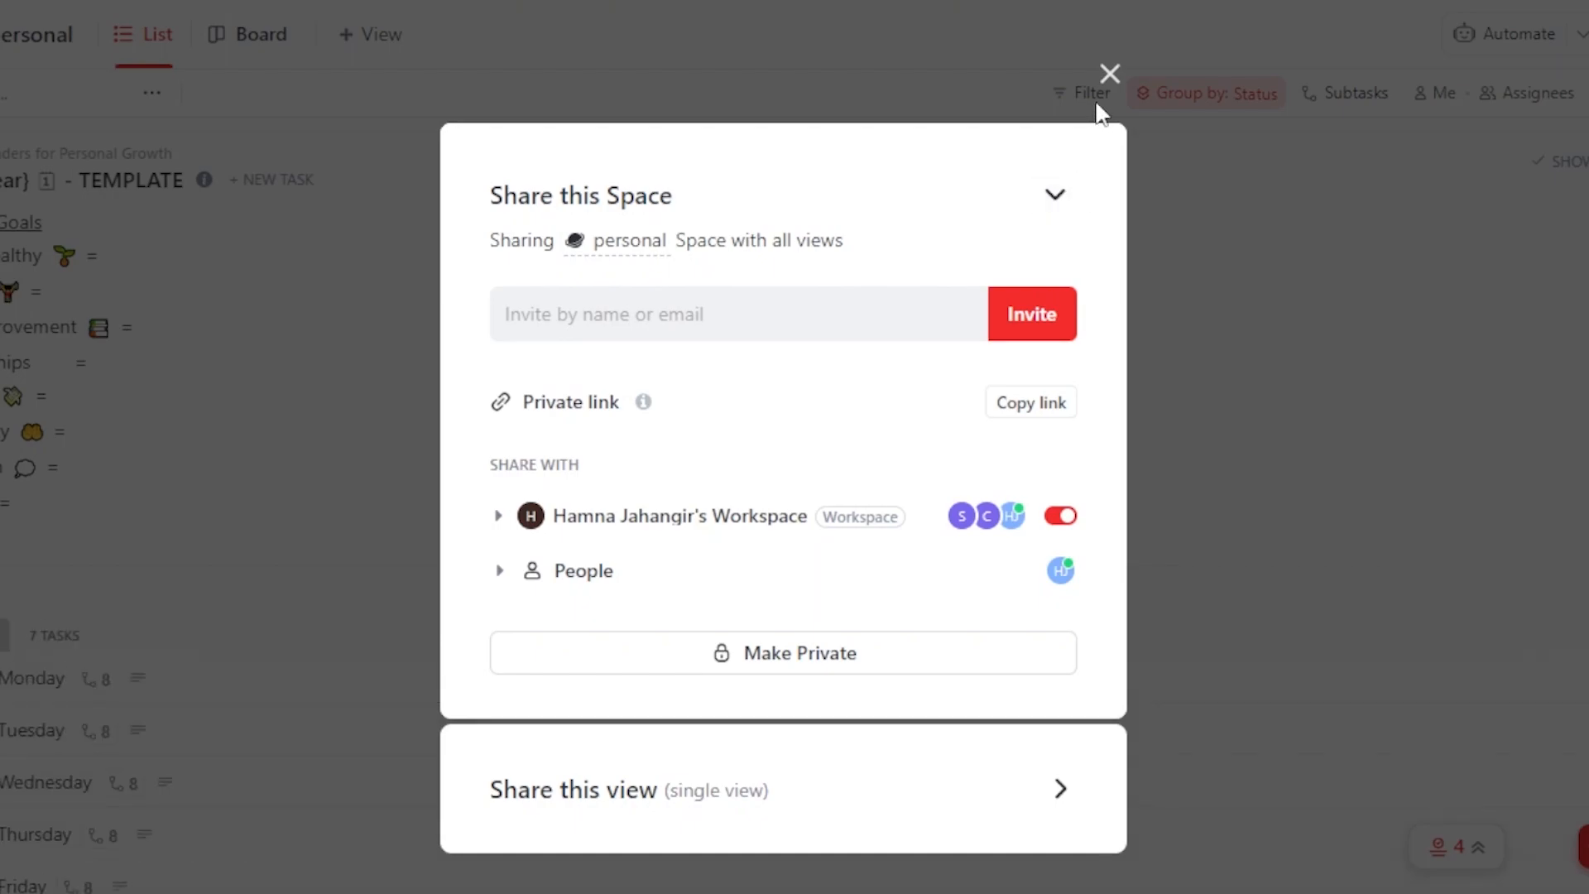
pyautogui.click(1112, 71)
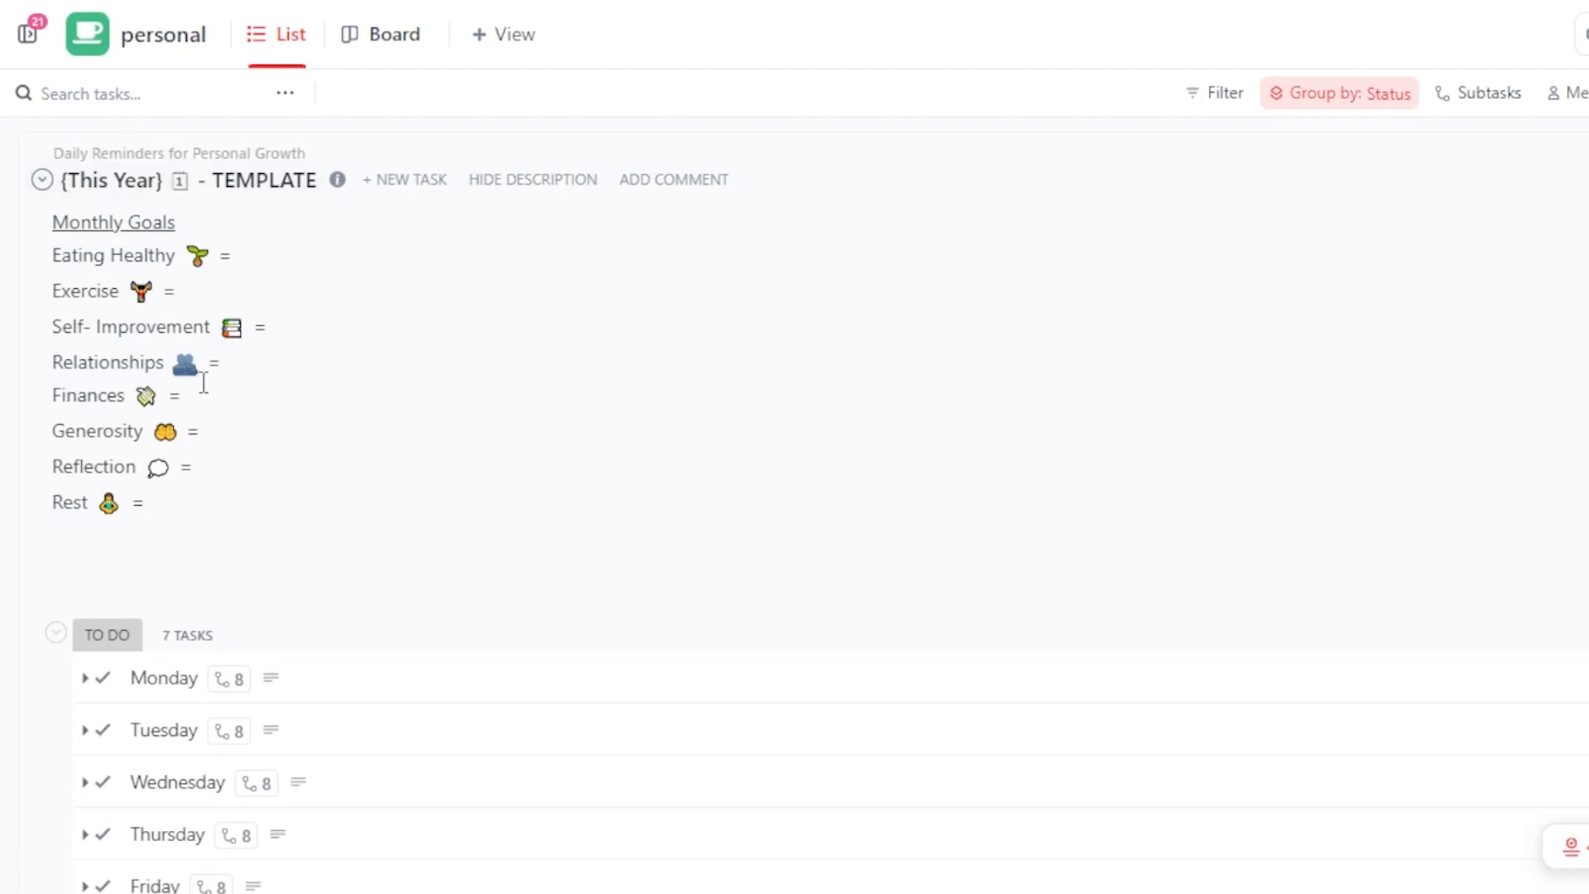
pyautogui.moveTo(107, 222)
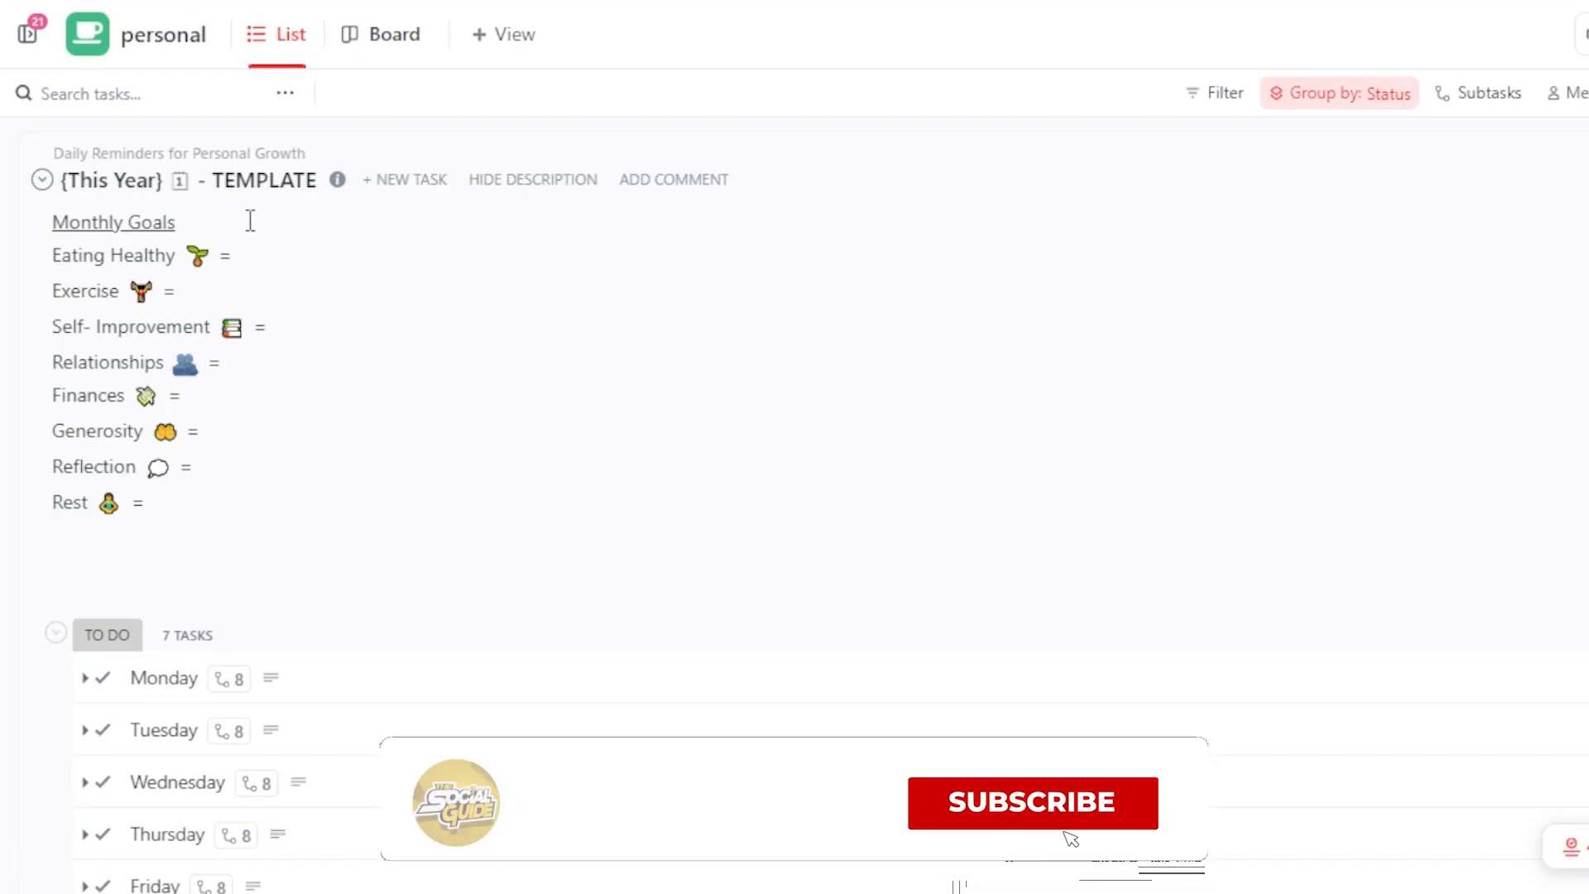
pyautogui.click(1034, 803)
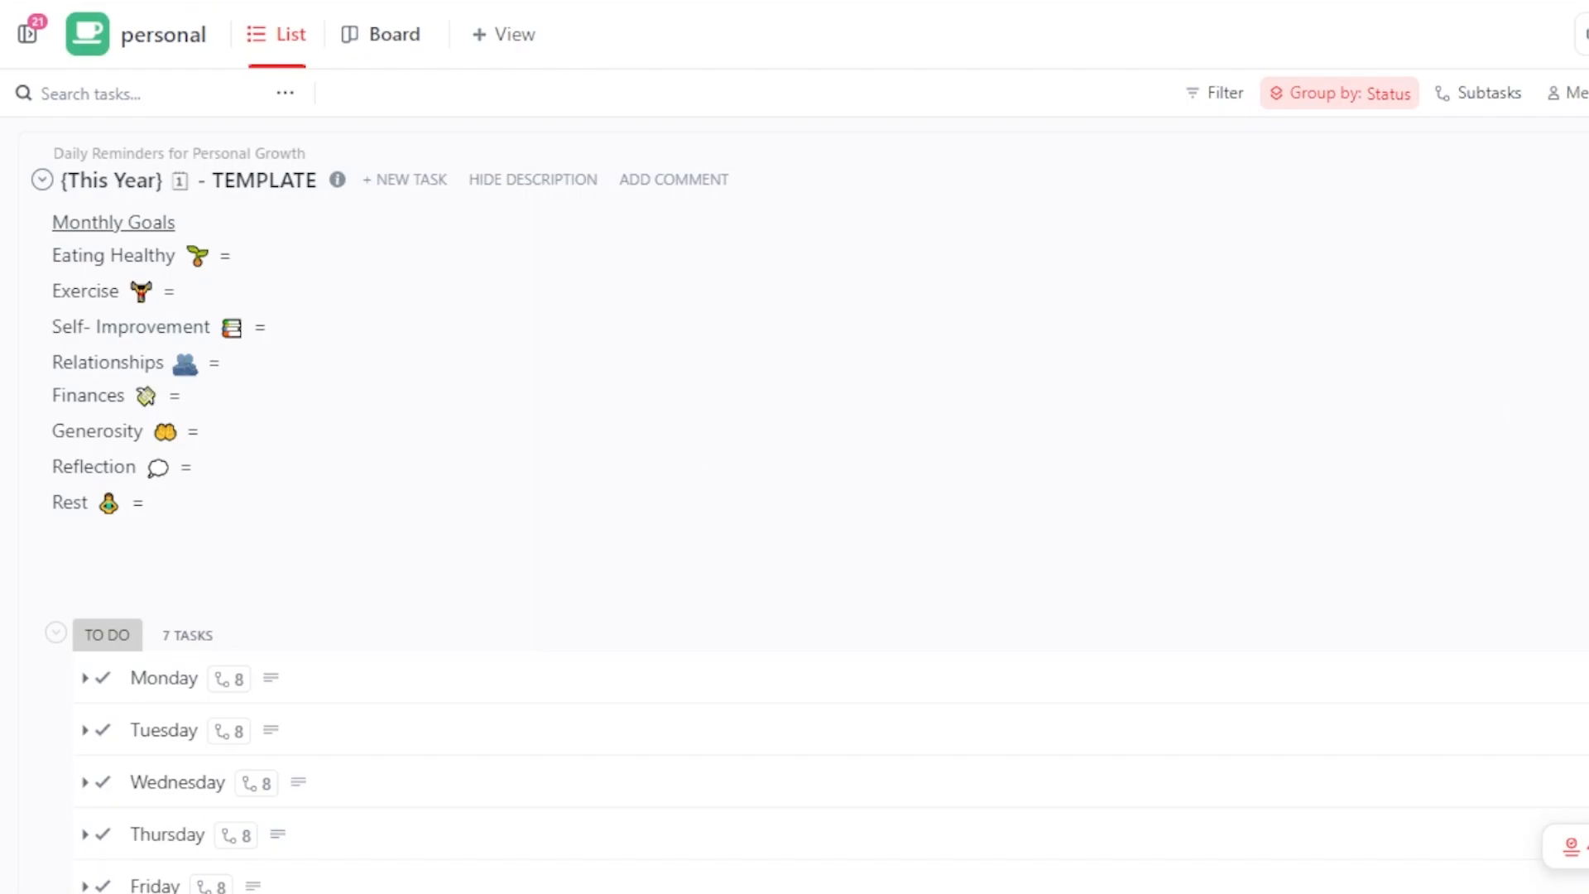
pyautogui.scroll(-3)
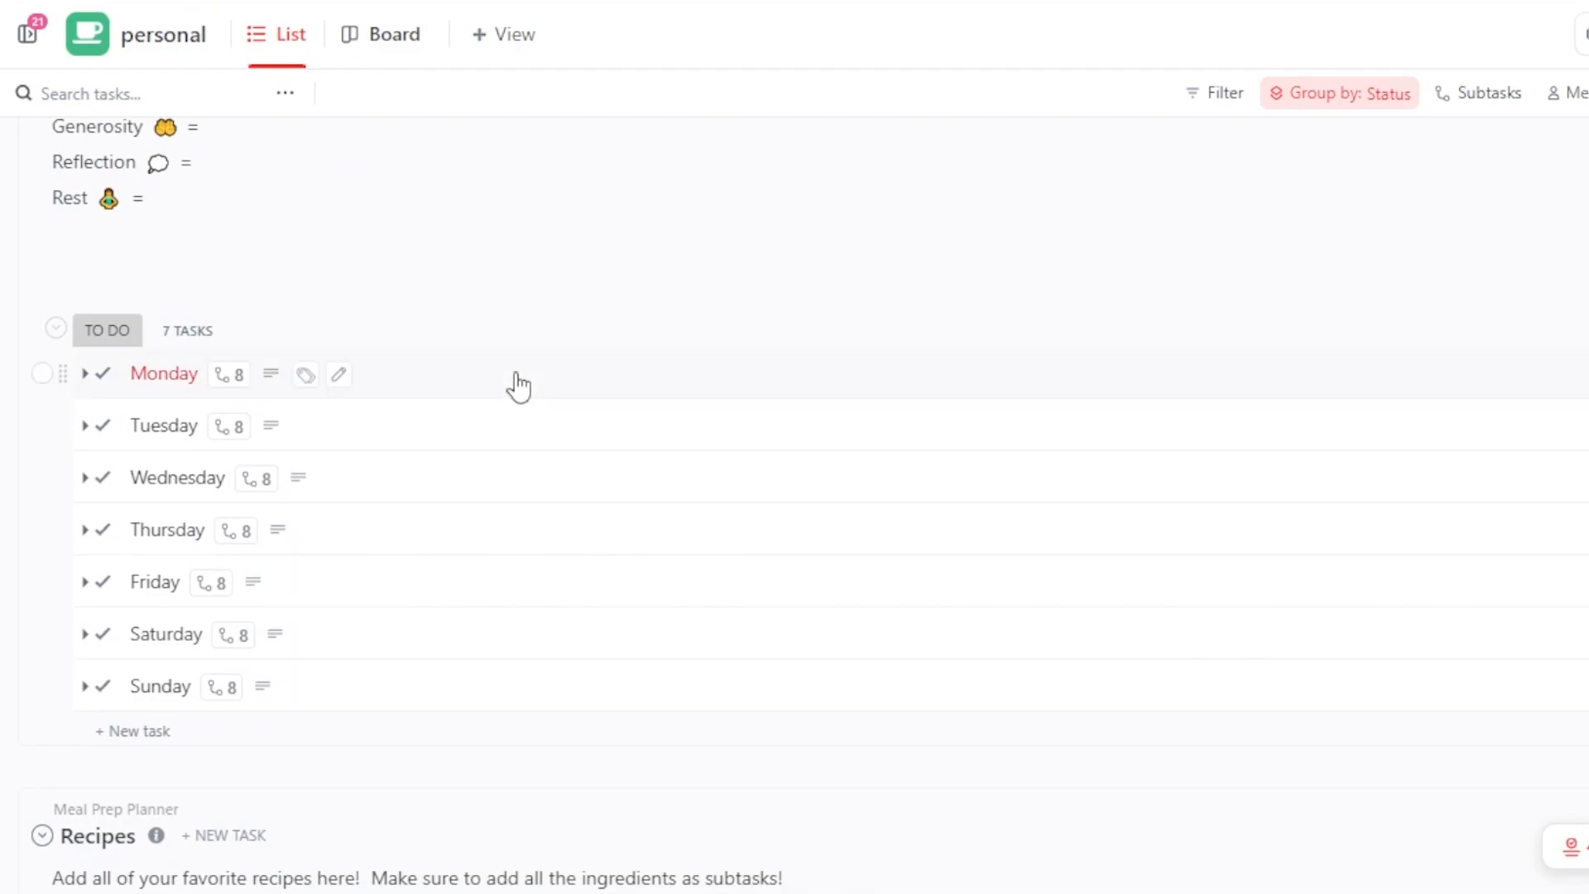
pyautogui.moveTo(591, 461)
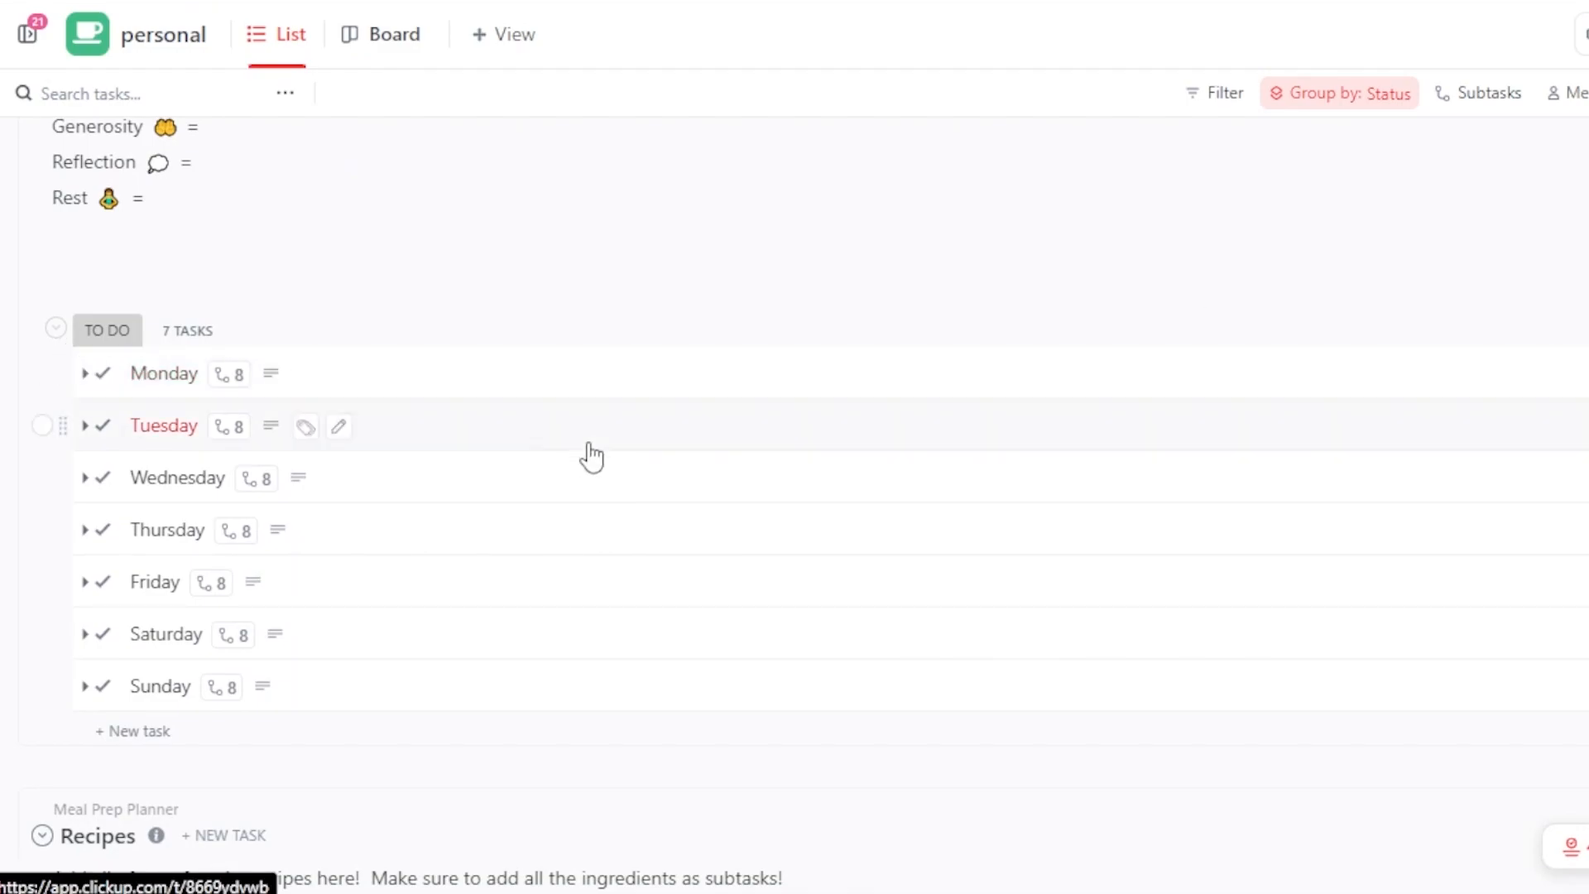
pyautogui.scroll(-3)
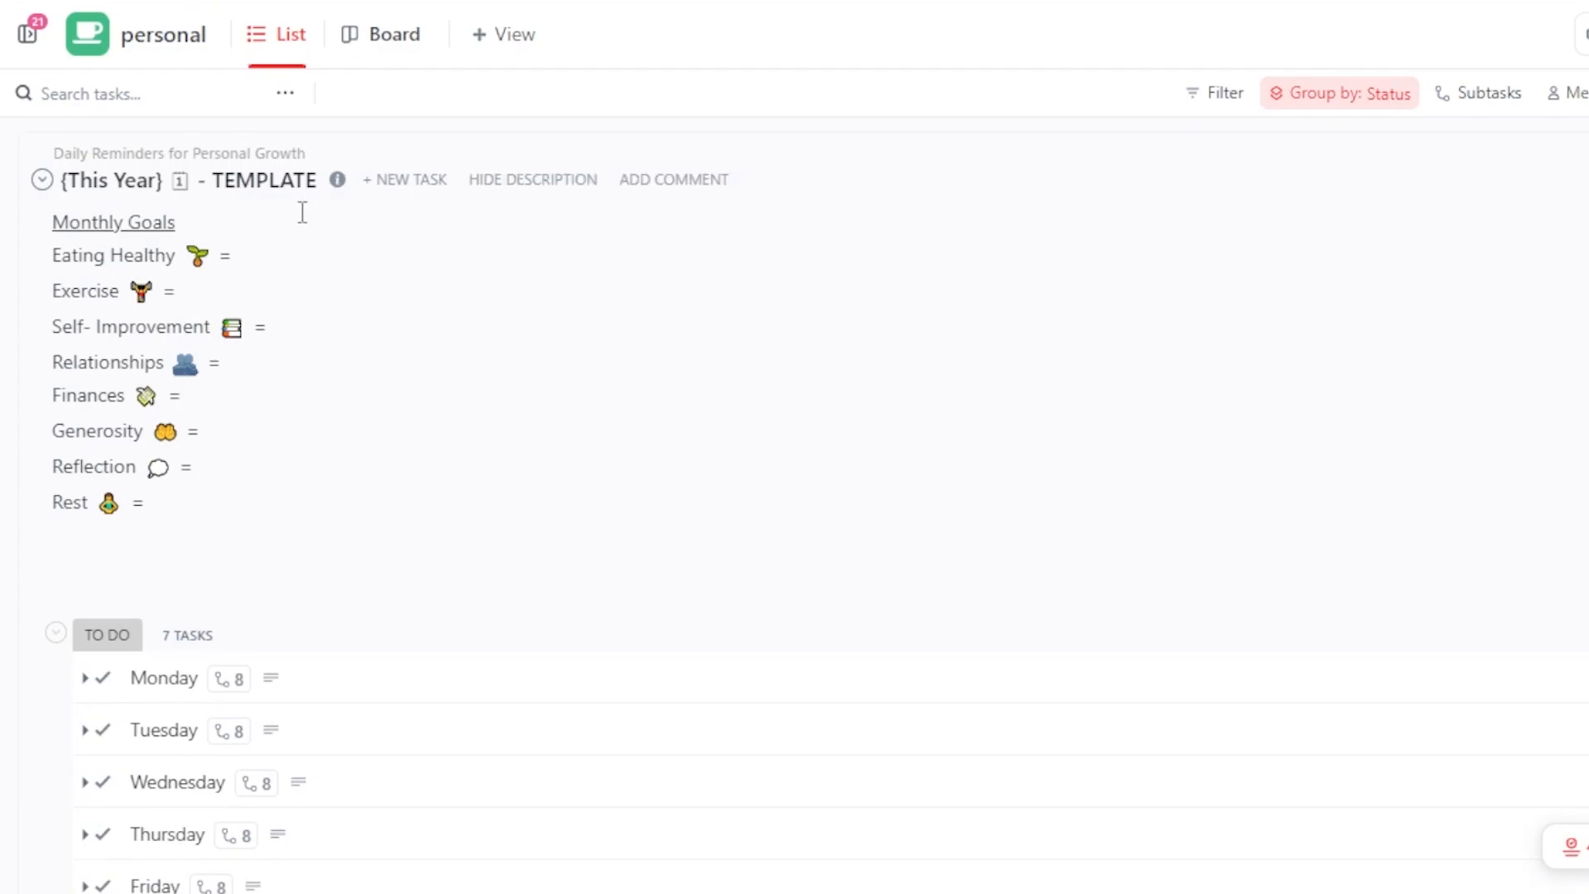
pyautogui.scroll(-3)
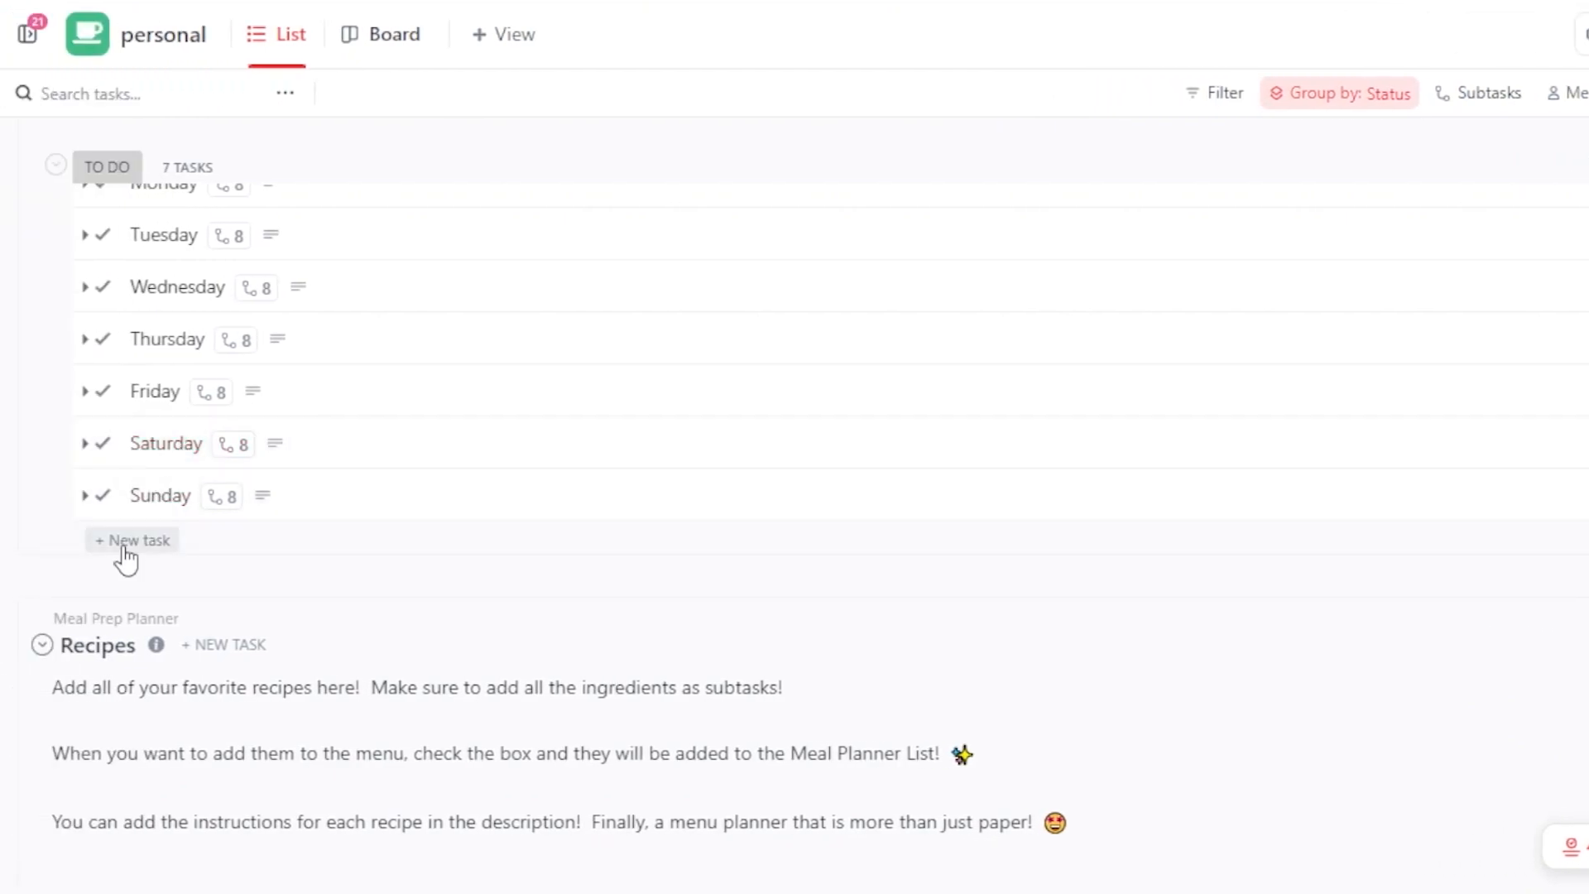
pyautogui.moveTo(151, 550)
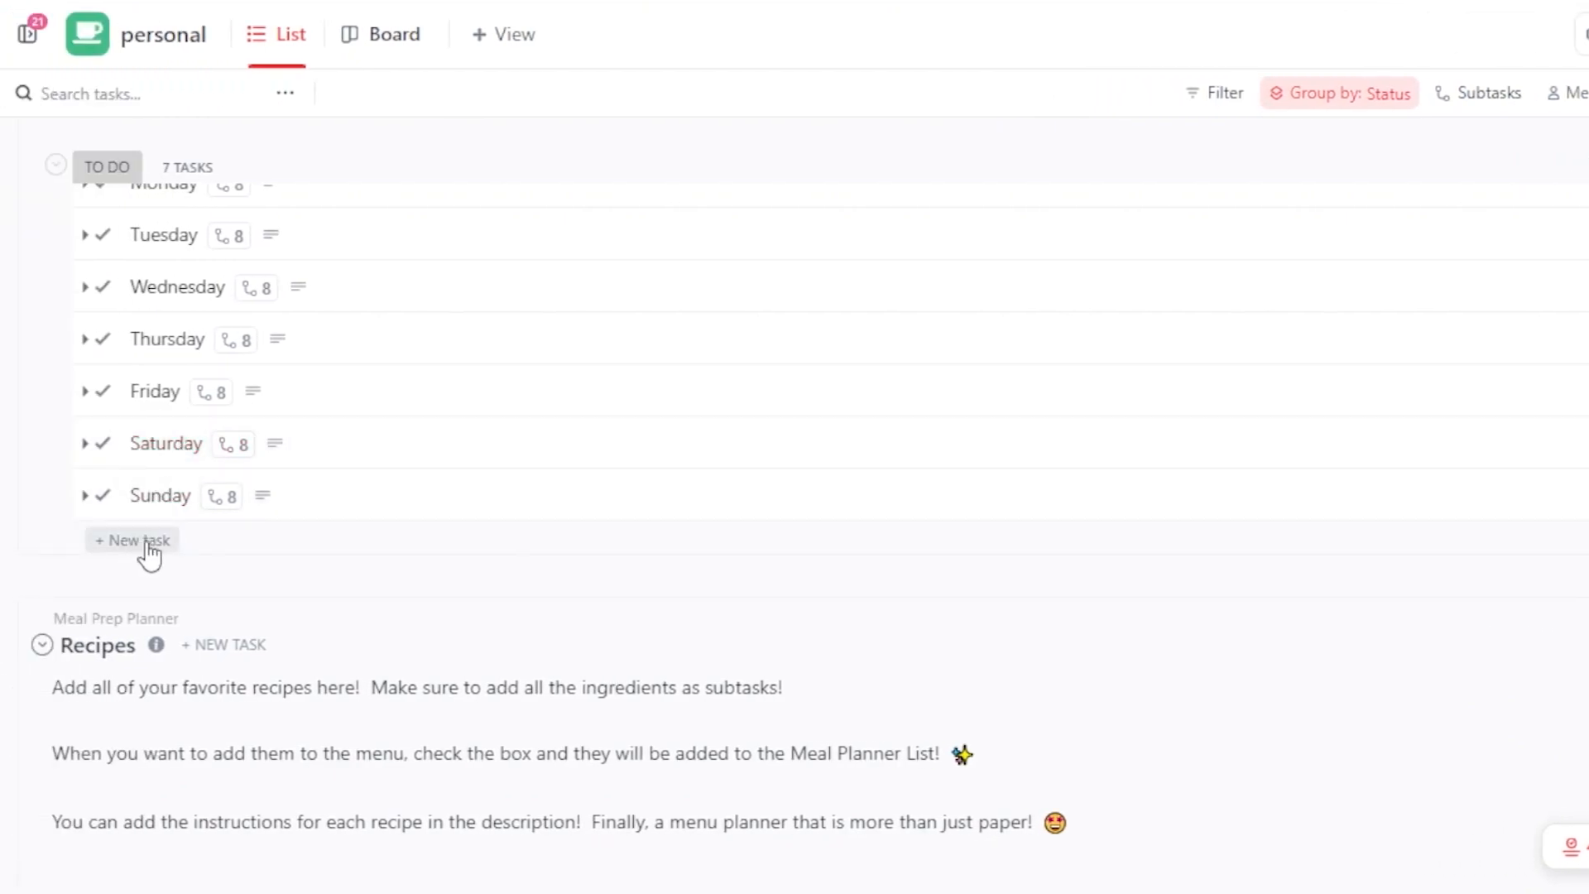
# Add a 'Monday' task to the To Do group and open its details.
pyautogui.click(131, 541)
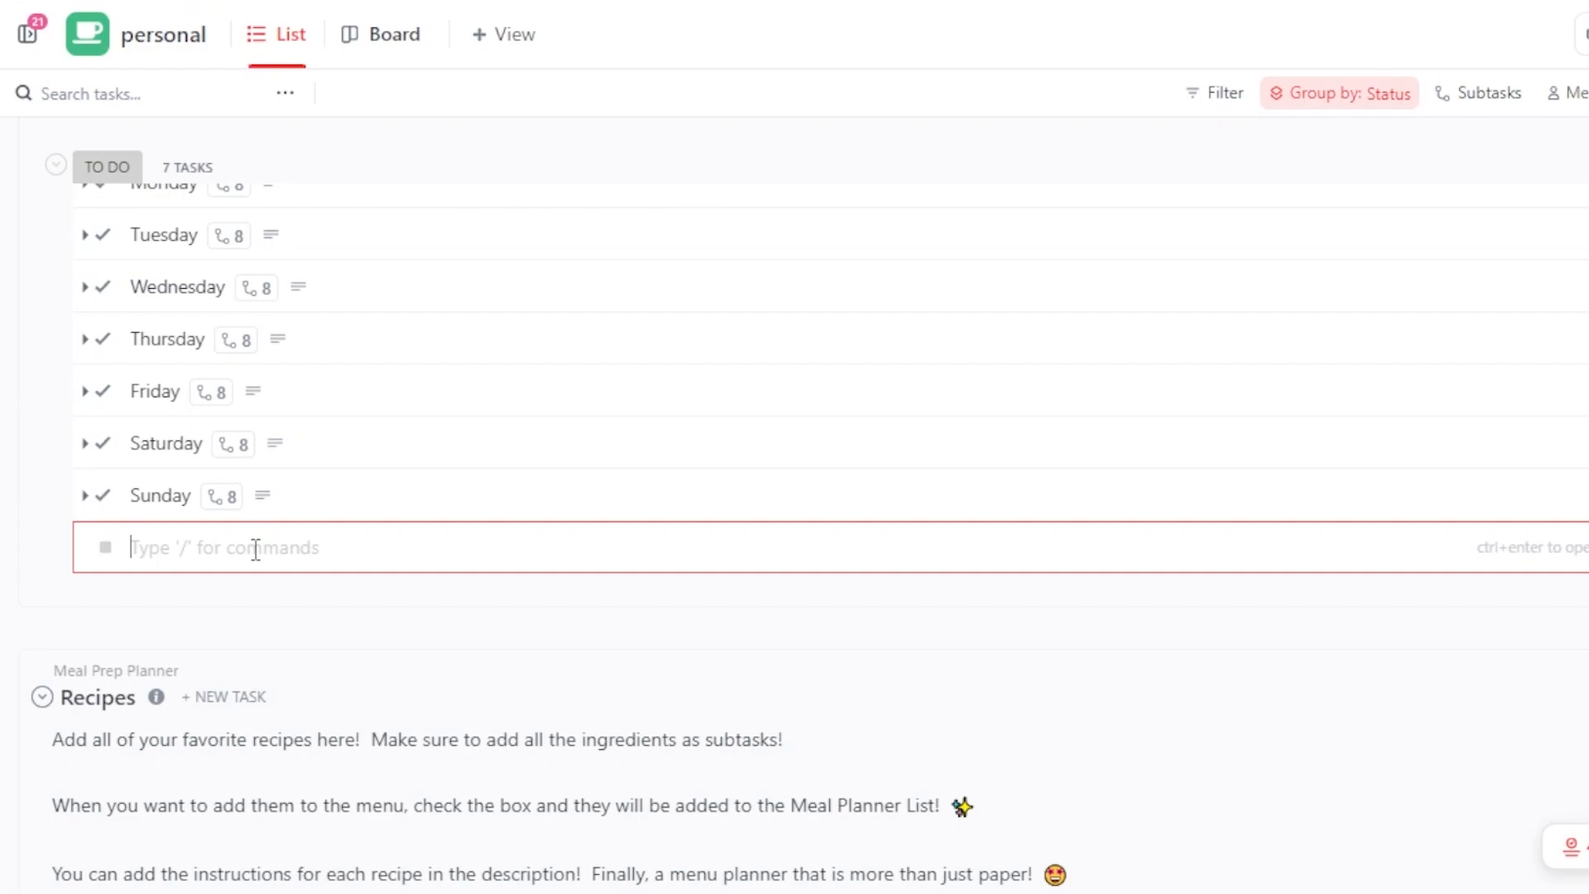
pyautogui.moveTo(218, 269)
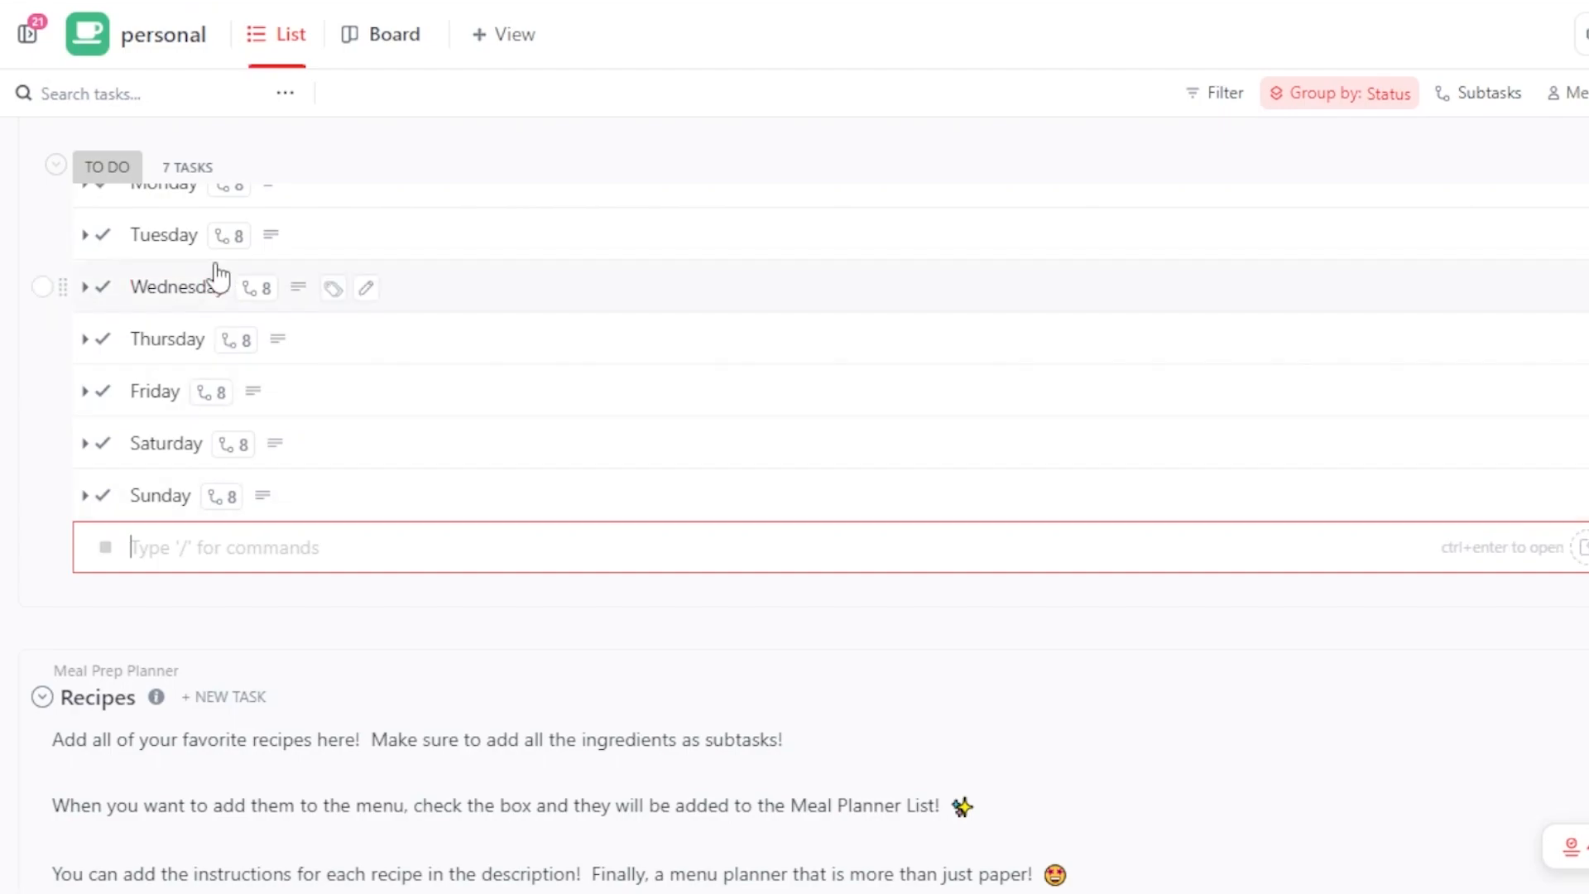
pyautogui.moveTo(153, 294)
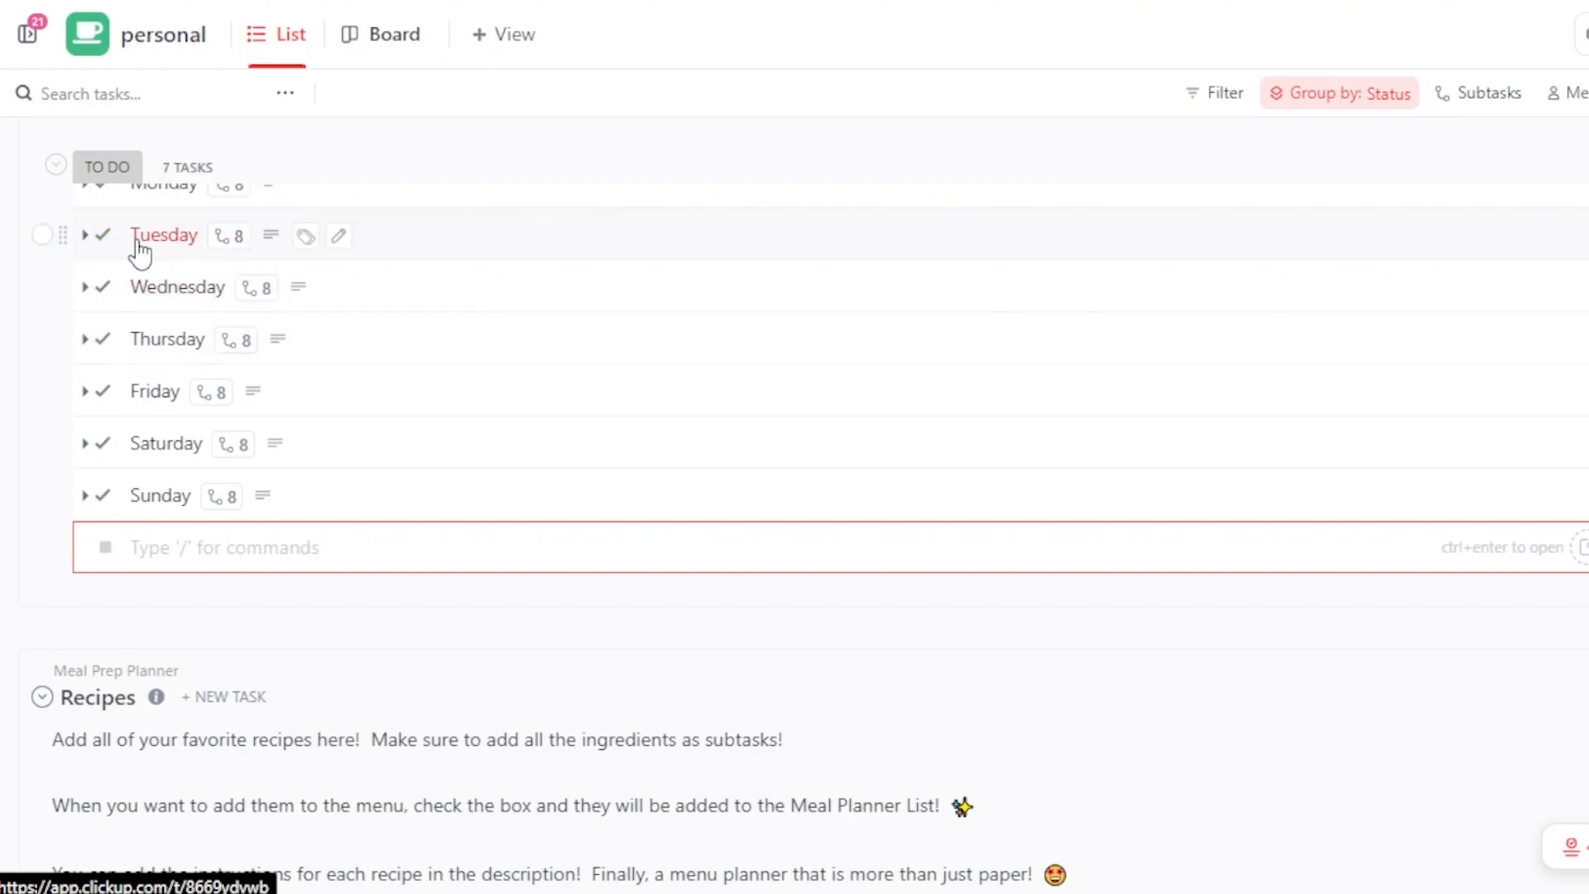
pyautogui.moveTo(233, 235)
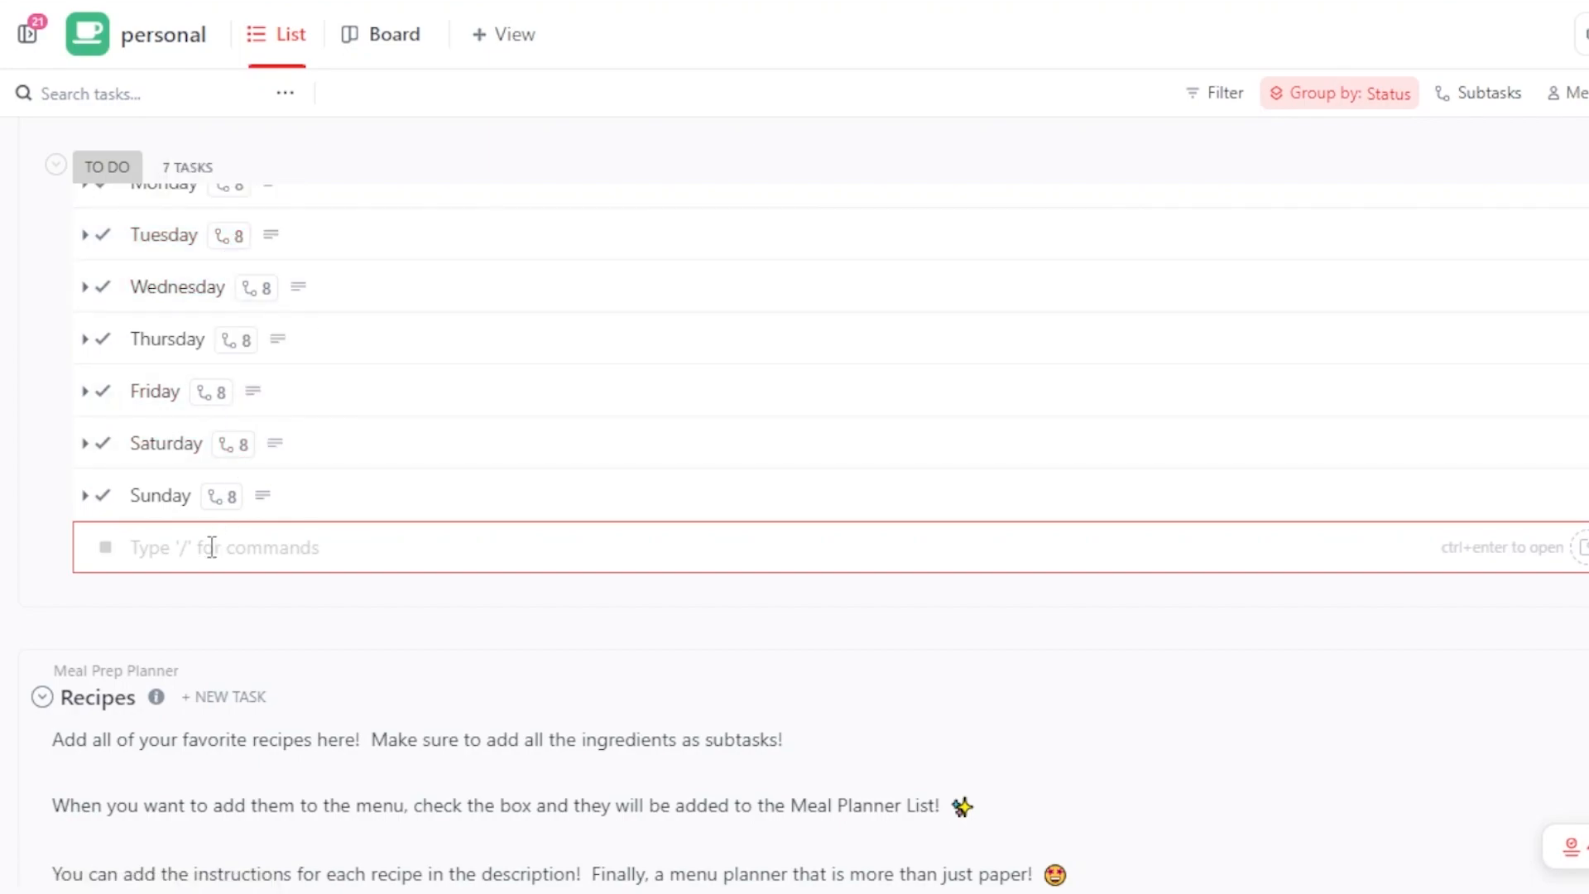
pyautogui.write('Mon')
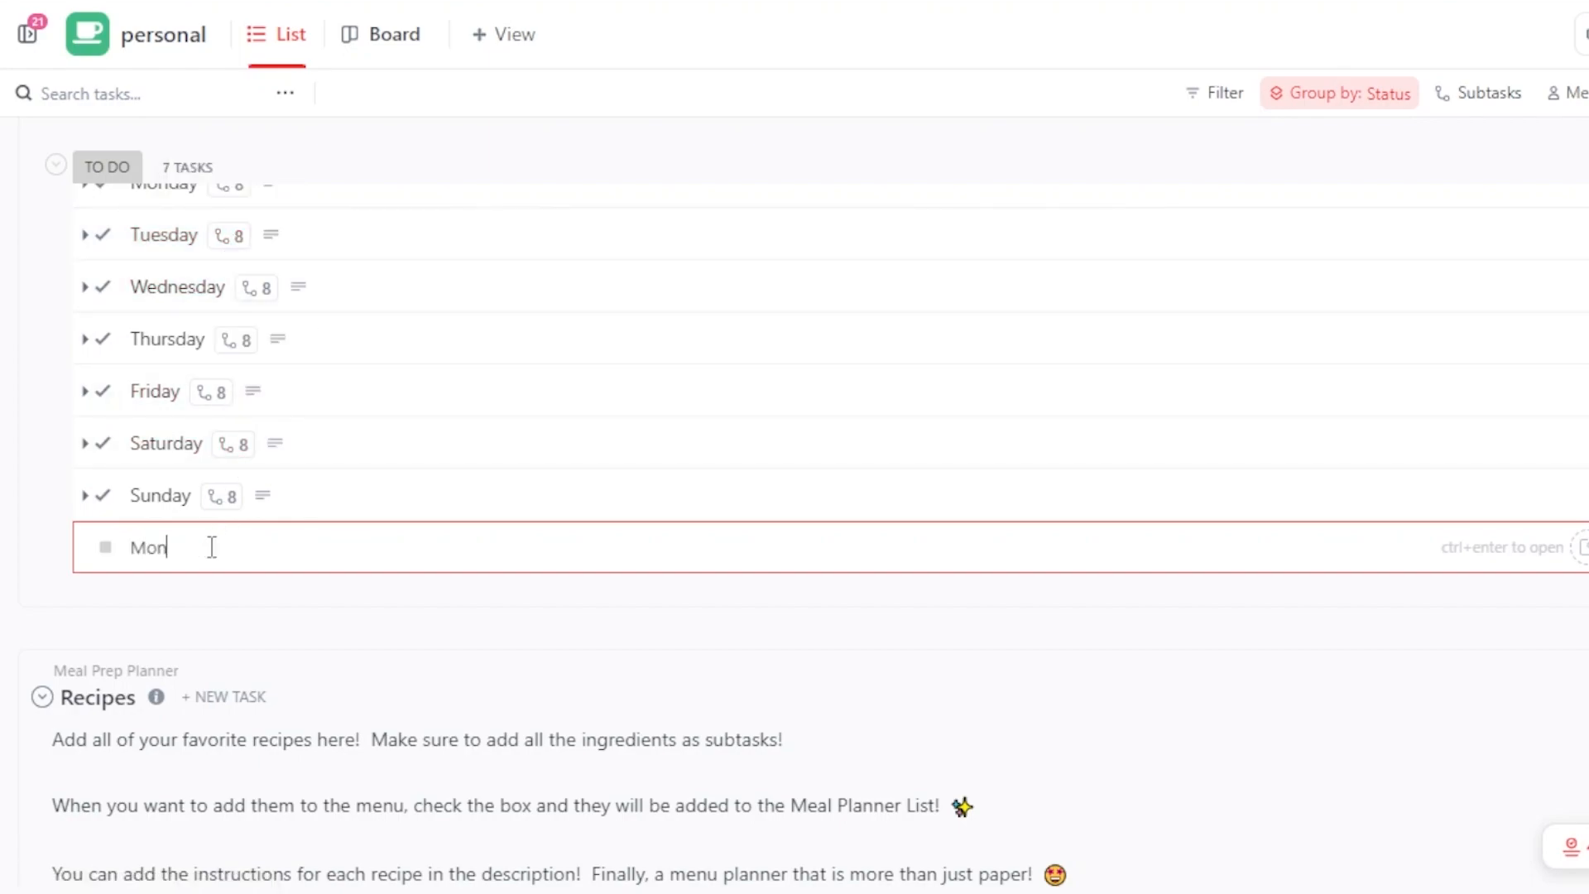
pyautogui.write('day')
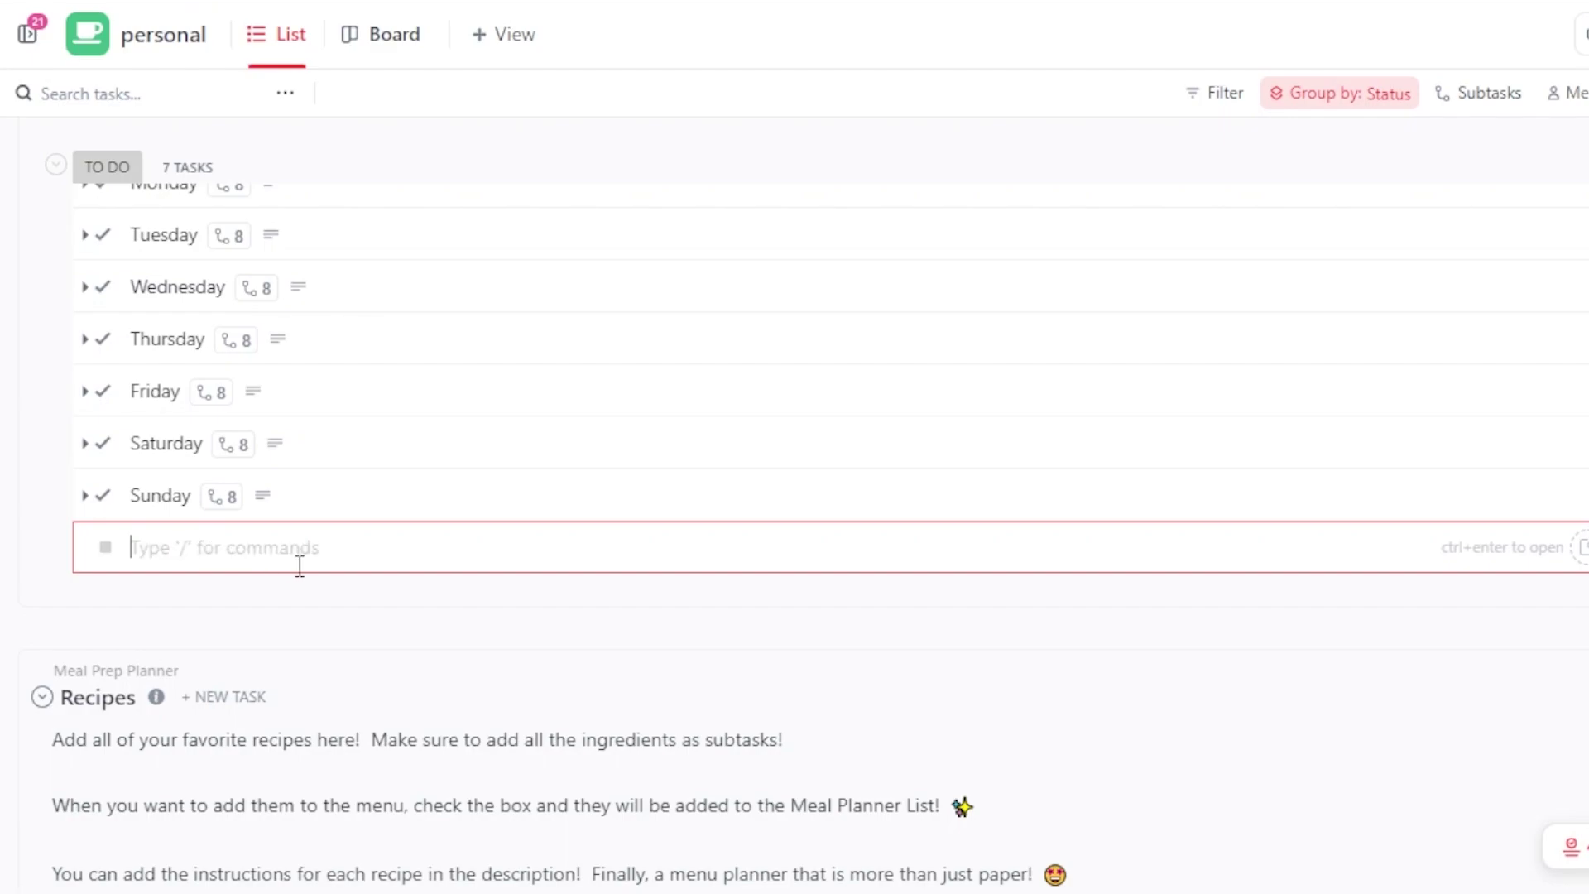
pyautogui.write('Monday')
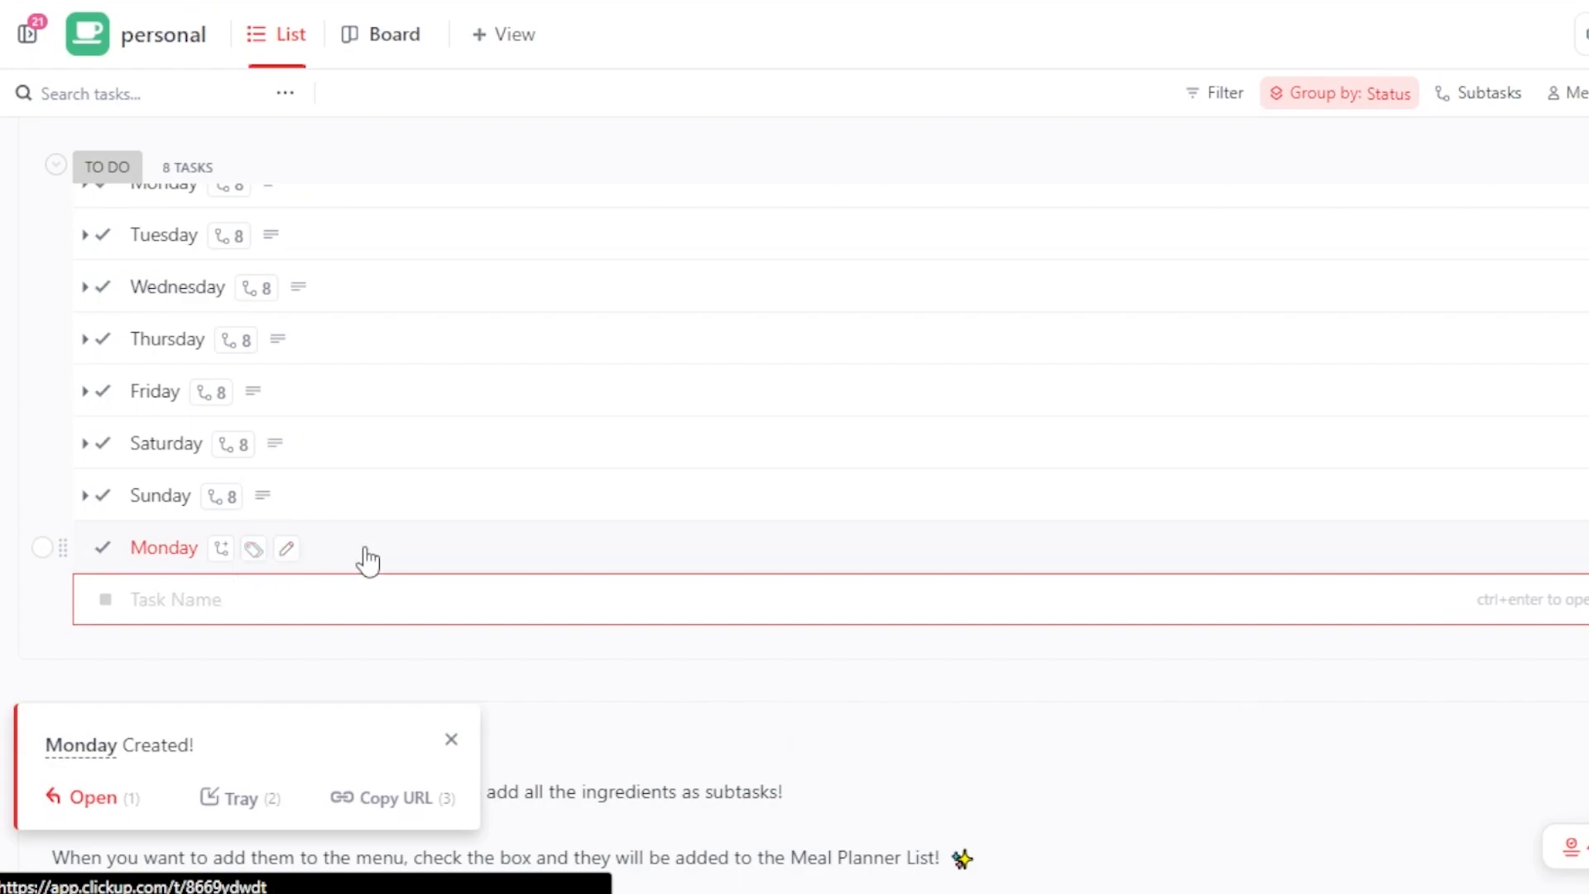
pyautogui.click(89, 797)
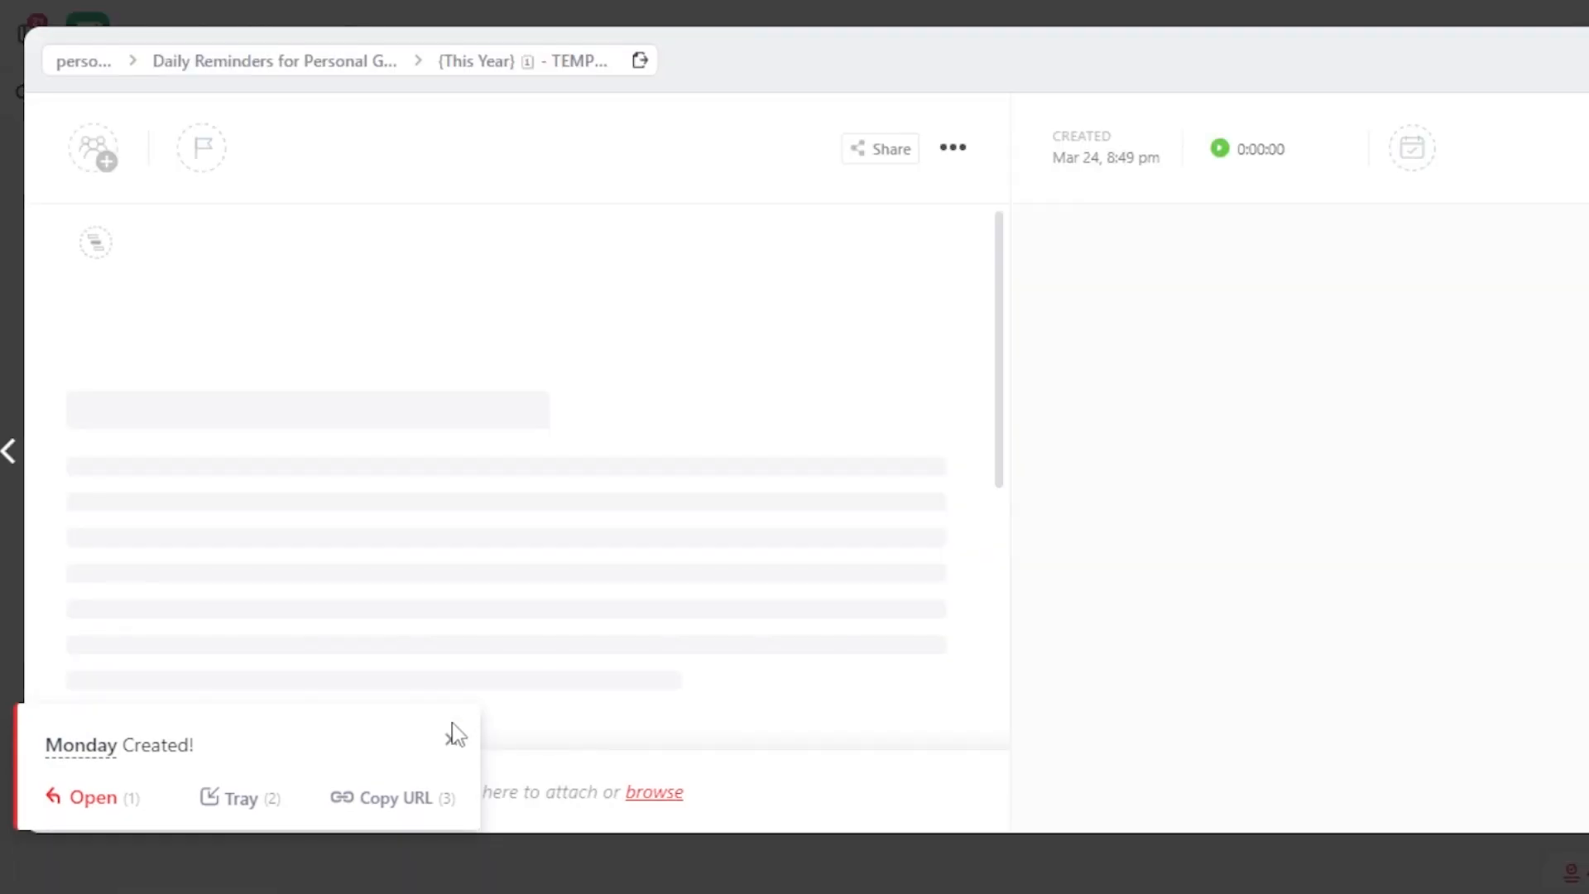
pyautogui.click(85, 798)
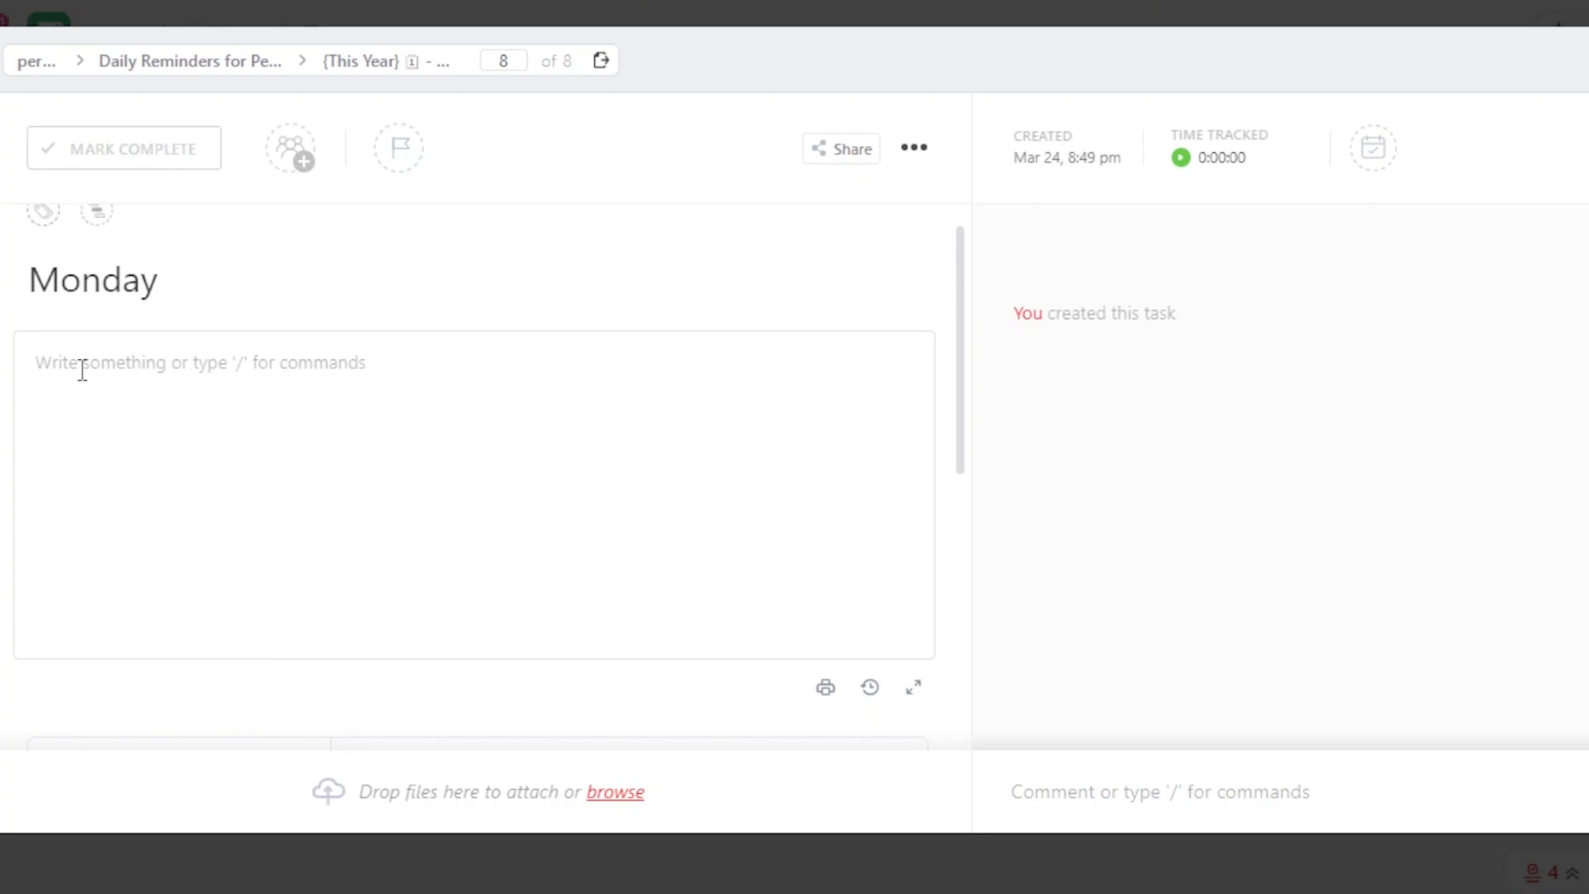
# Enter 'Things to do on monday' as the Monday task's description.
pyautogui.write('Thung')
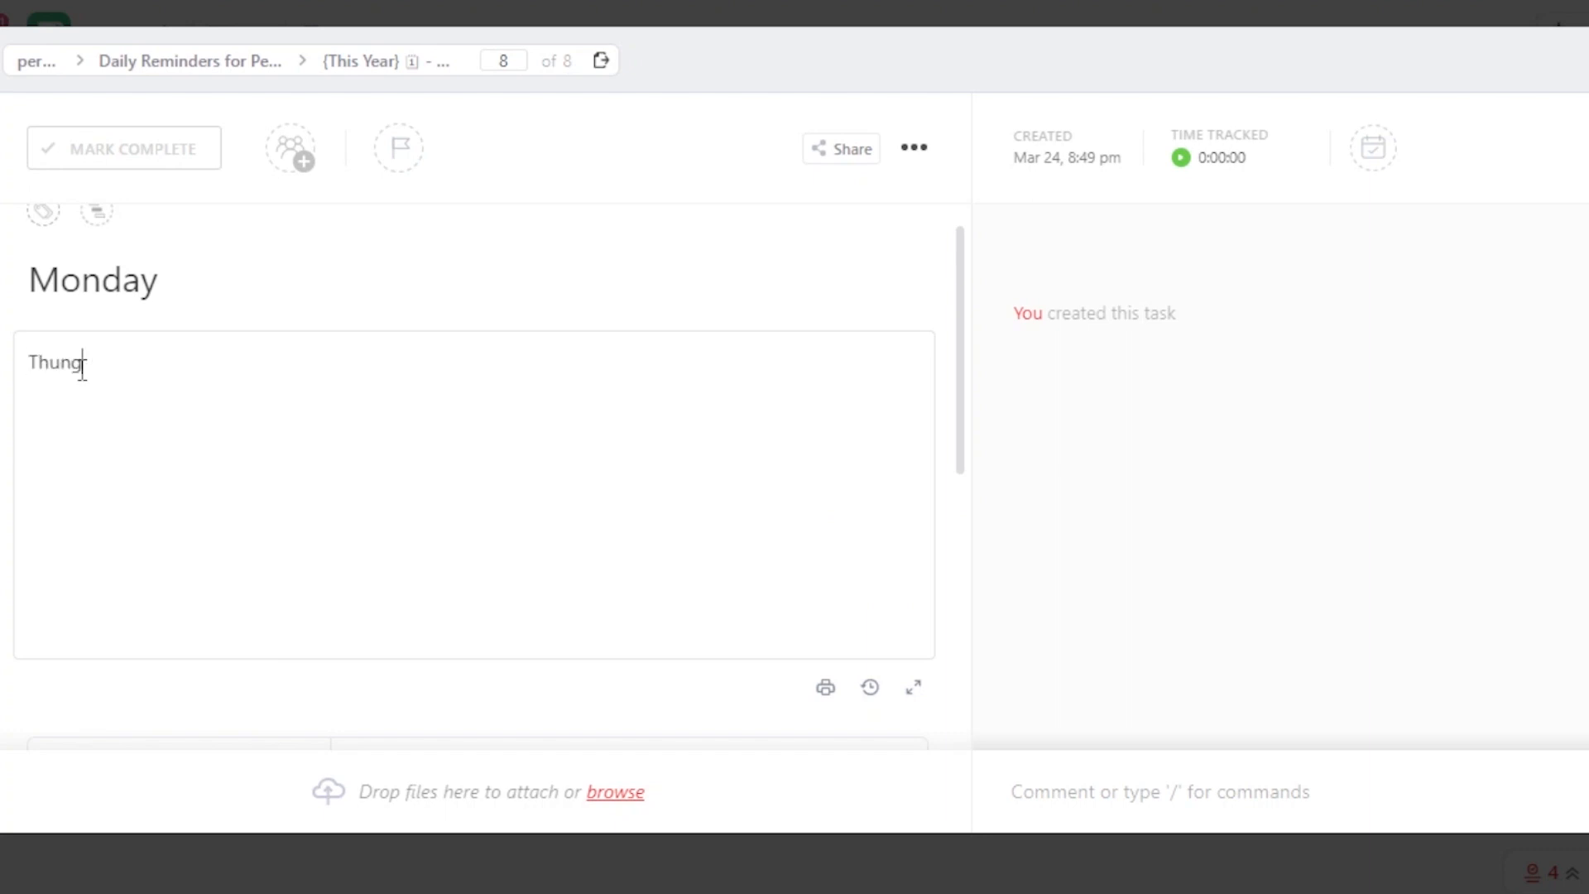
pyautogui.write('Things to do on monday')
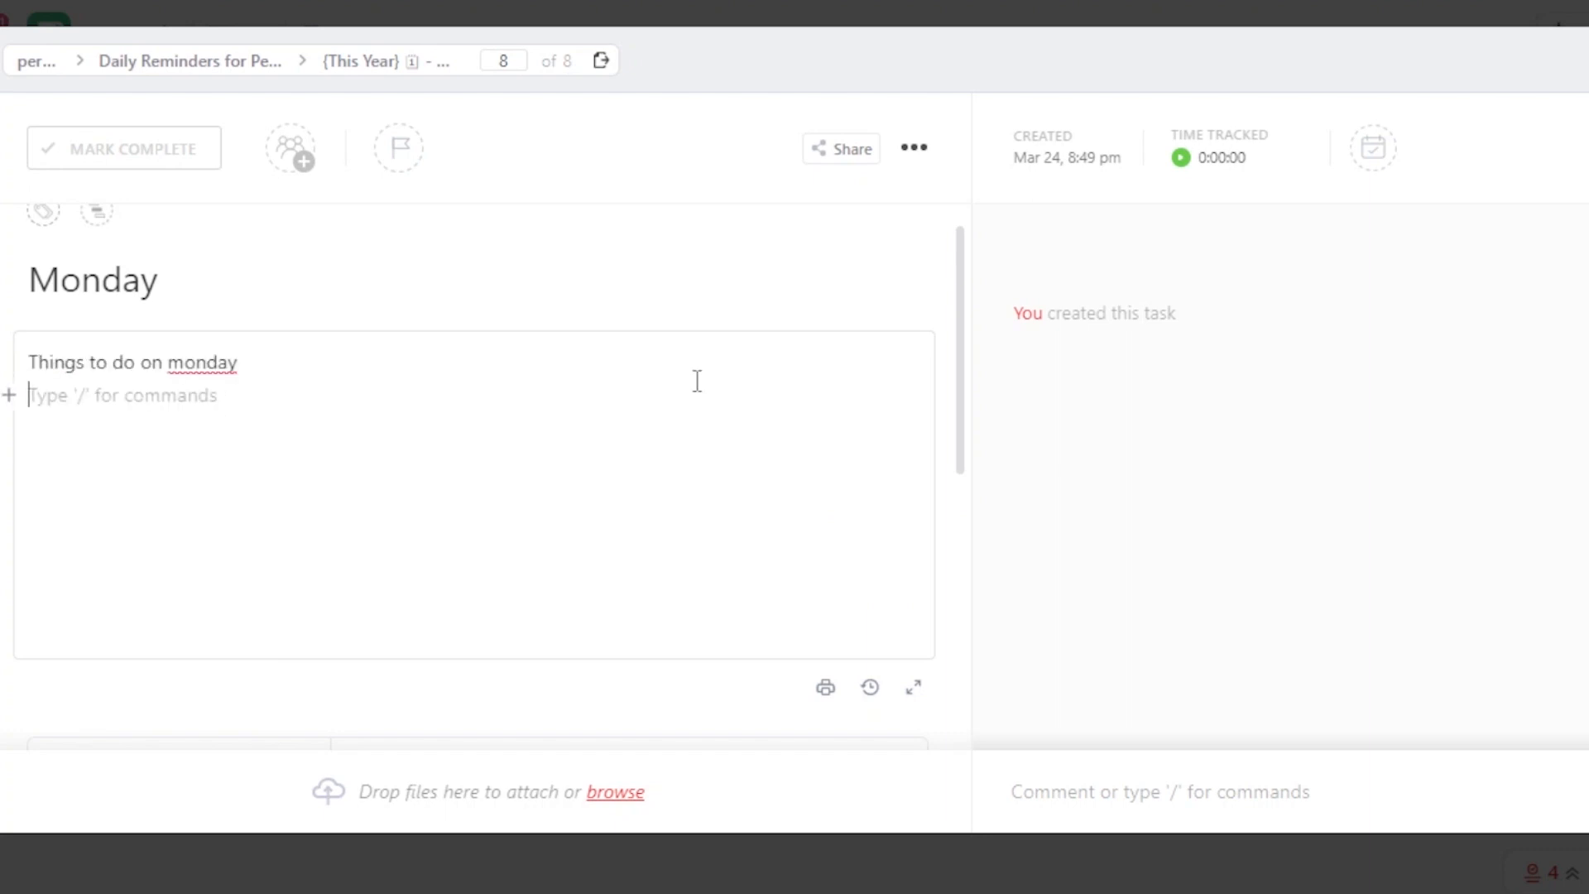
pyautogui.scroll(-3)
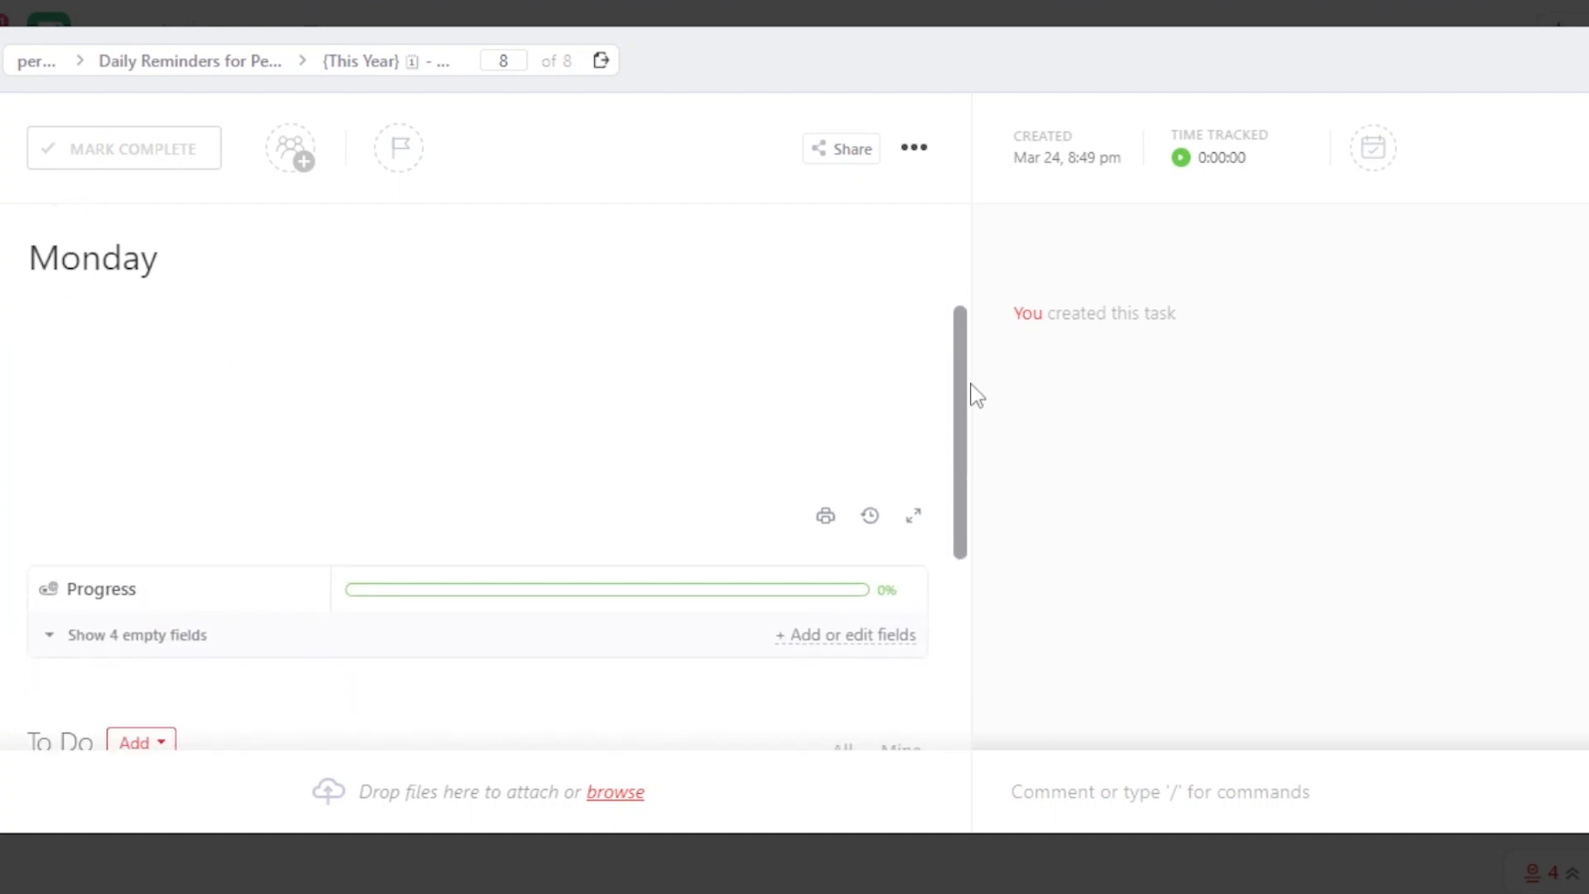
pyautogui.scroll(-3)
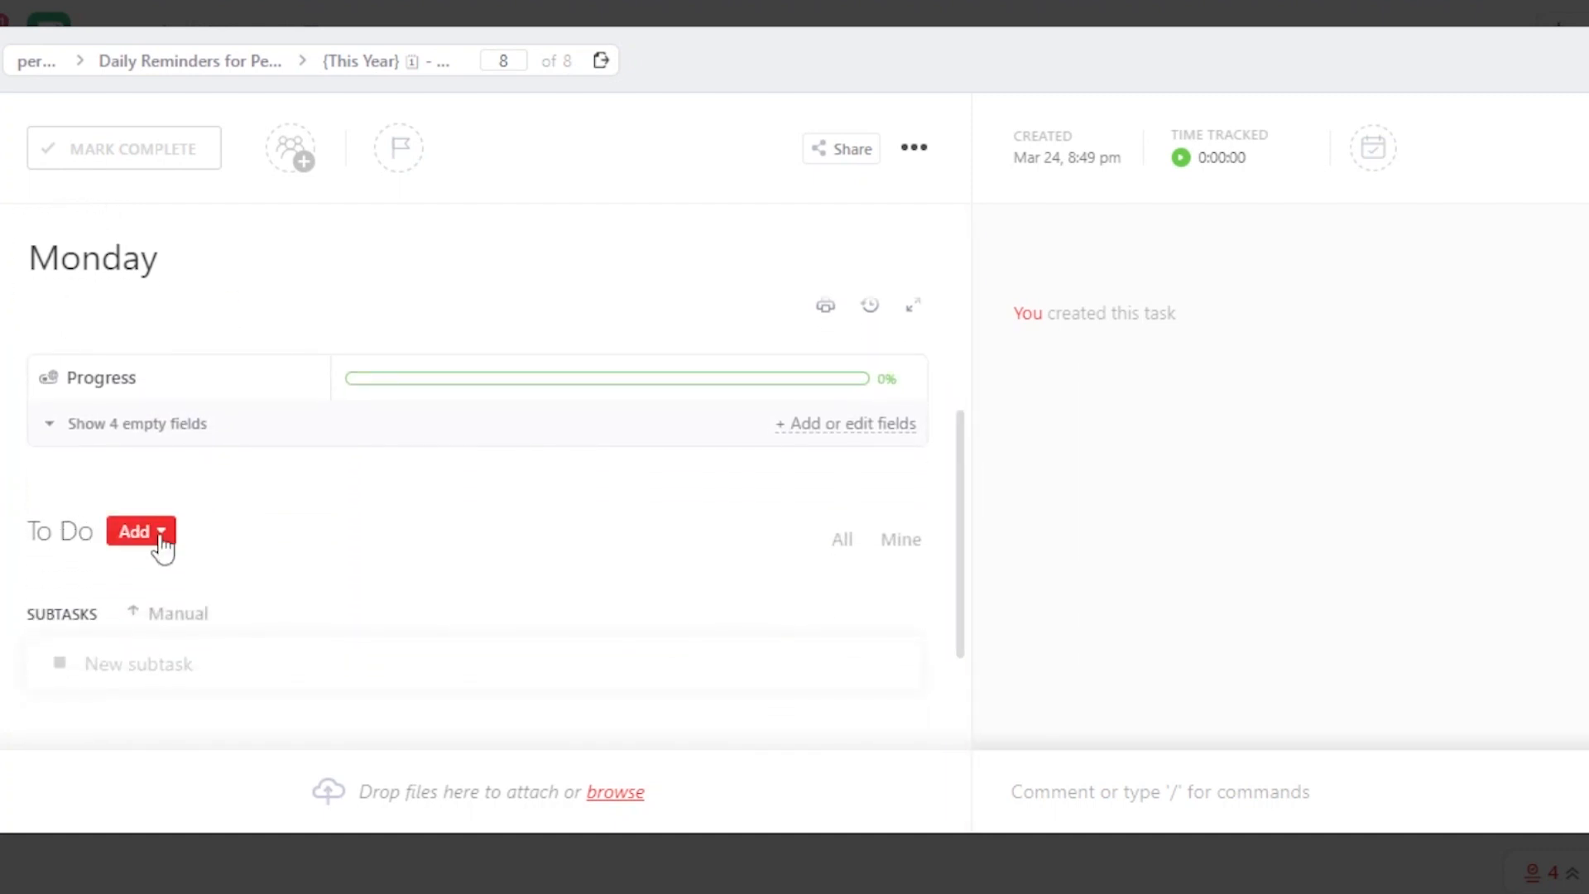
# Start a new subtask under Monday from the Add menu.
pyautogui.click(141, 531)
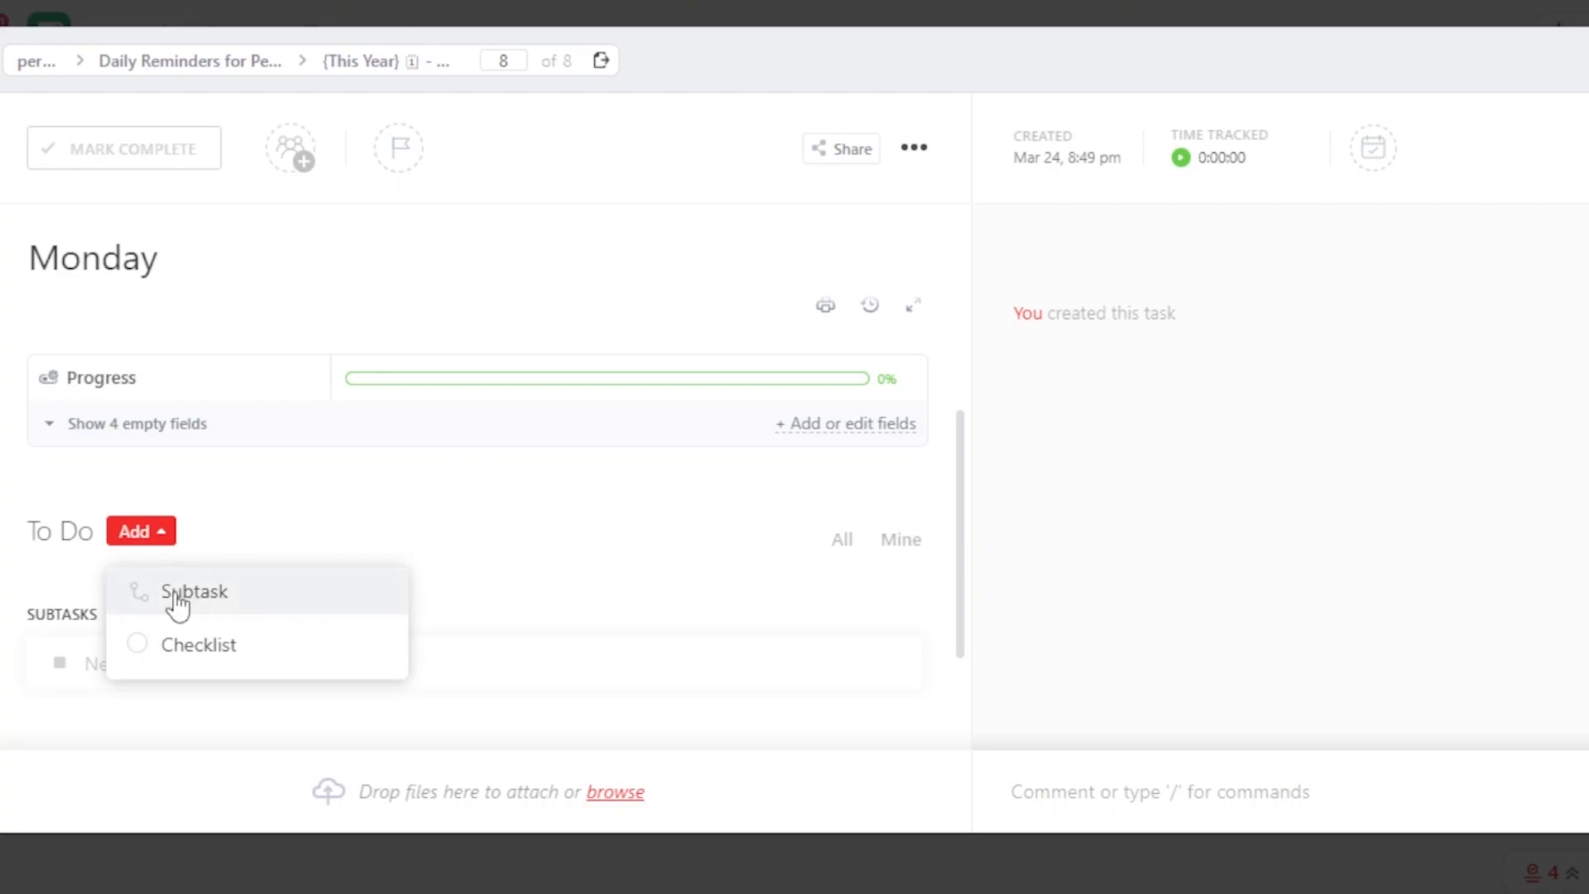
pyautogui.click(196, 592)
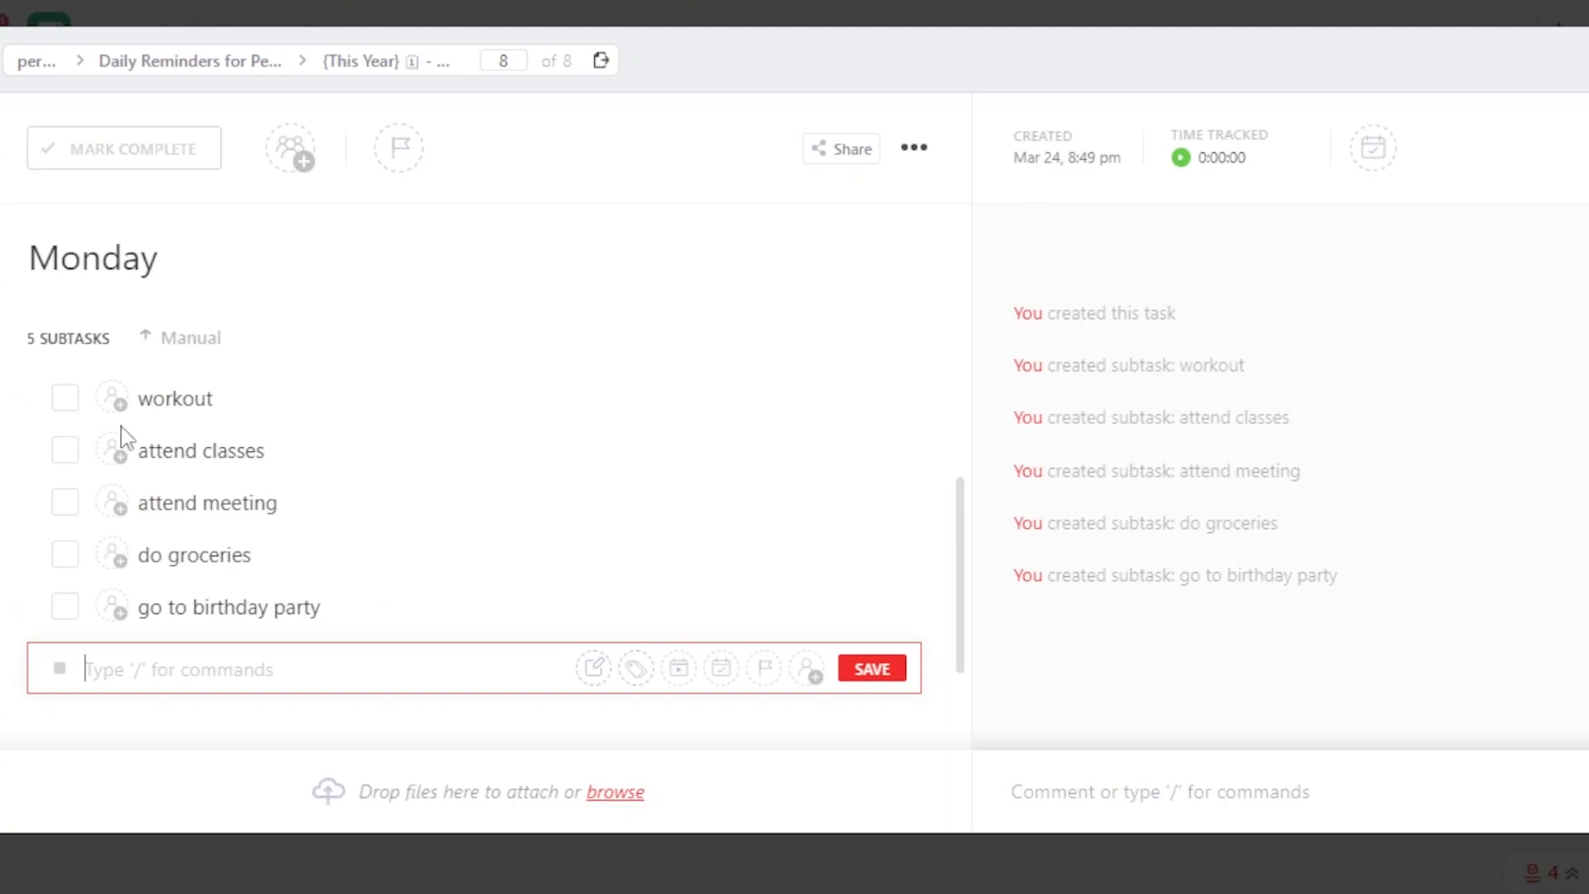
pyautogui.moveTo(381, 212)
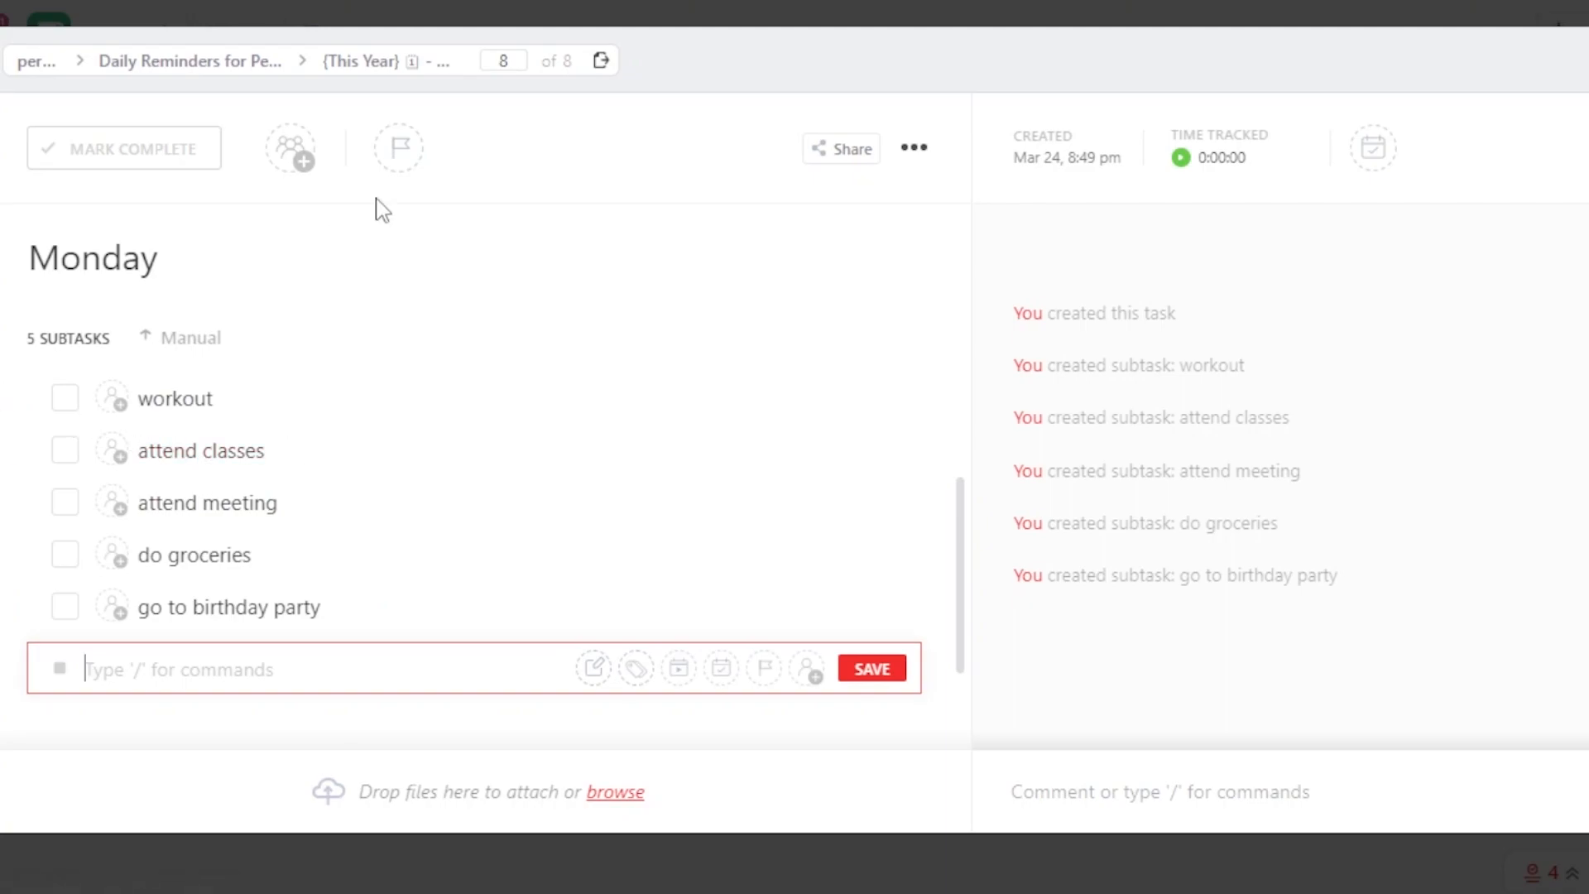
pyautogui.moveTo(290, 149)
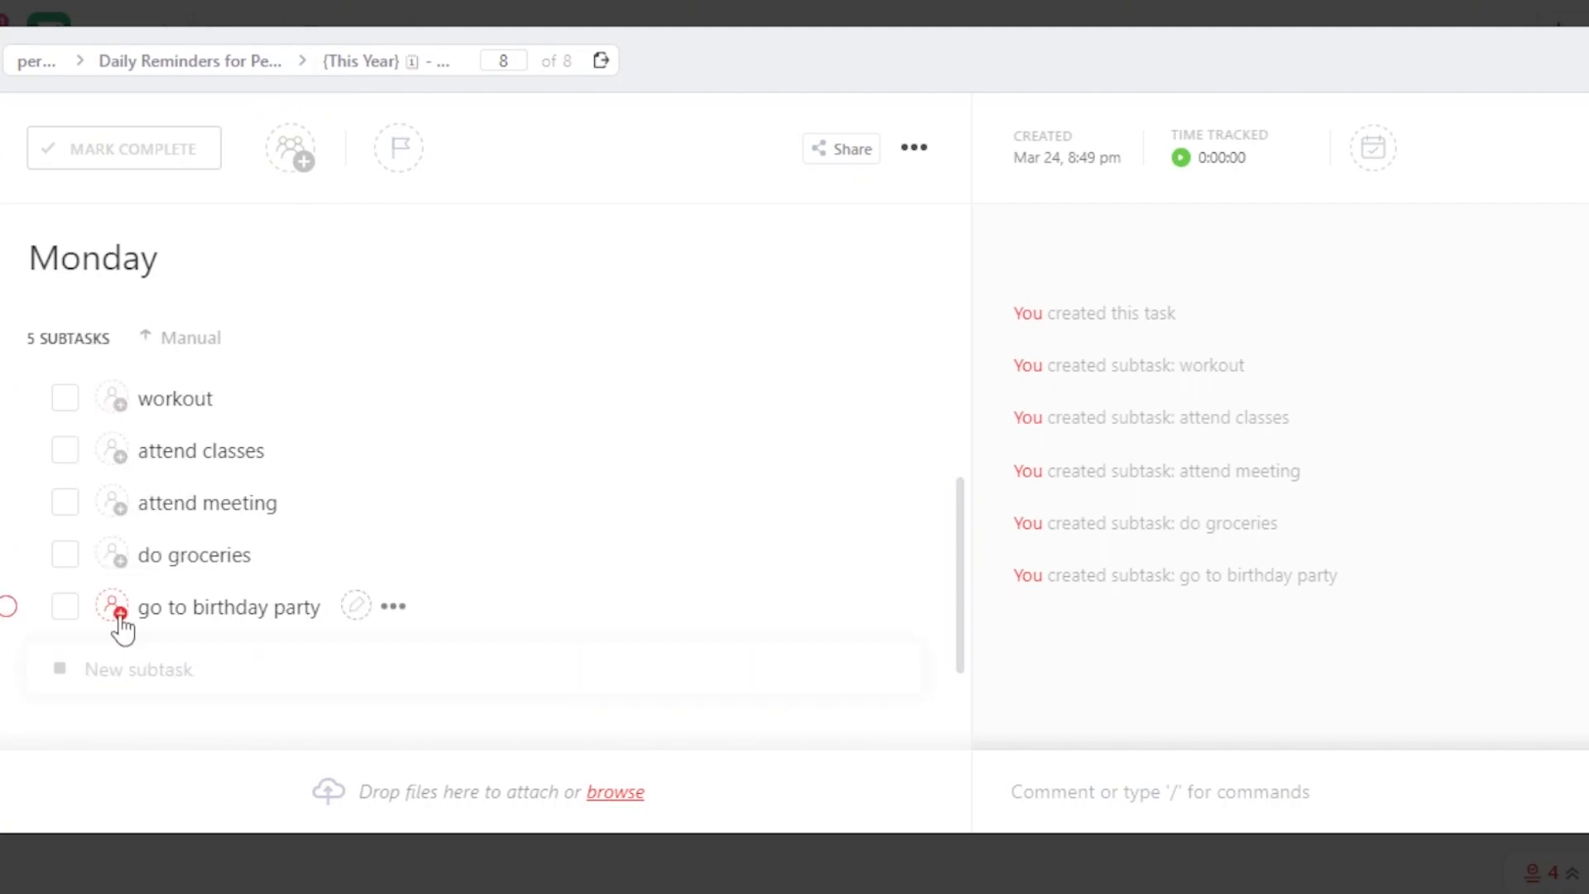
# Assign 'go to birthday party' to a teammate and check off 'workout'.
pyautogui.click(109, 607)
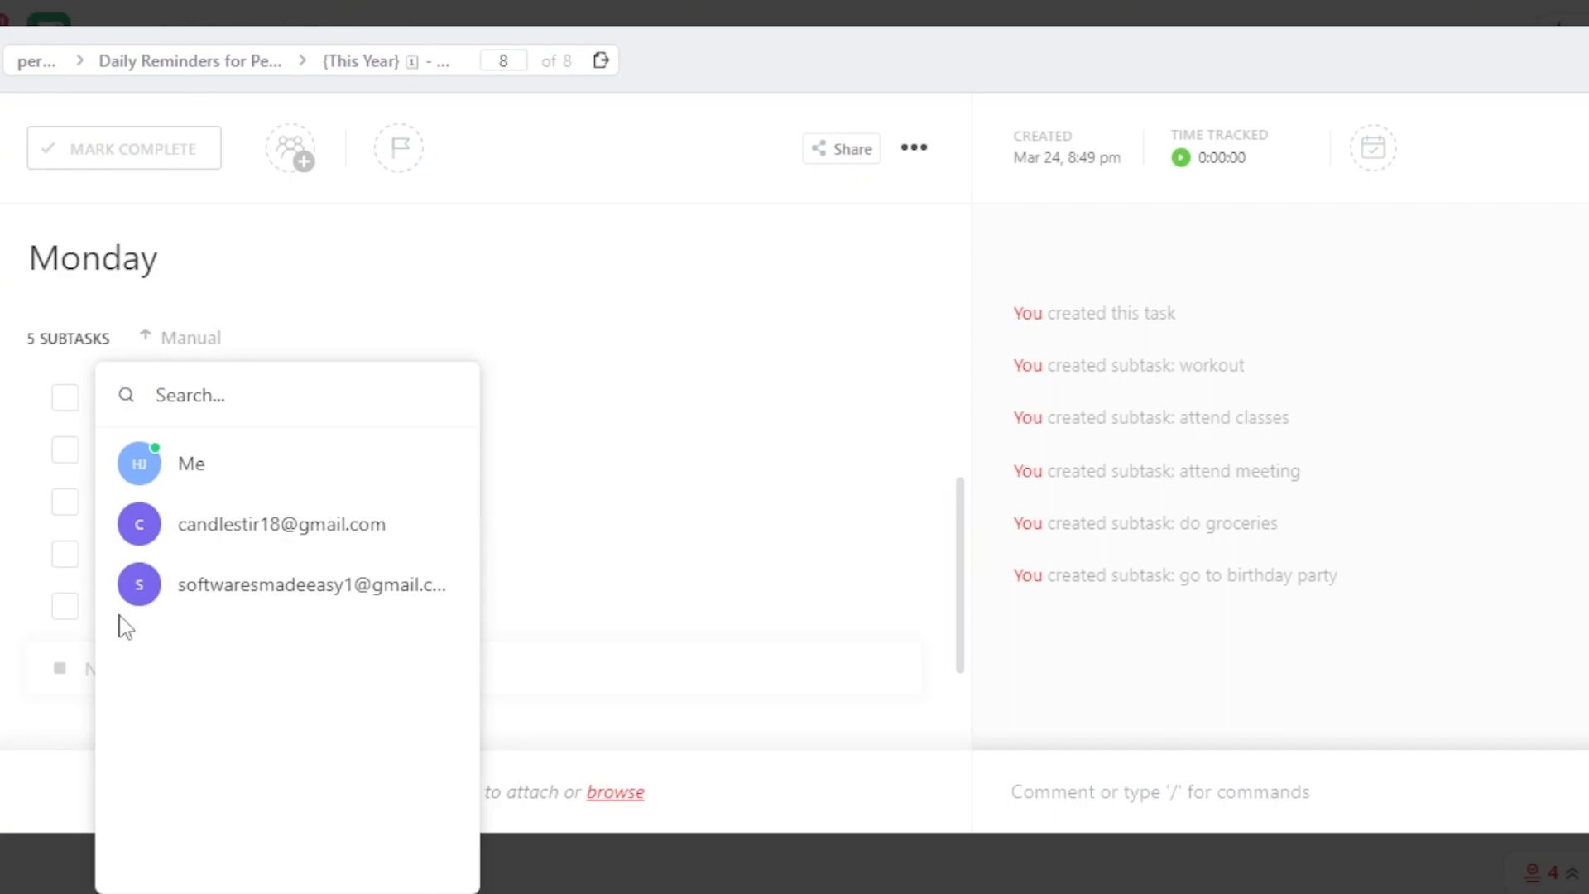
pyautogui.click(139, 524)
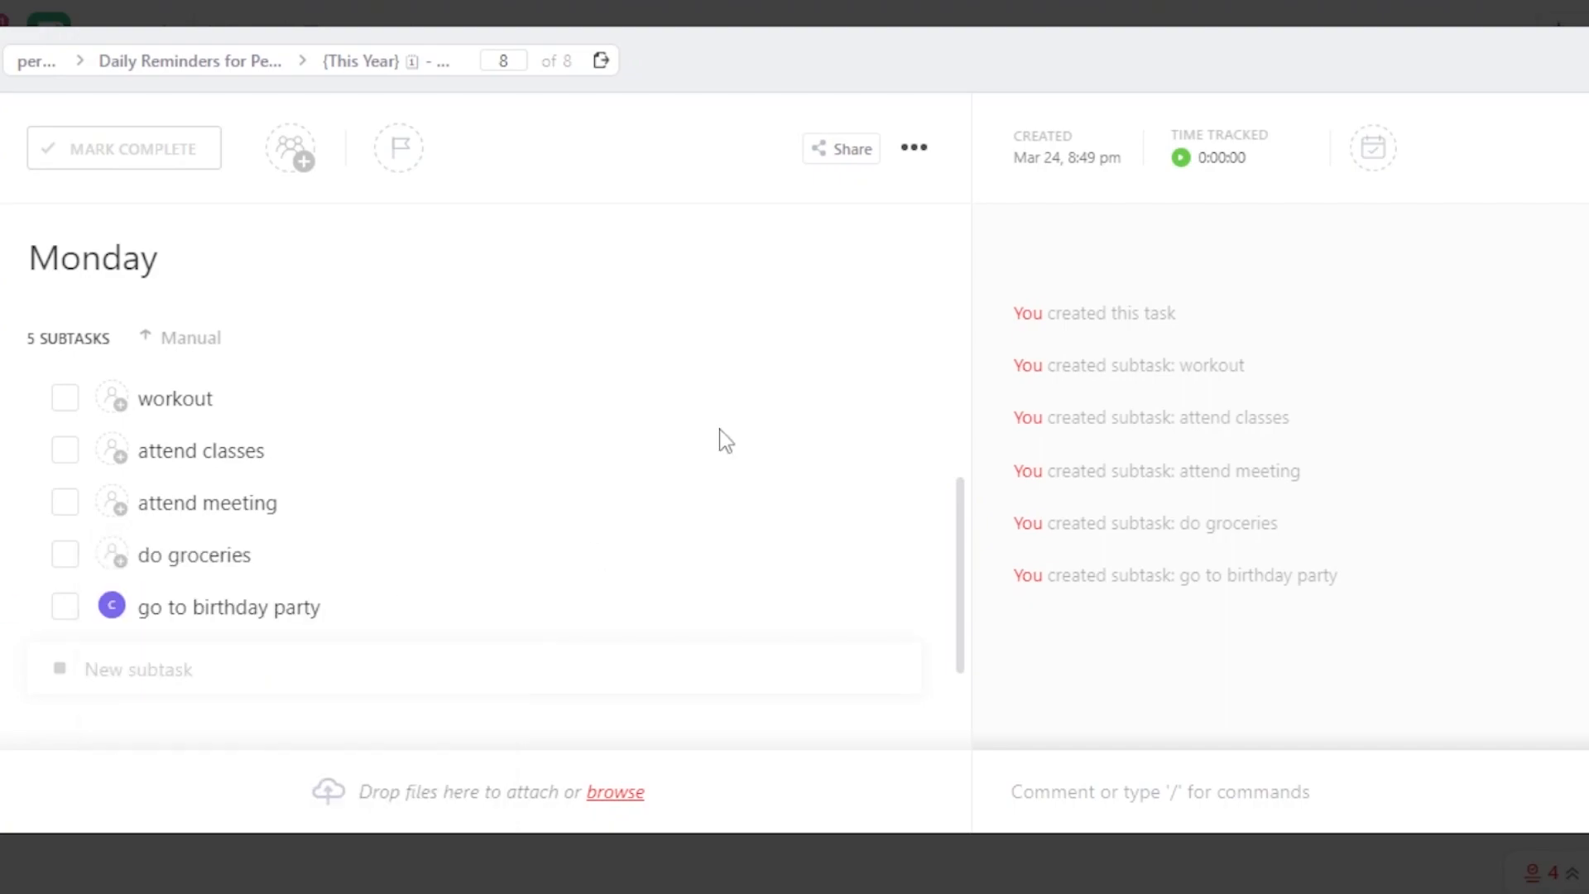
pyautogui.click(65, 398)
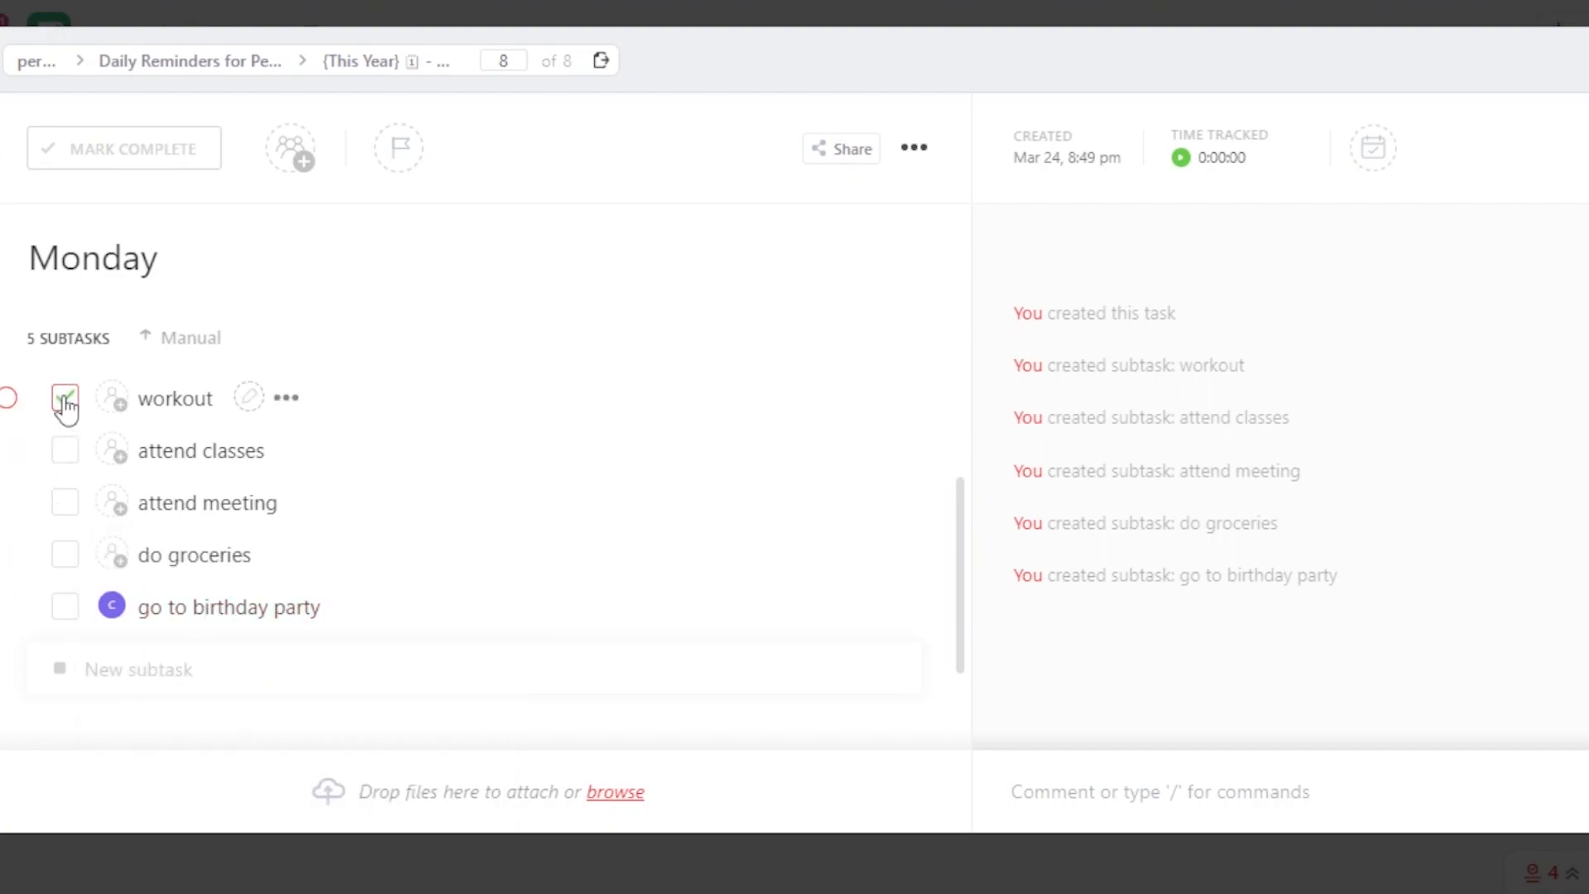
pyautogui.click(65, 397)
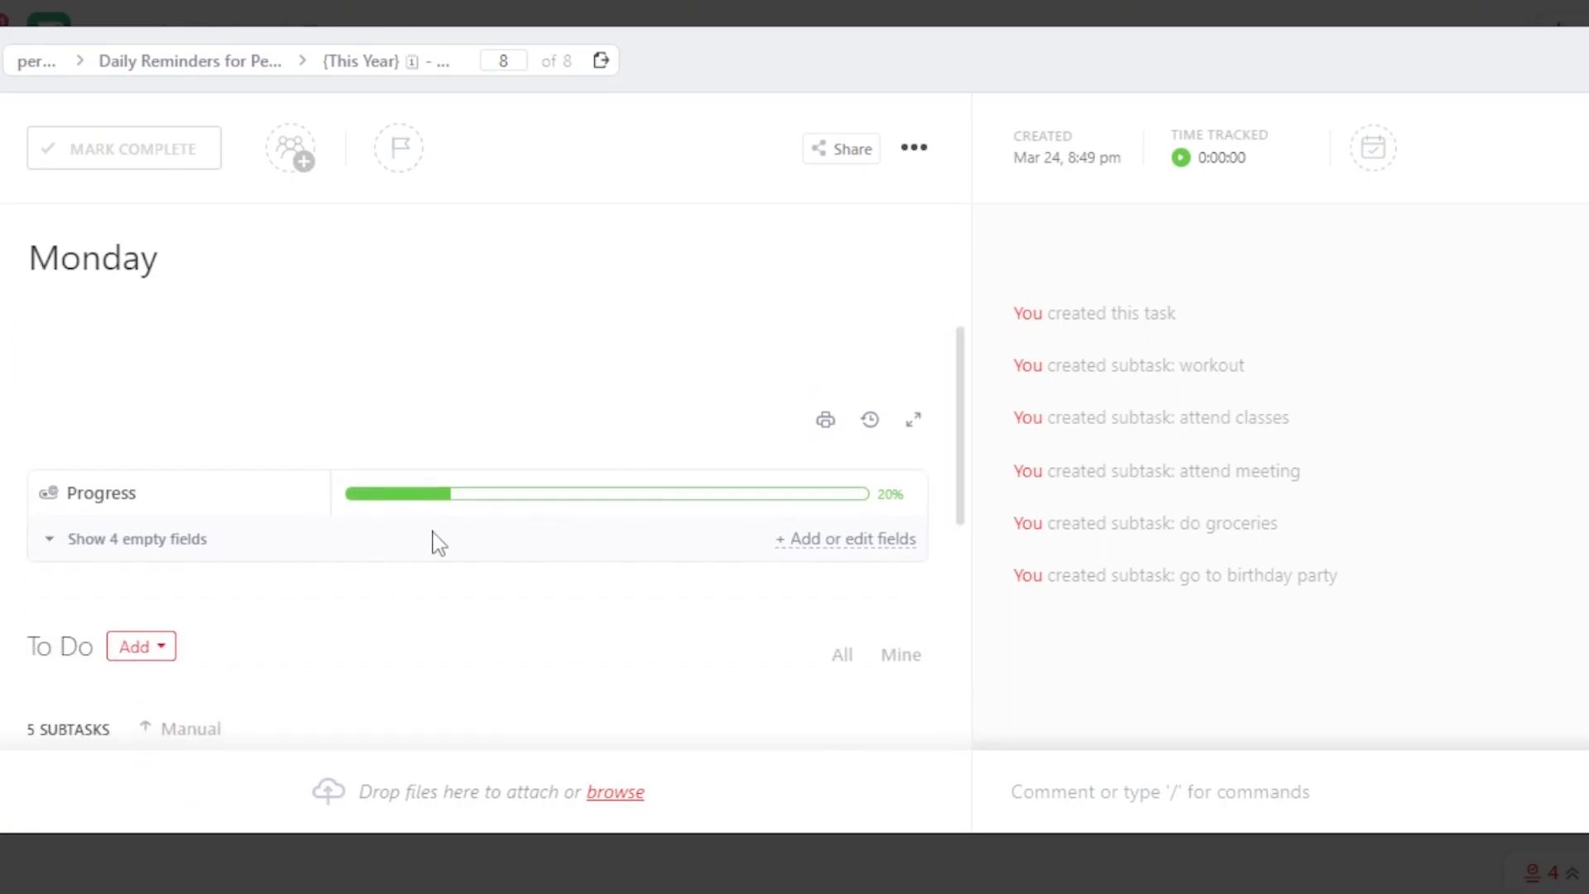
pyautogui.moveTo(969, 338)
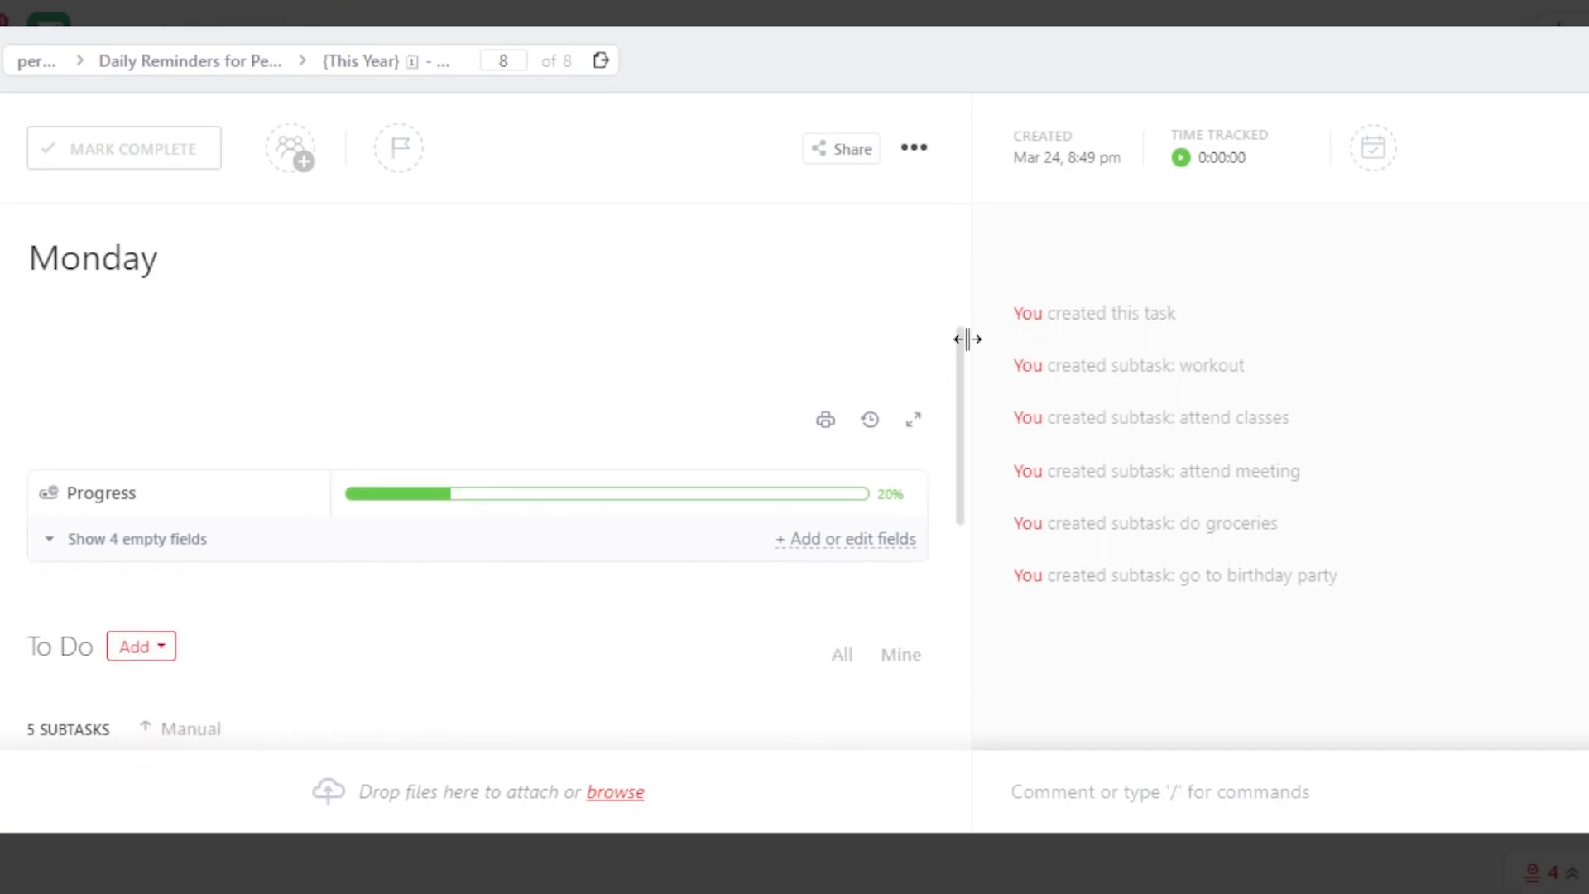
pyautogui.scroll(-3)
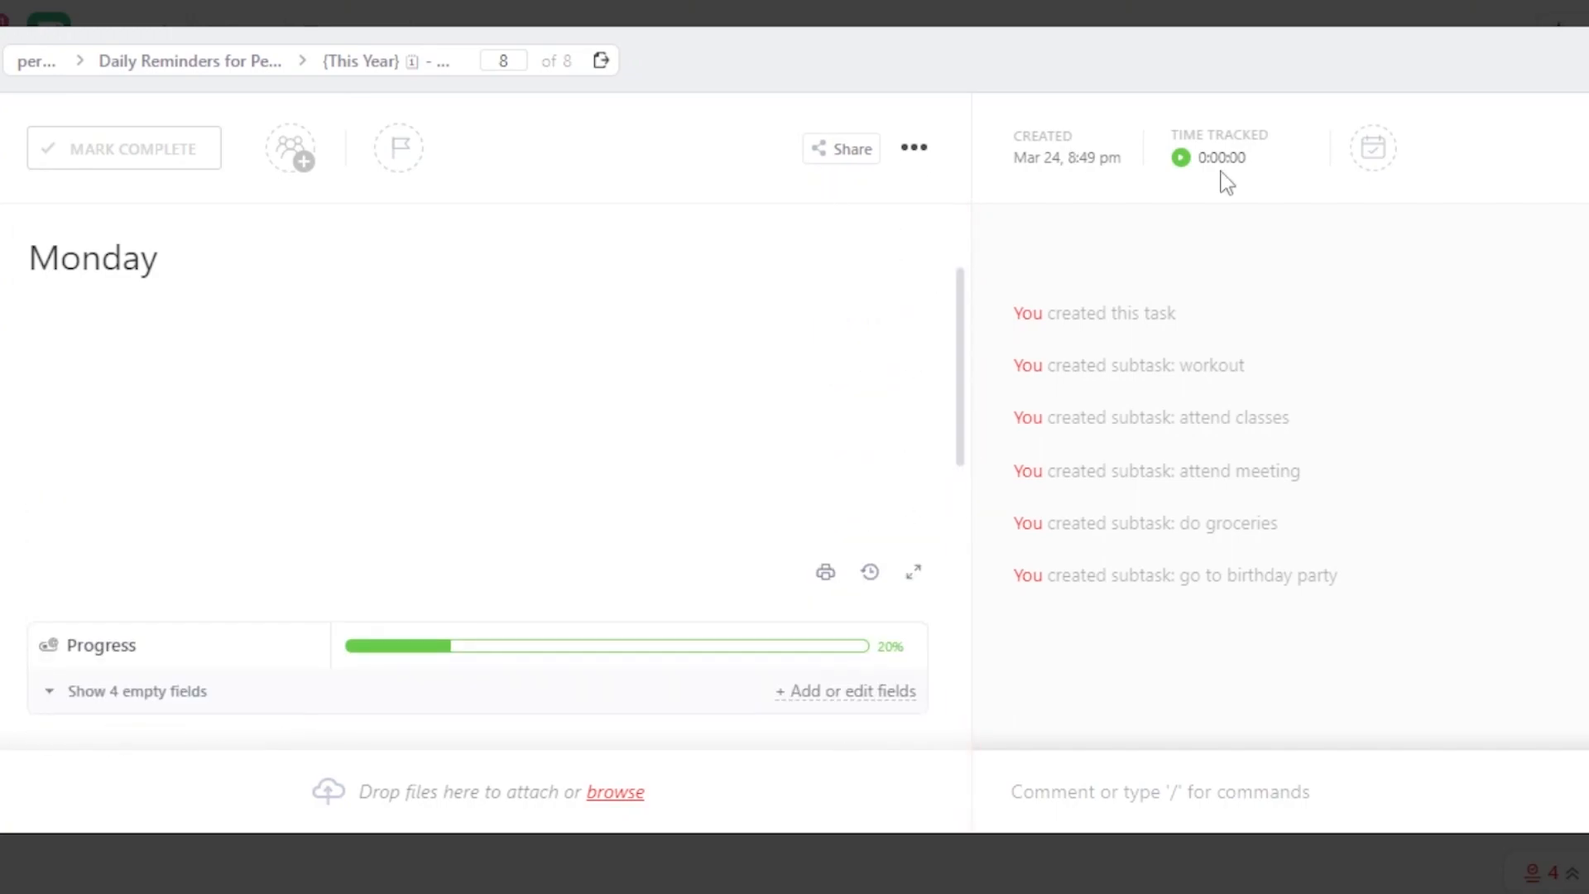
pyautogui.moveTo(1372, 149)
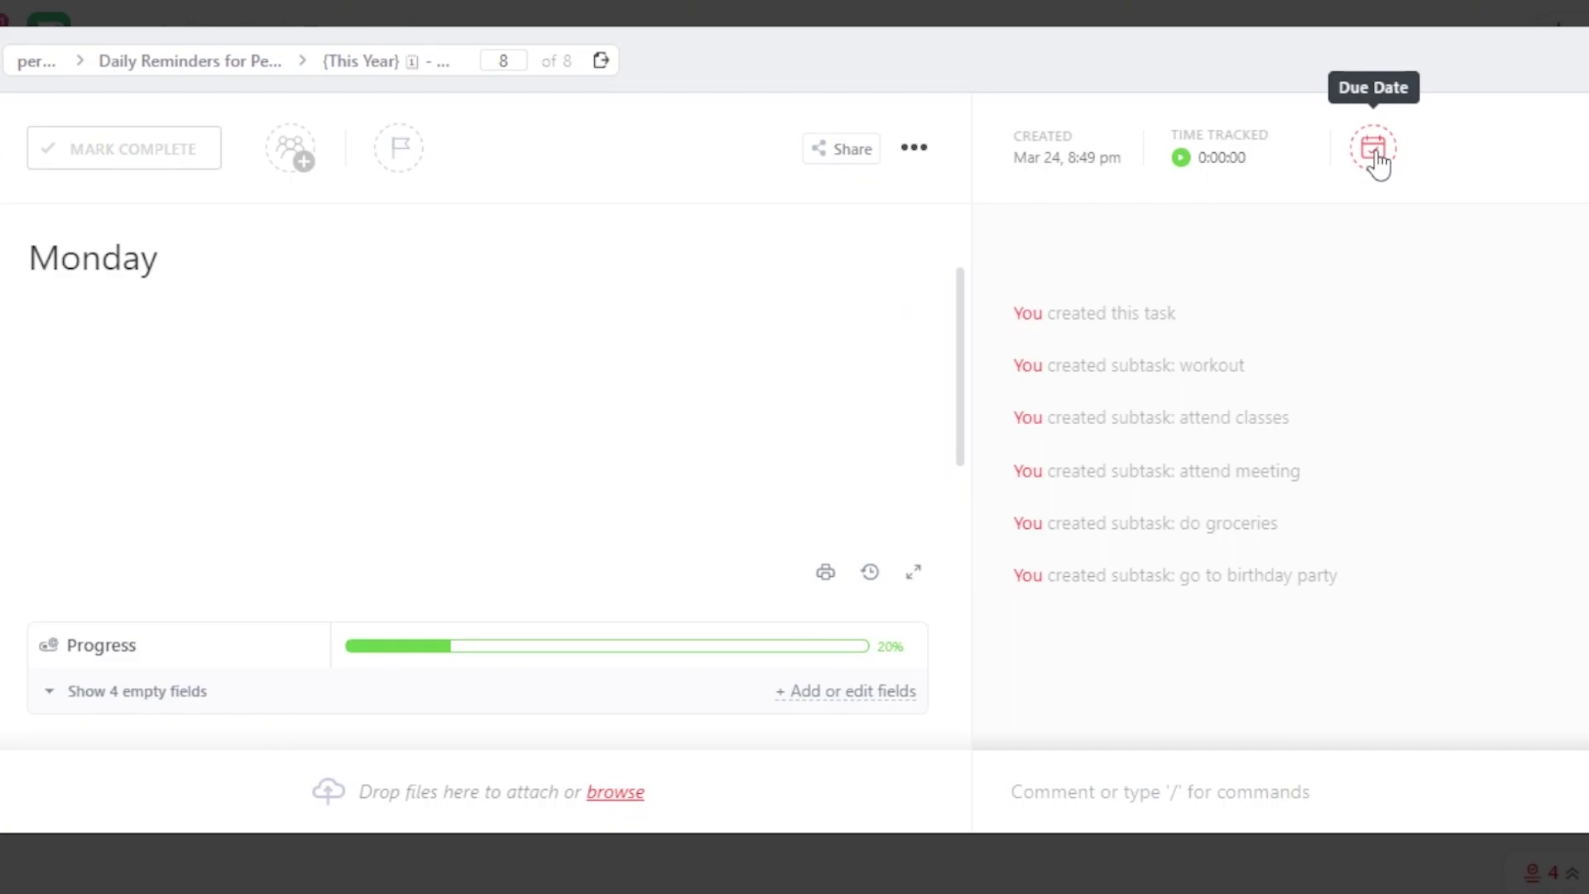
# Flag Monday with a priority and open its assignee list.
pyautogui.click(397, 147)
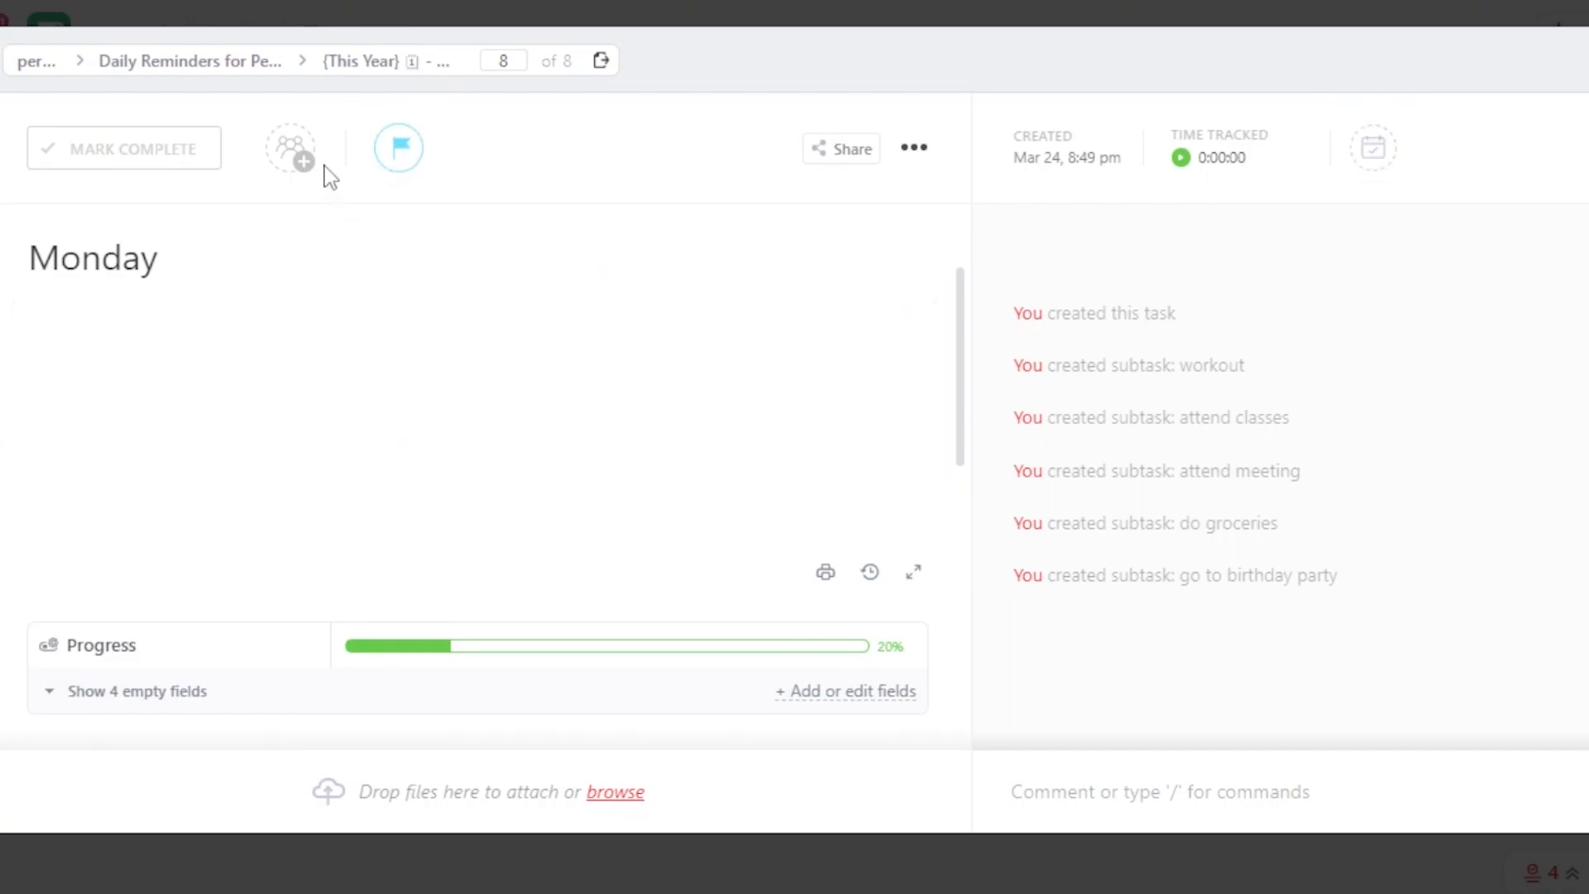
pyautogui.click(290, 148)
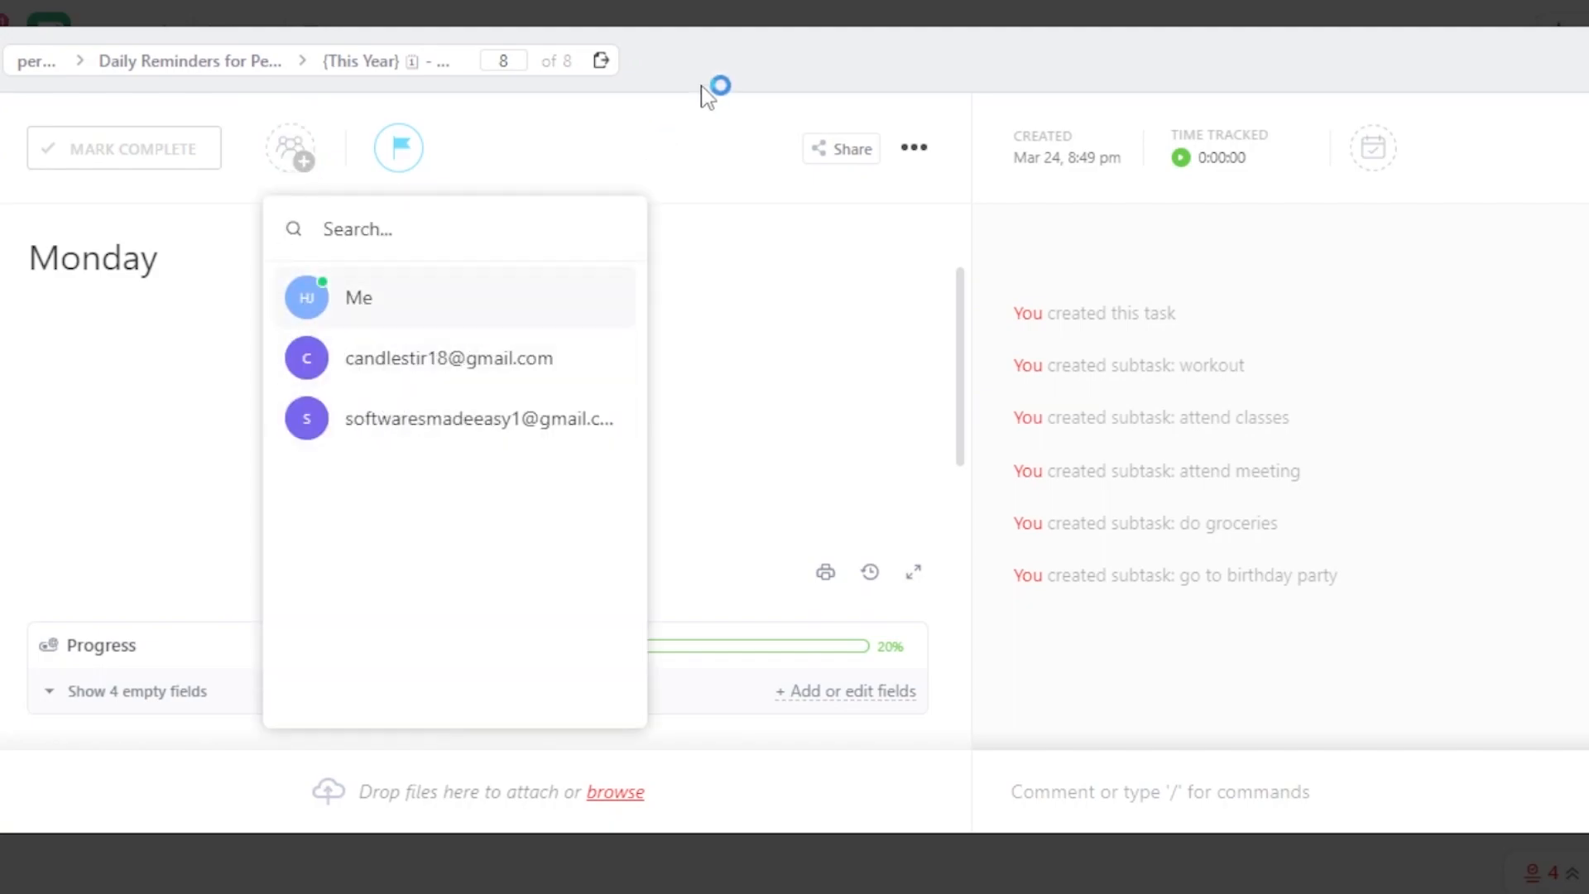
pyautogui.click(702, 133)
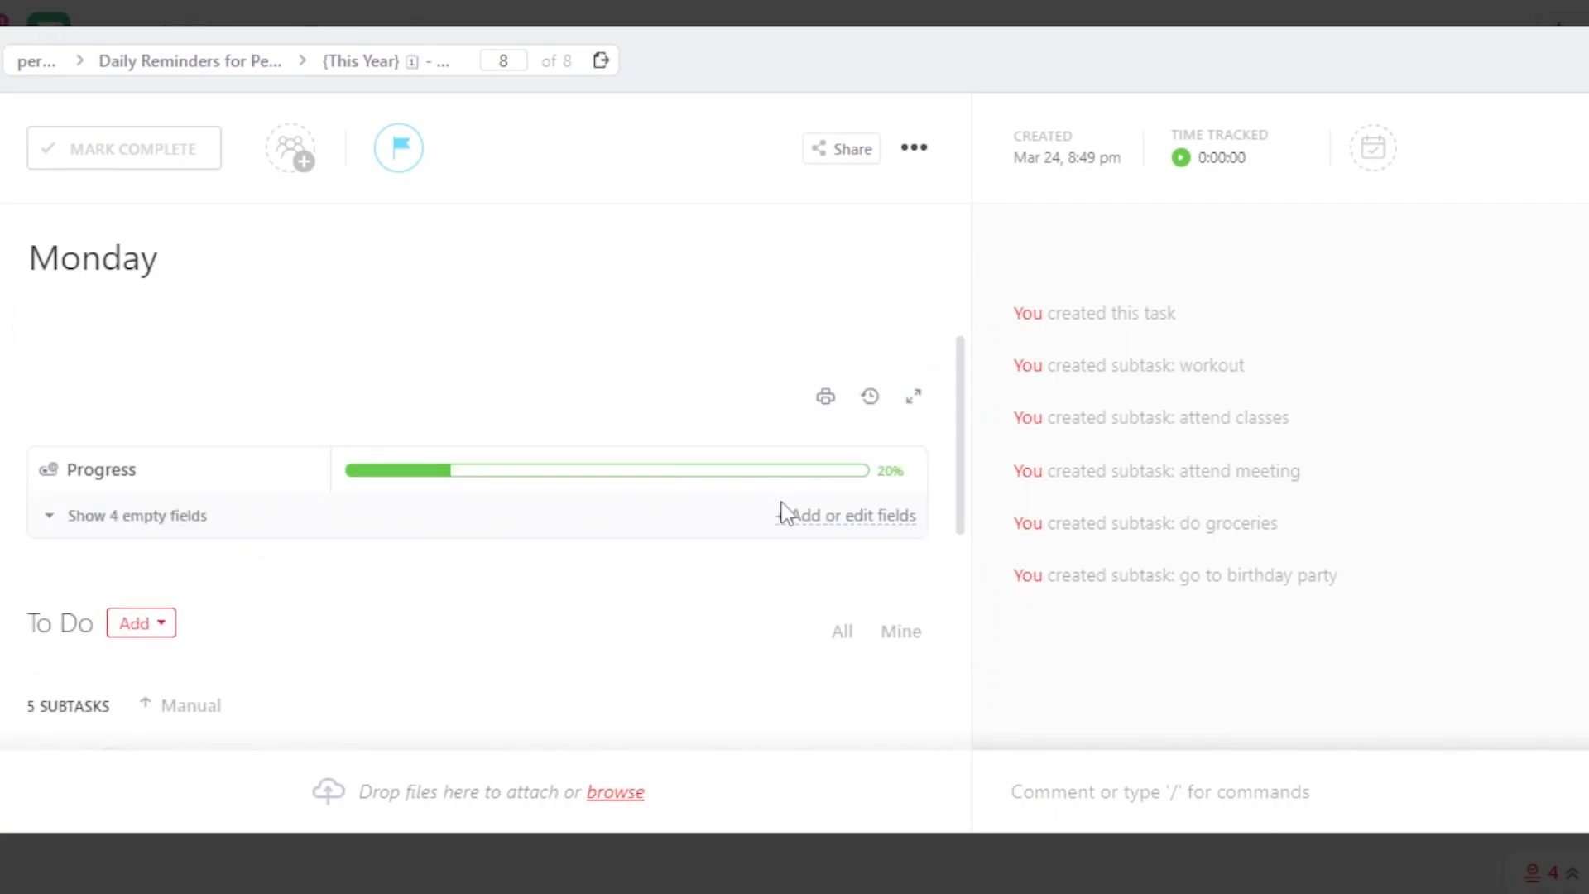
pyautogui.scroll(-3)
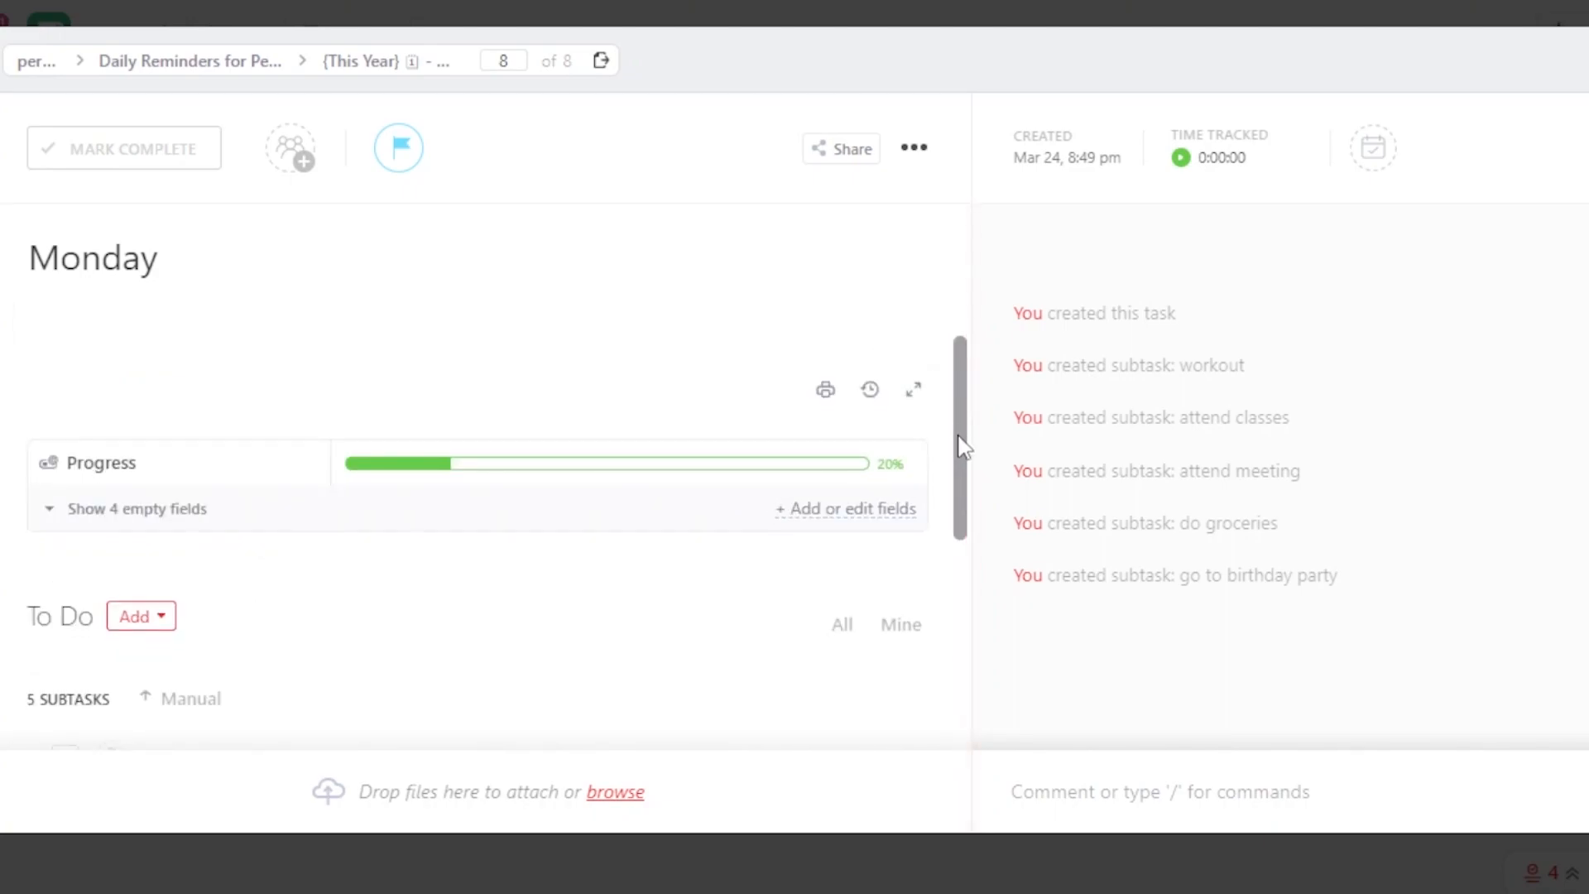
pyautogui.scroll(-3)
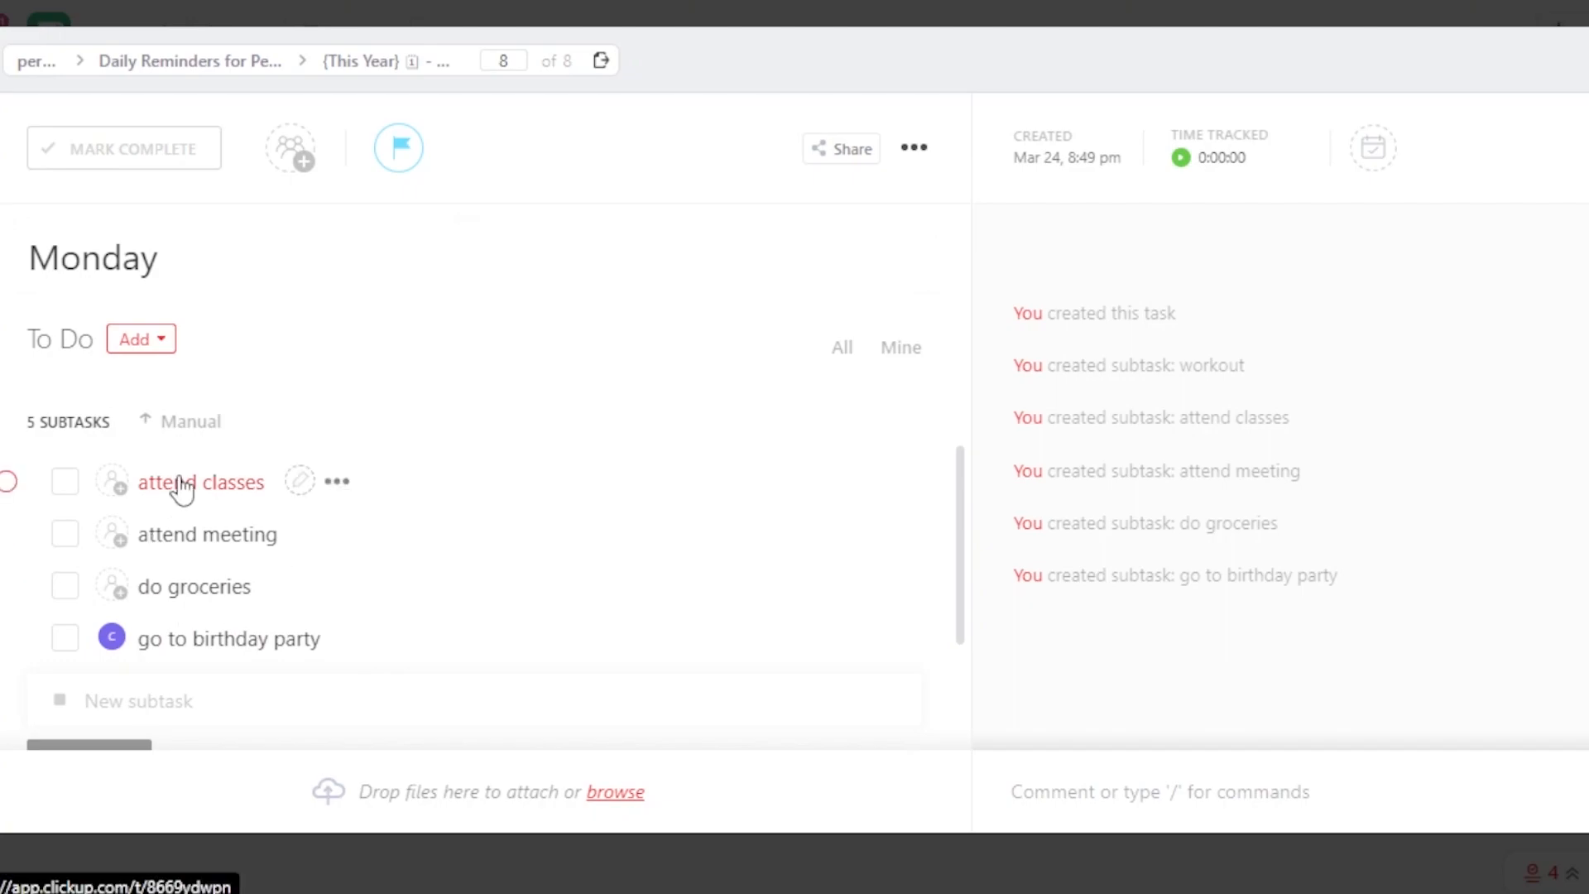
pyautogui.moveTo(203, 506)
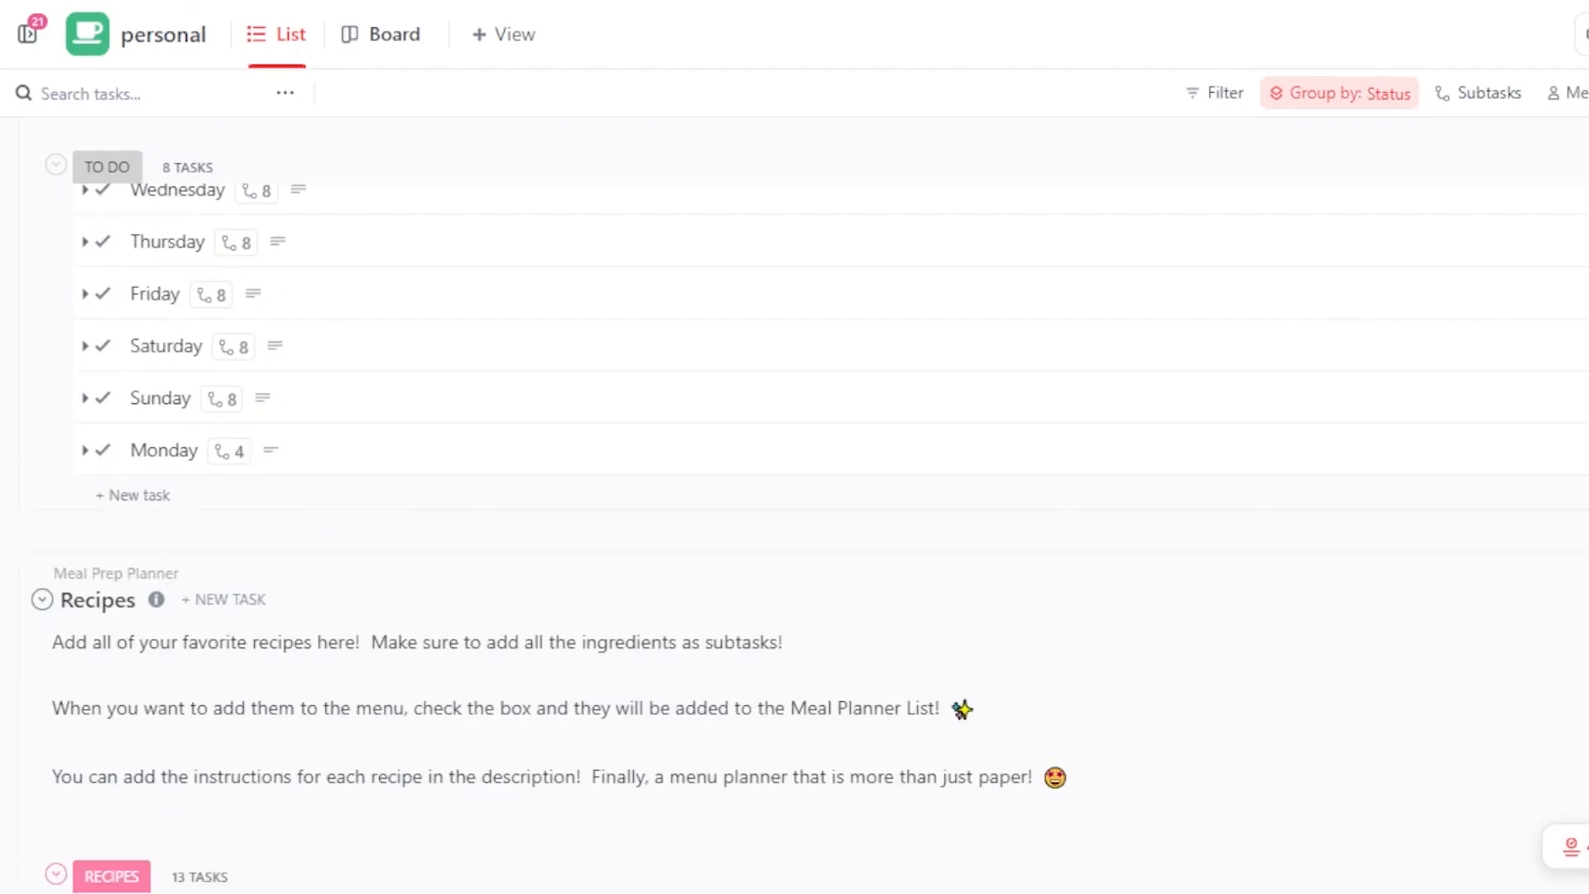
# Scroll through the Pizza recipe's nine ingredient subtasks.
pyautogui.scroll(-3)
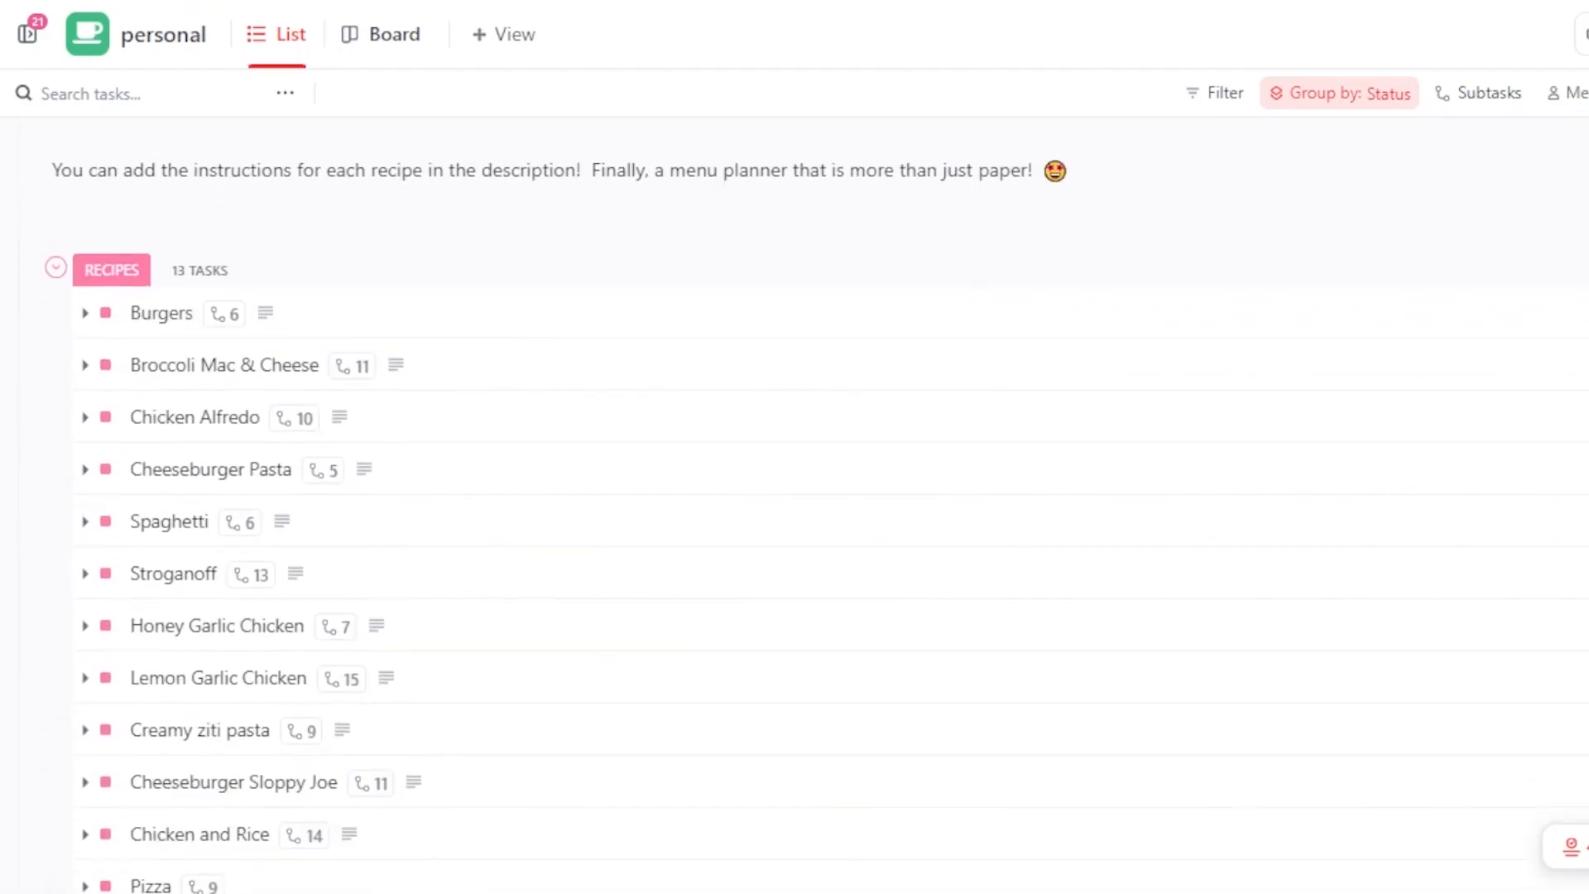
pyautogui.scroll(-3)
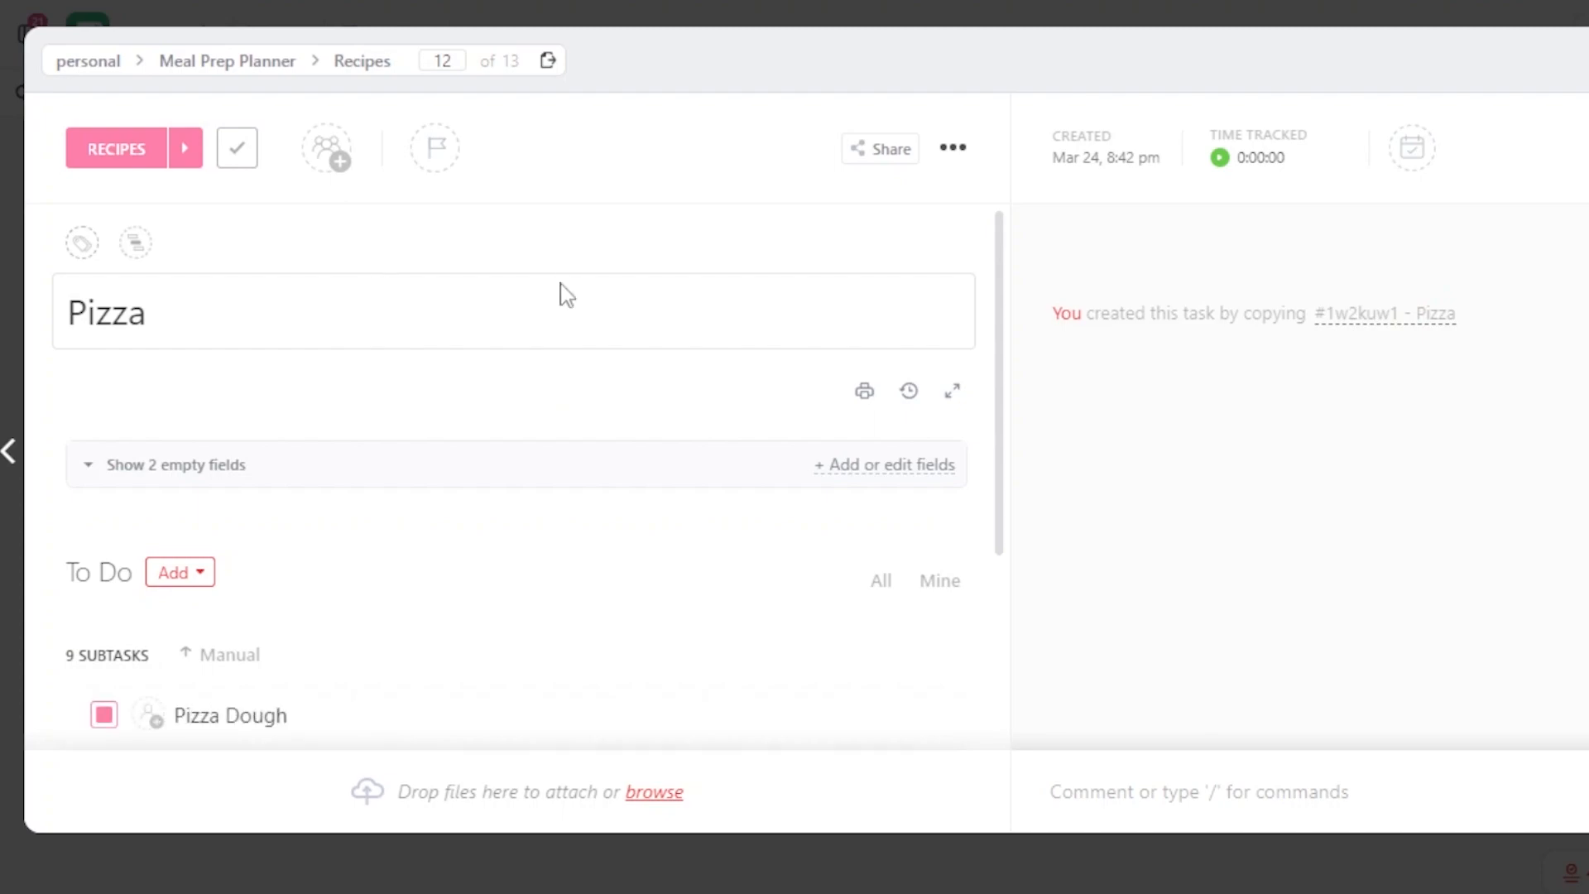
pyautogui.scroll(-3)
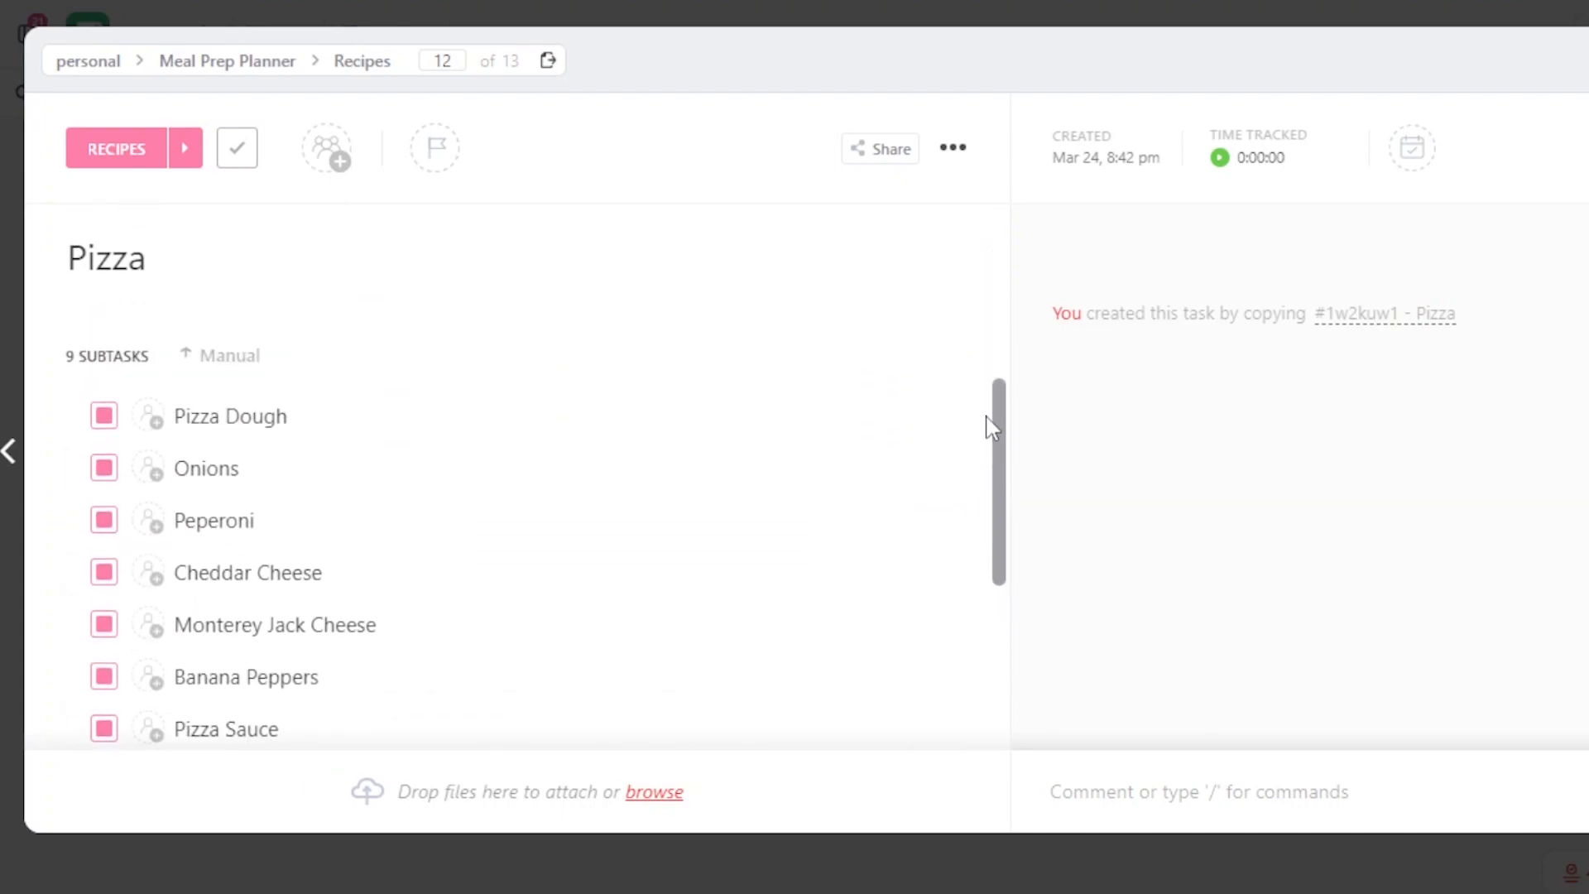
pyautogui.scroll(-3)
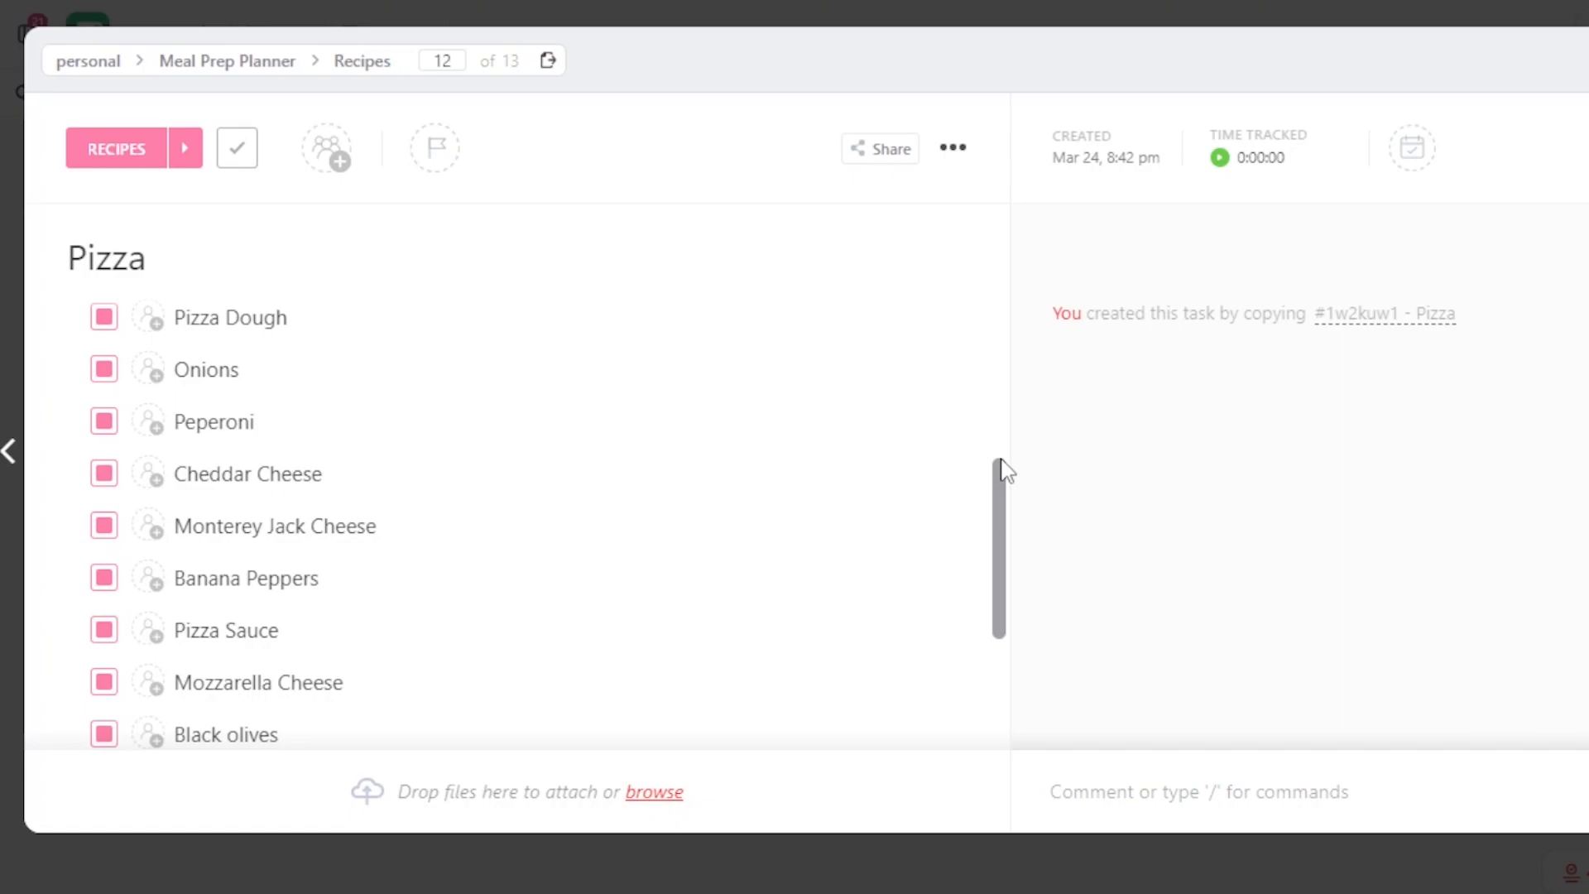
pyautogui.scroll(-3)
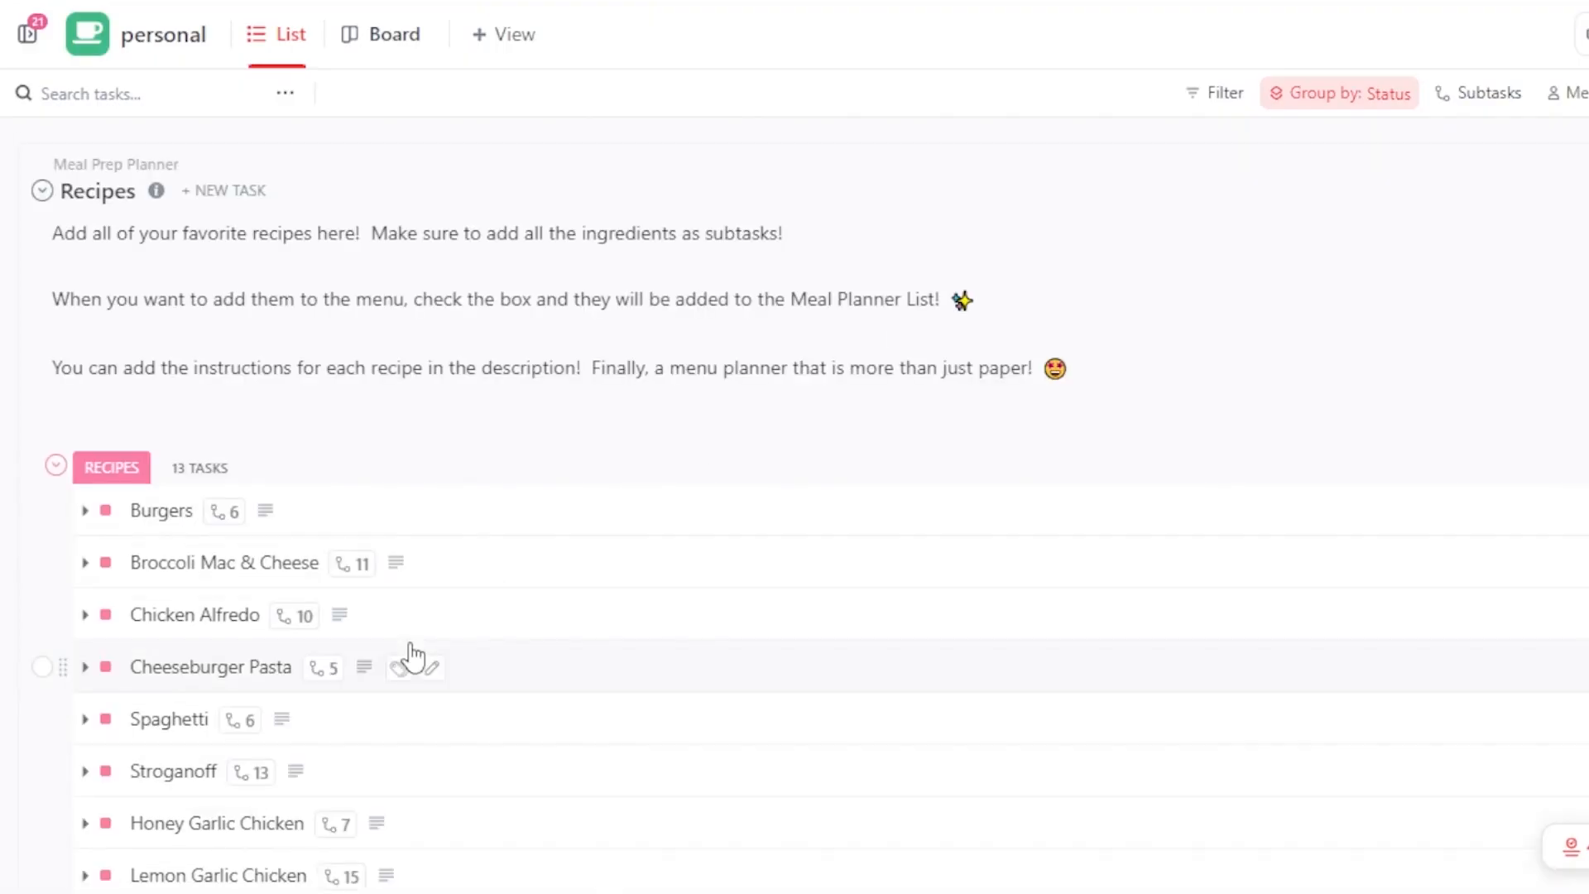
# Scroll to the {This Year} - TEMPLATE list and expand the navigation sidebar.
pyautogui.scroll(-3)
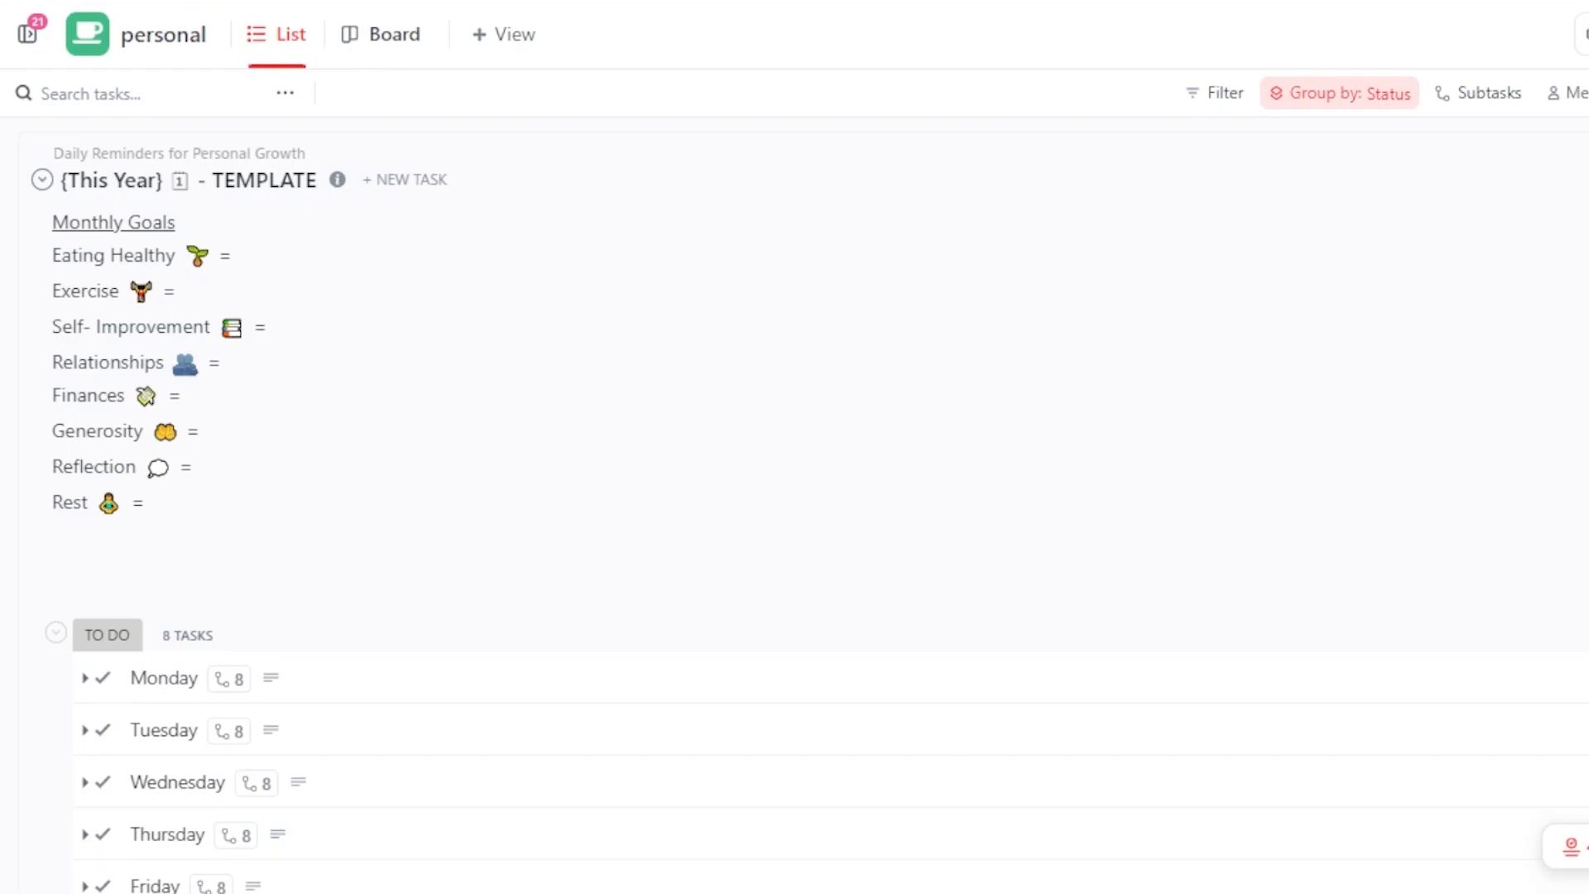
pyautogui.moveTo(1127, 139)
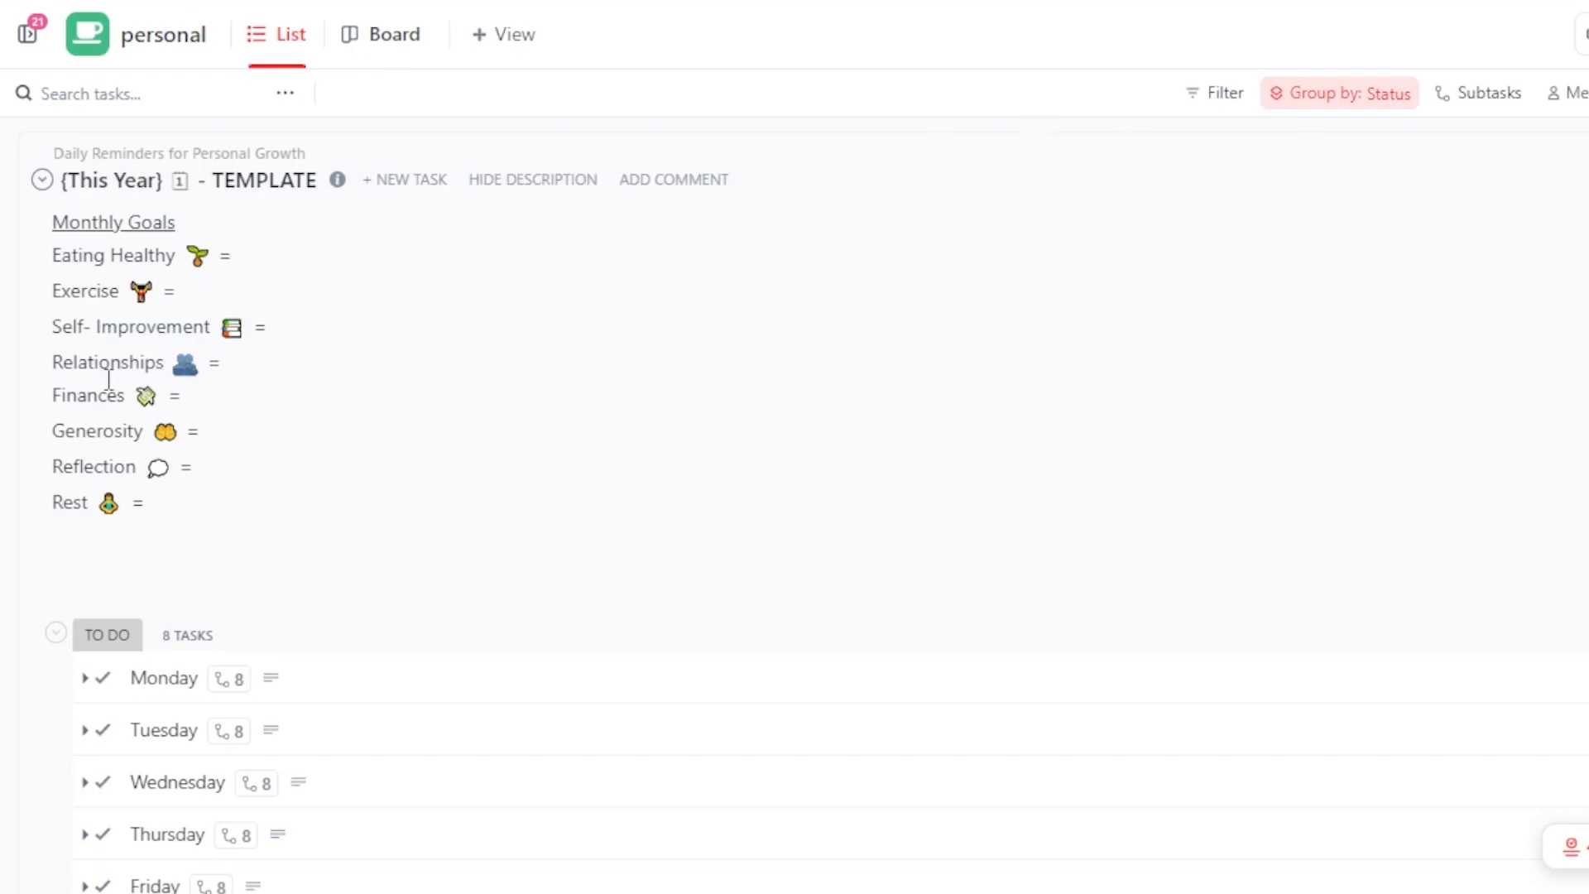
pyautogui.moveTo(119, 425)
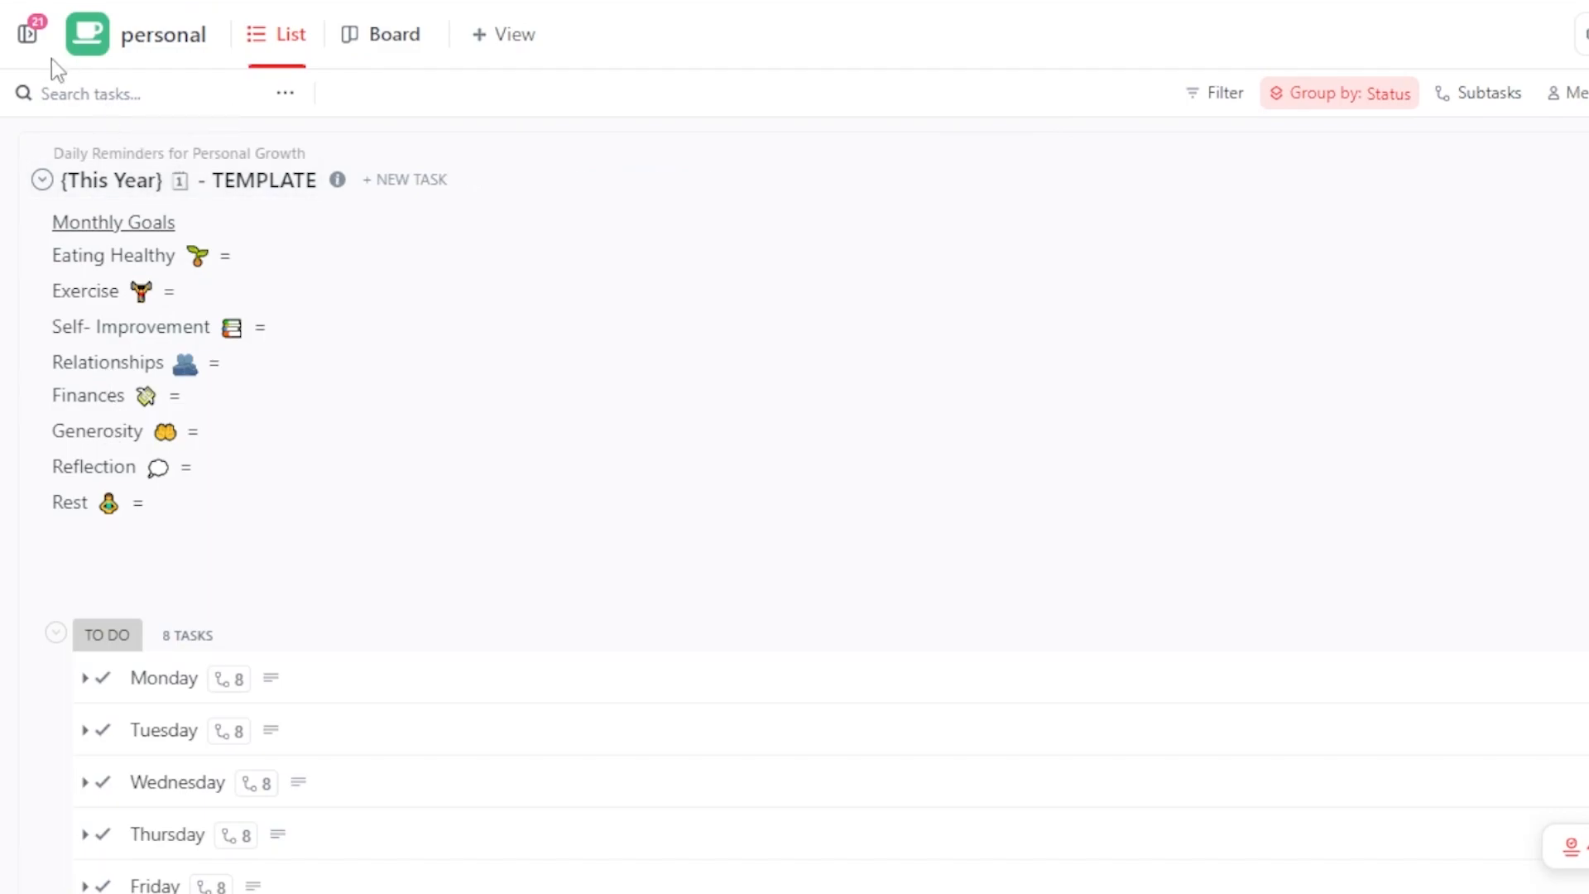
pyautogui.click(23, 35)
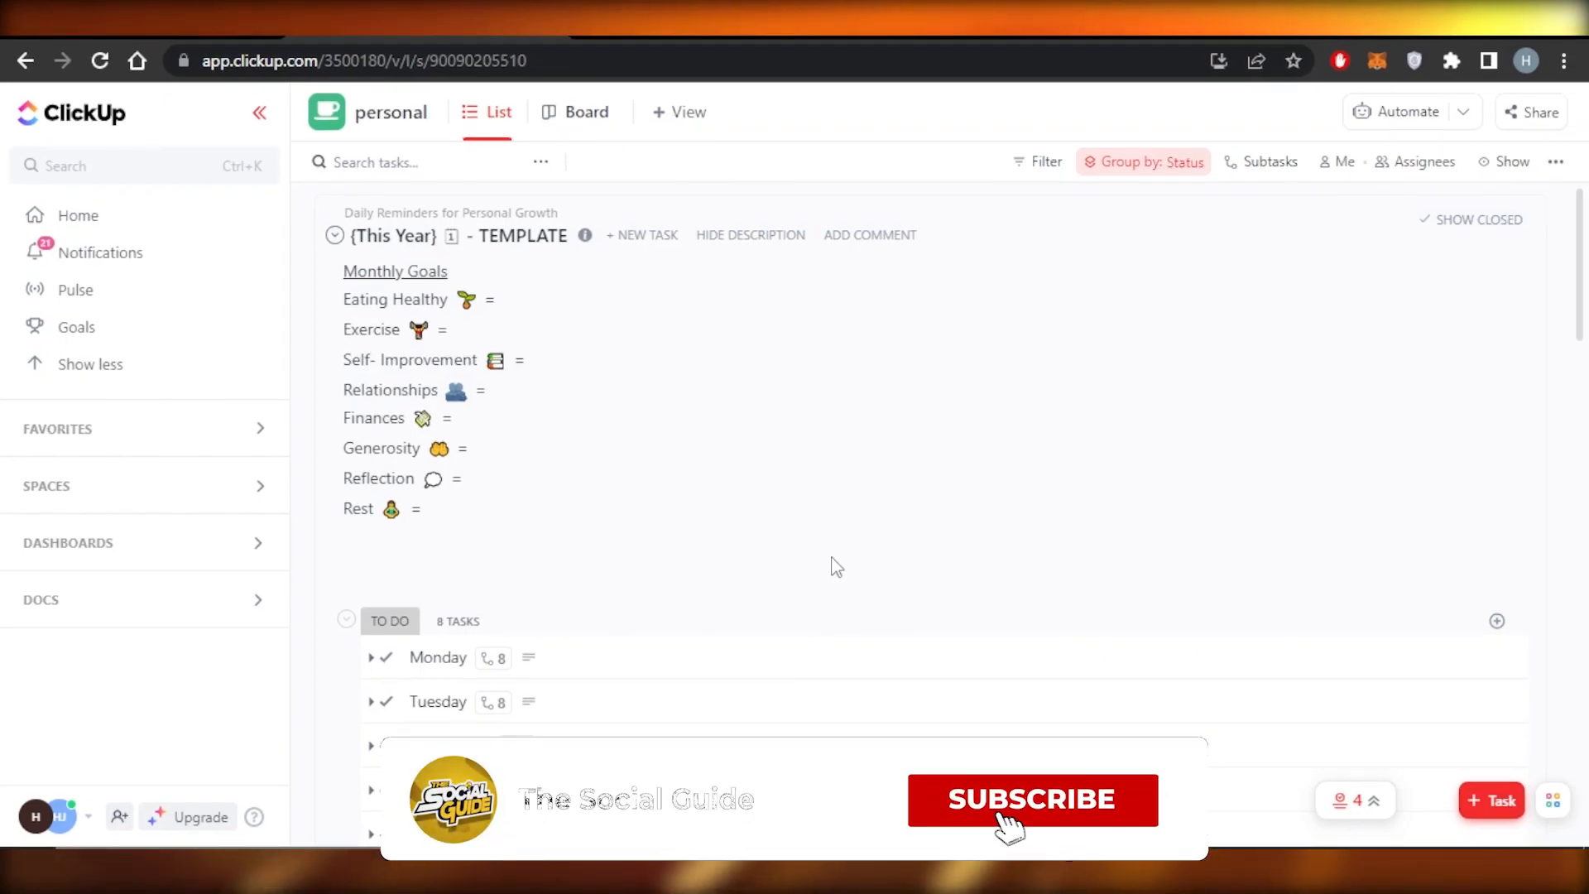
pyautogui.click(1033, 800)
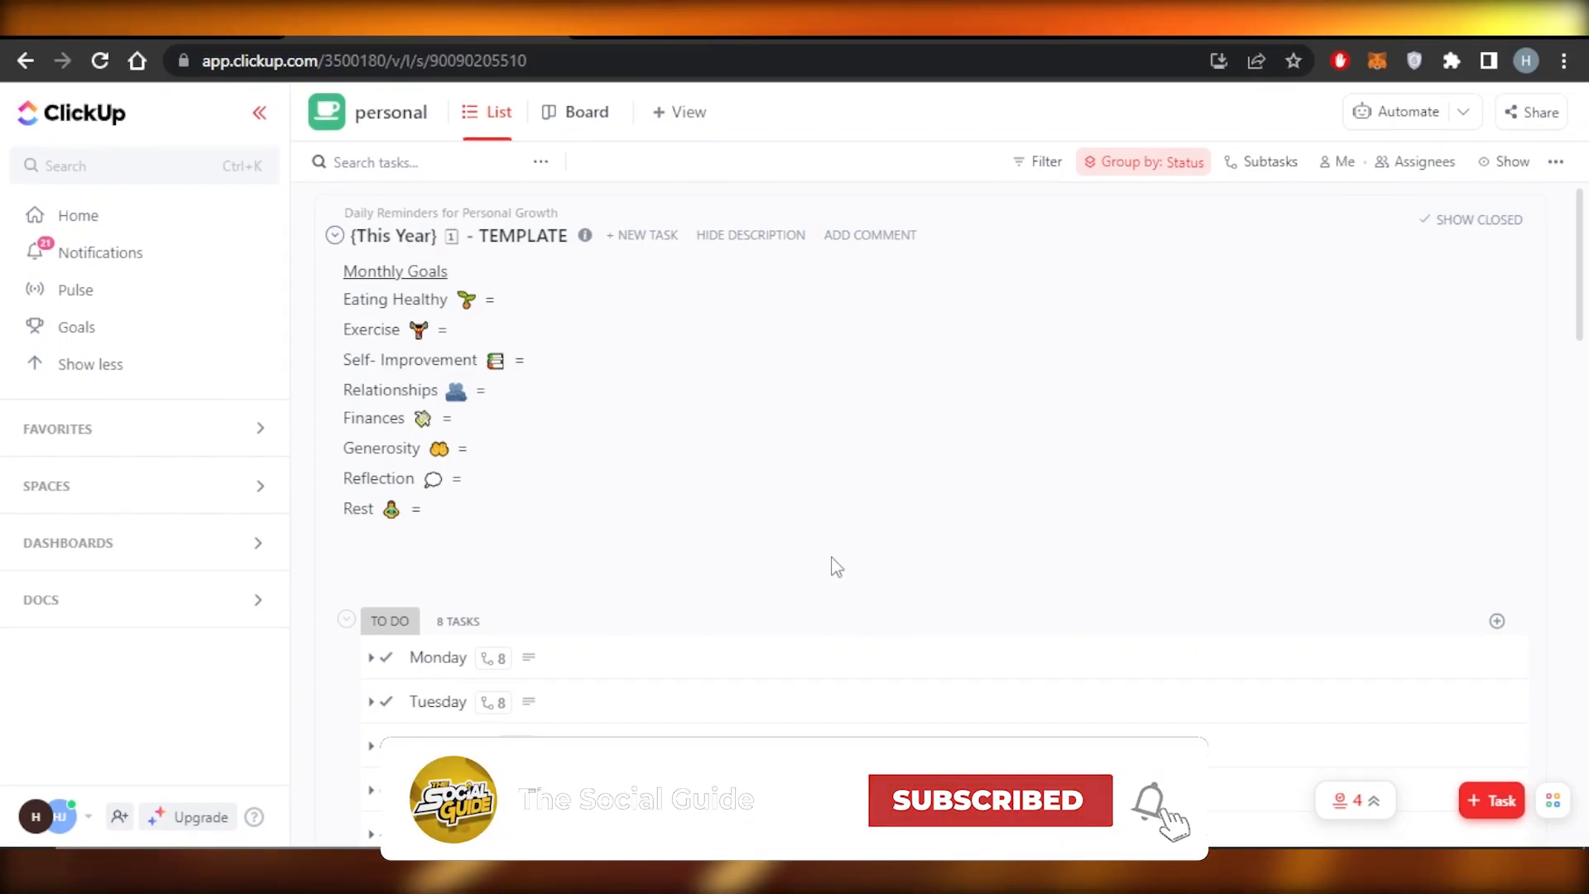